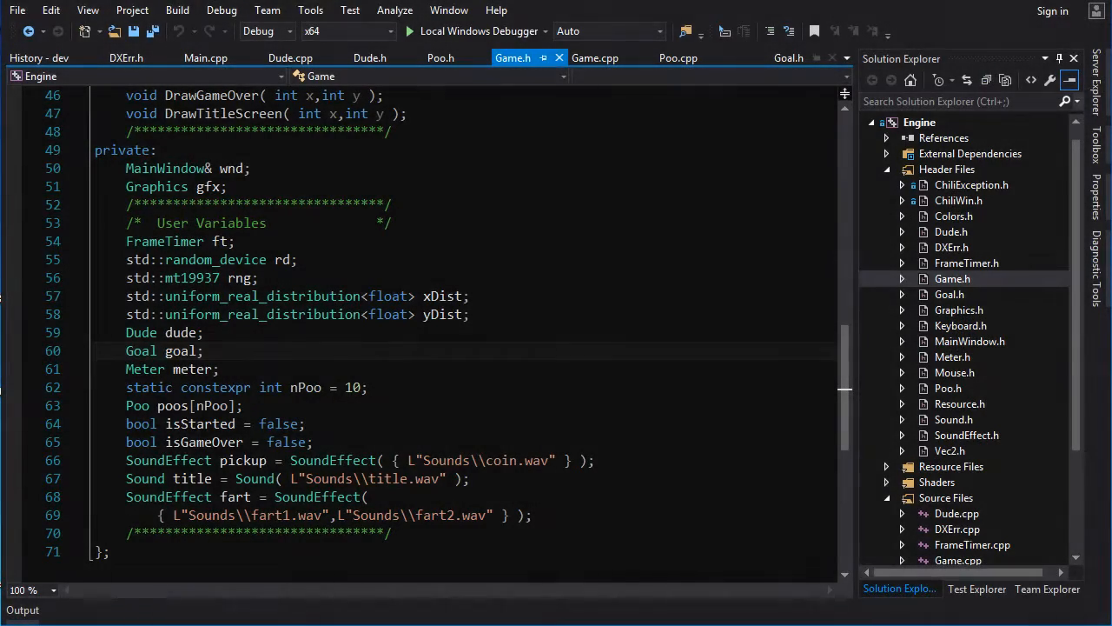
Review the poos array declaration in the code before switching to Explorer.
click(204, 351)
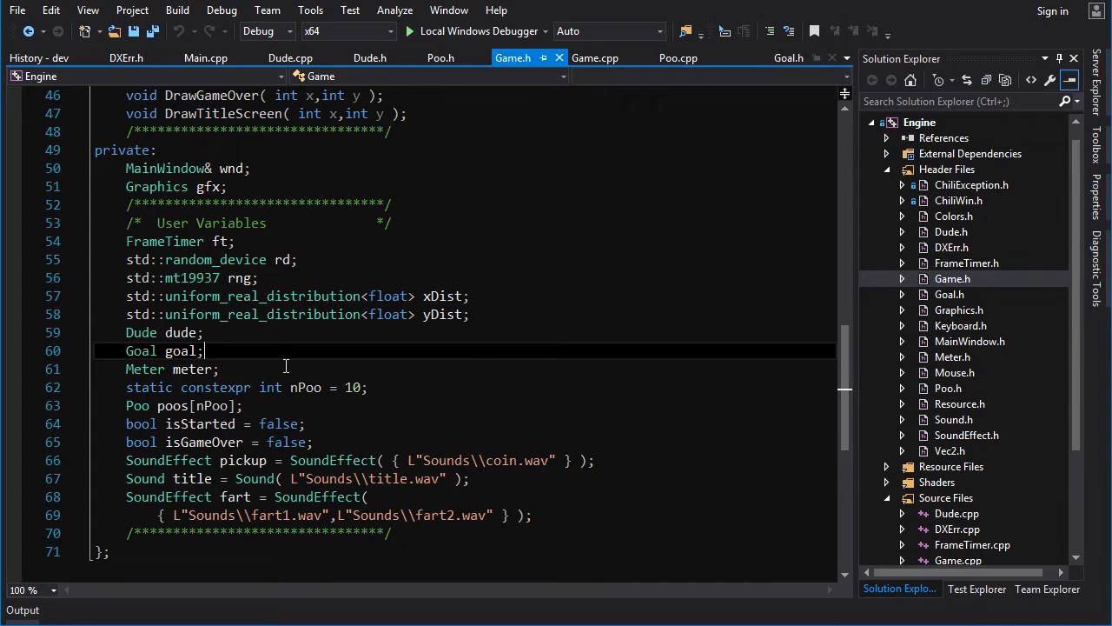
click(320, 368)
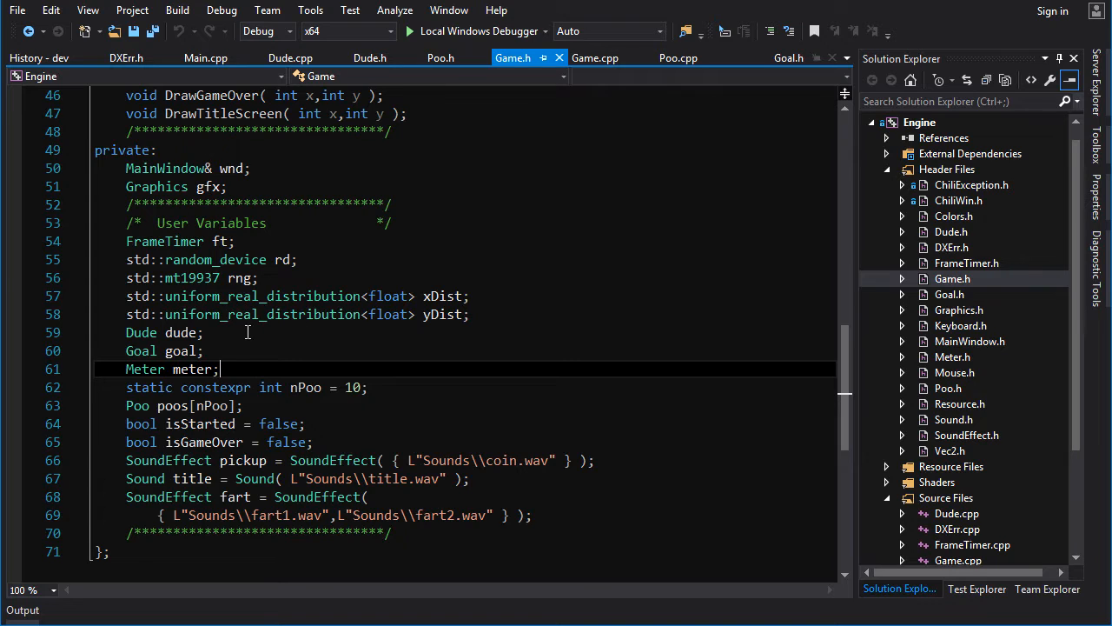
mouse_move(324, 429)
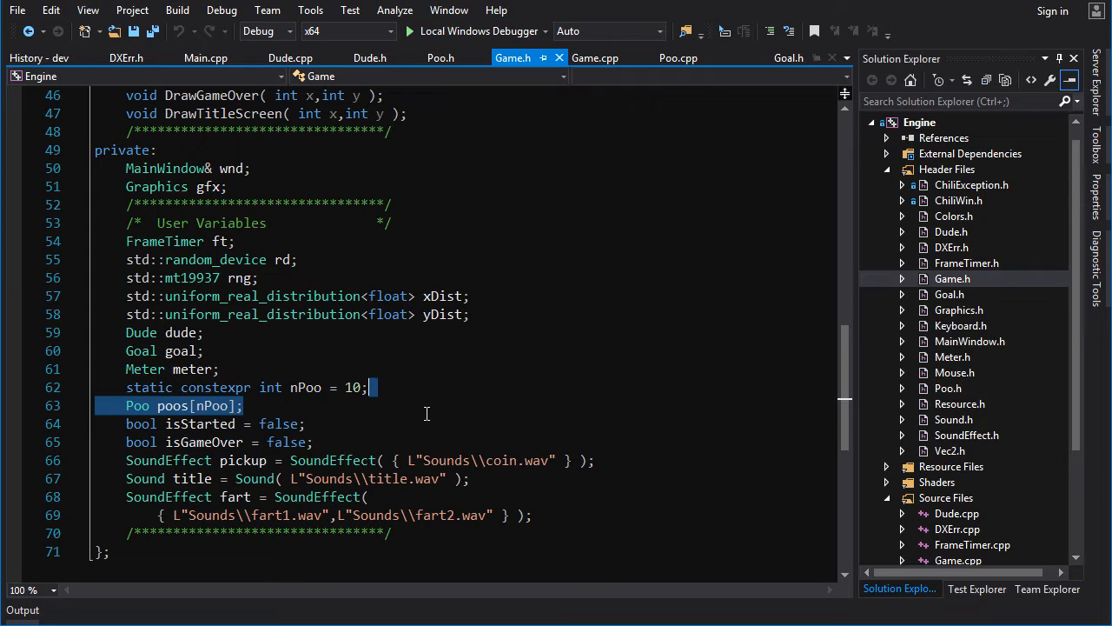
click(320, 407)
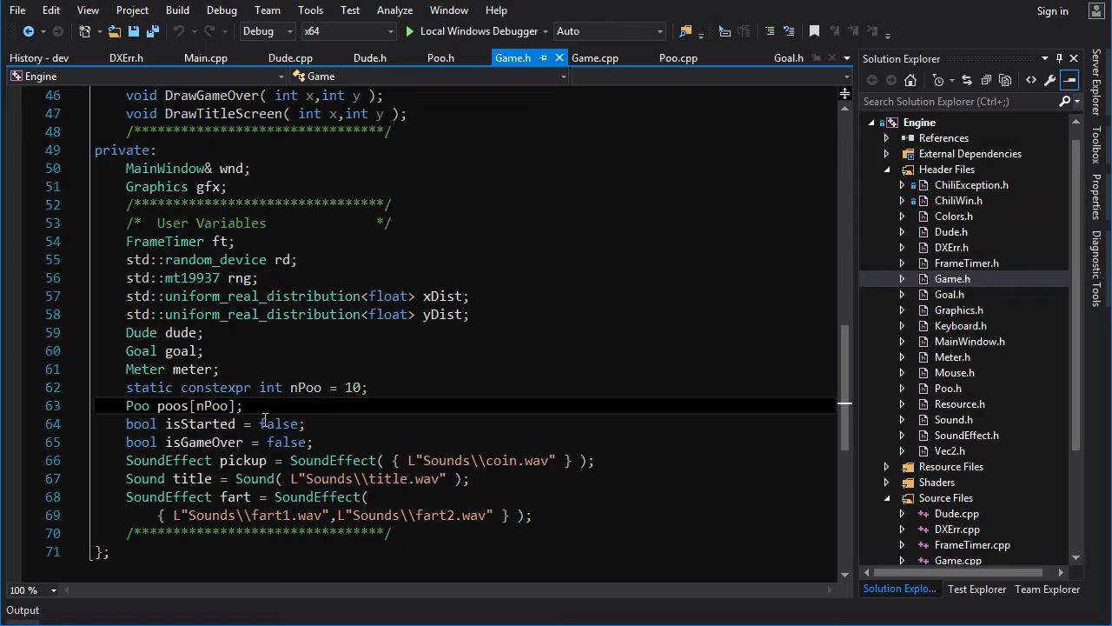
double_click(200, 407)
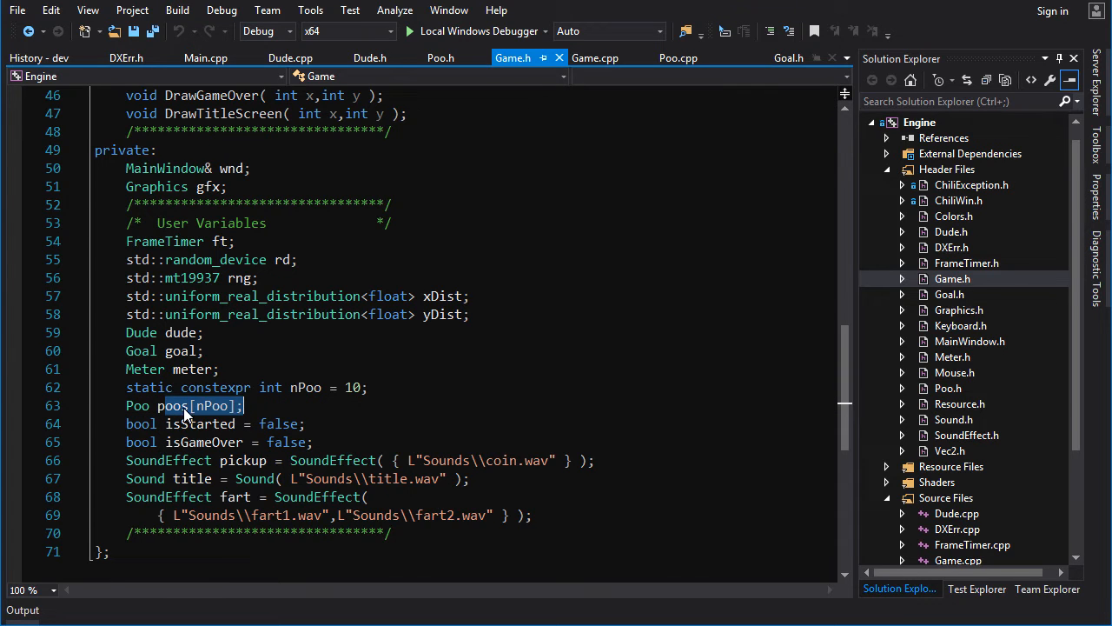
click(442, 58)
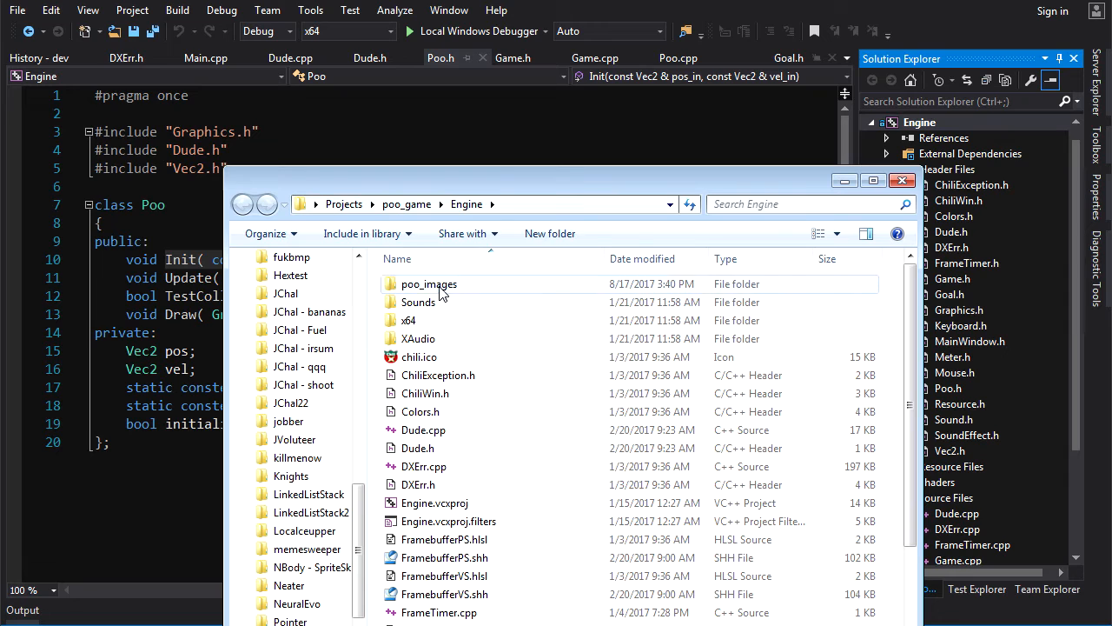
Browse the sprite bitmaps in the poo_images folder, then close that folder window.
click(427, 283)
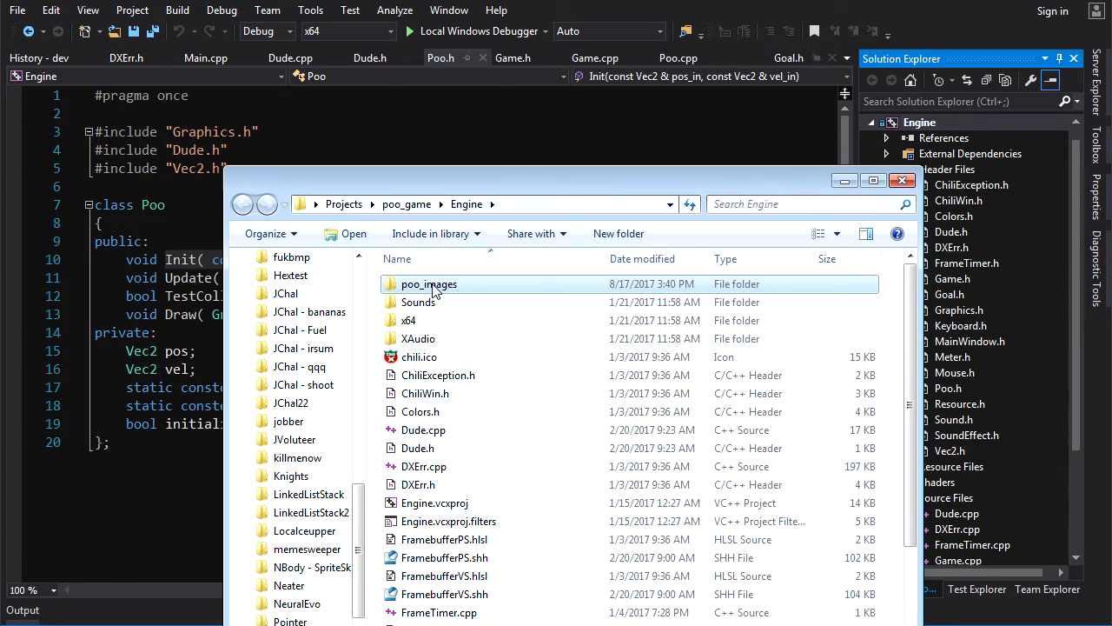
double_click(428, 283)
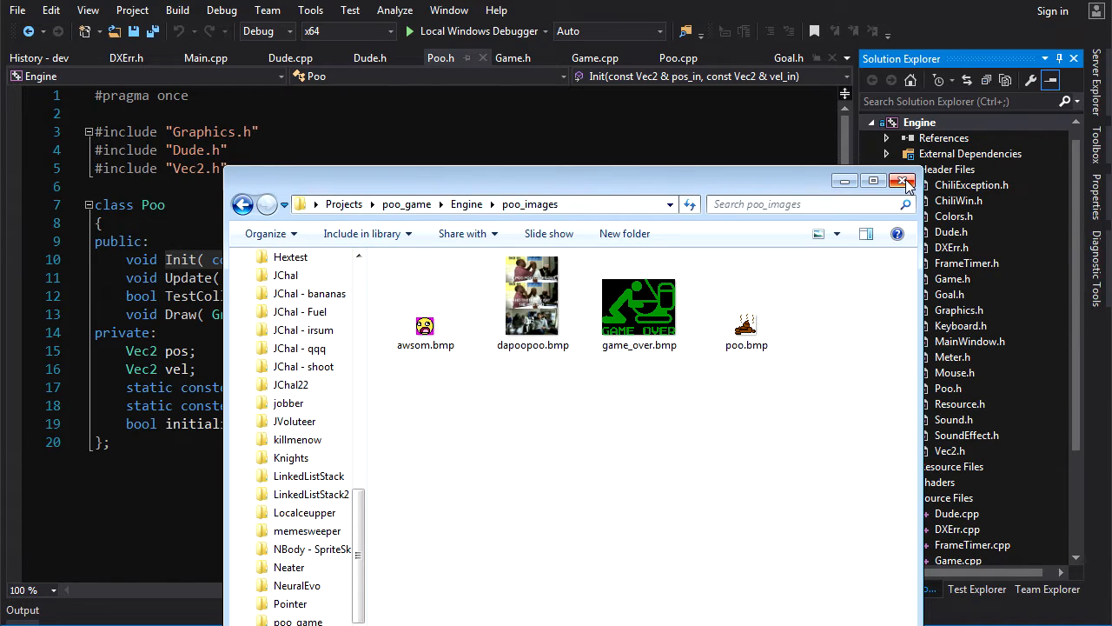
click(903, 181)
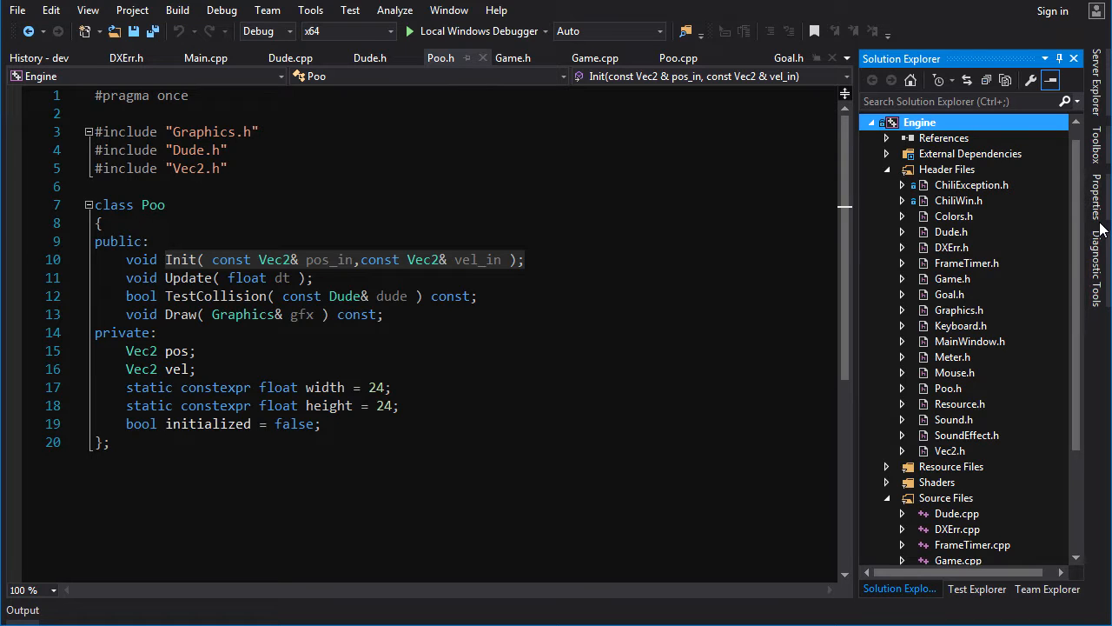
scroll(down, 3)
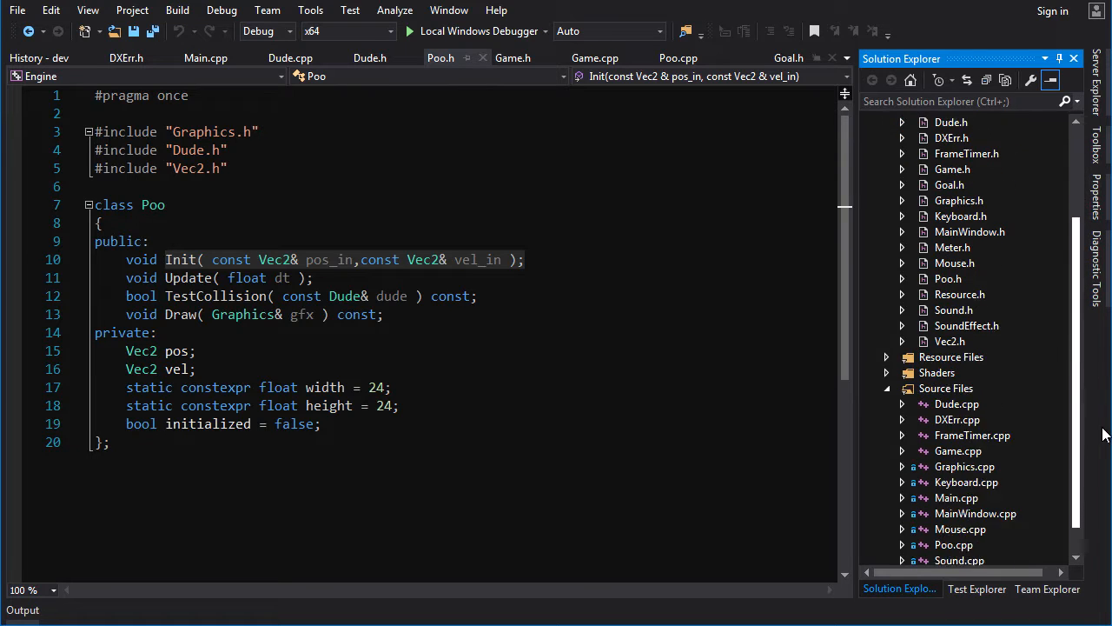
scroll(down, 3)
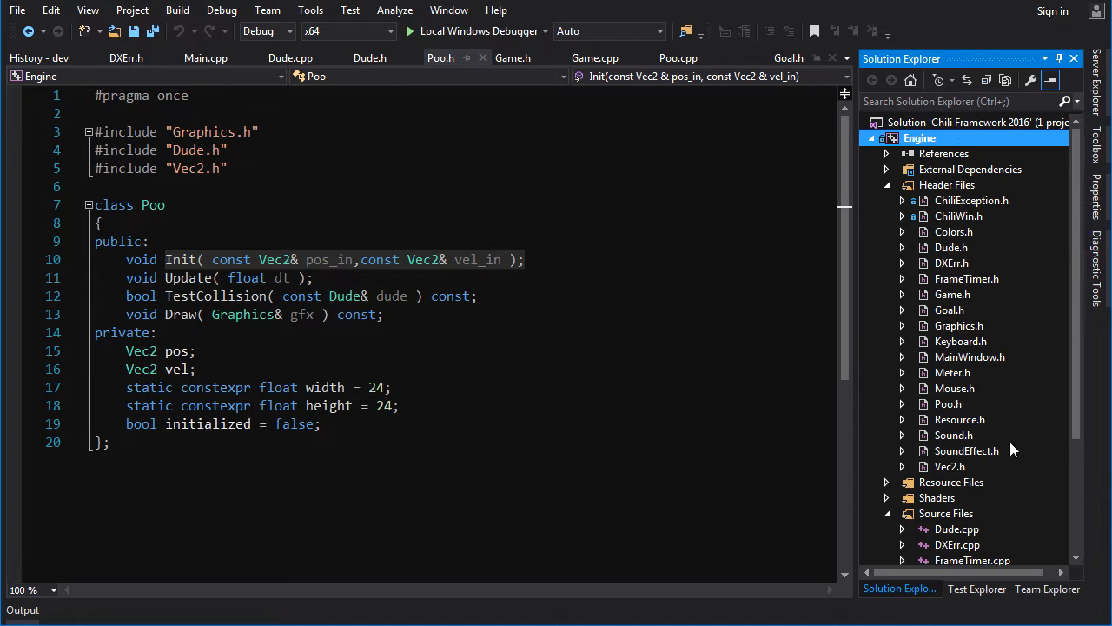
scroll(down, 3)
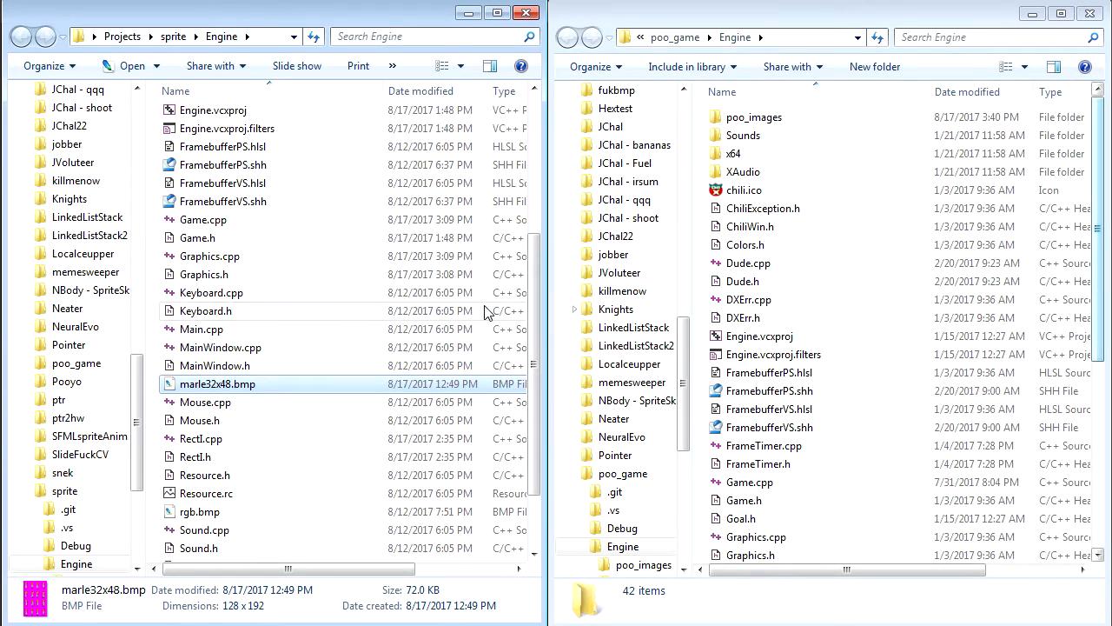
Move Graphics, RectI and Surface files from sprite\Engine into poo_game\Engine, replacing old copies.
scroll(up, 3)
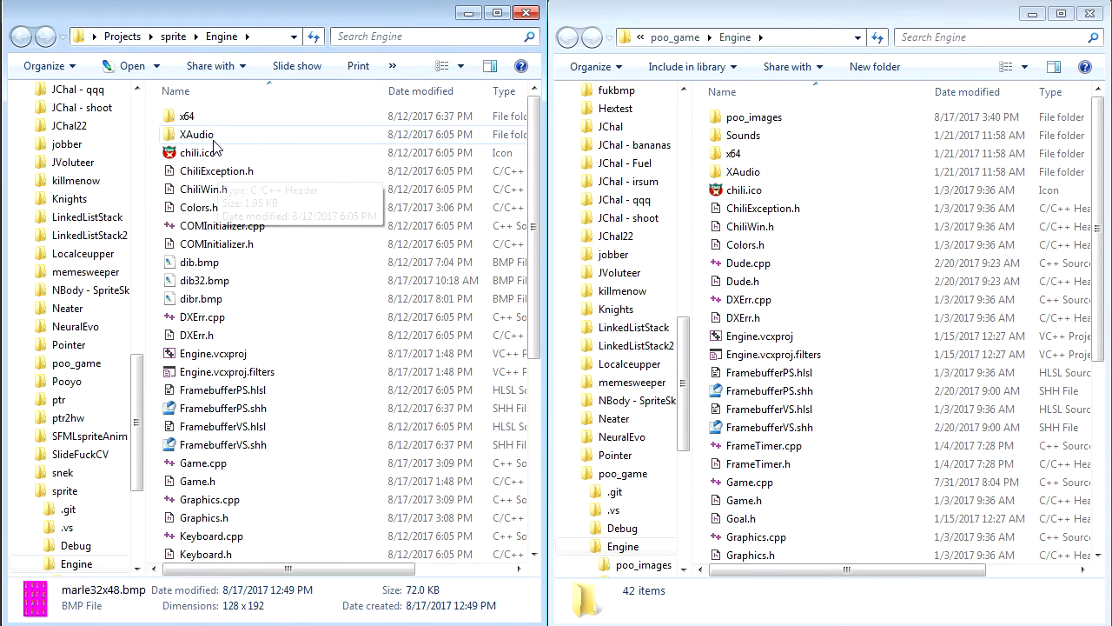
mouse_move(233, 202)
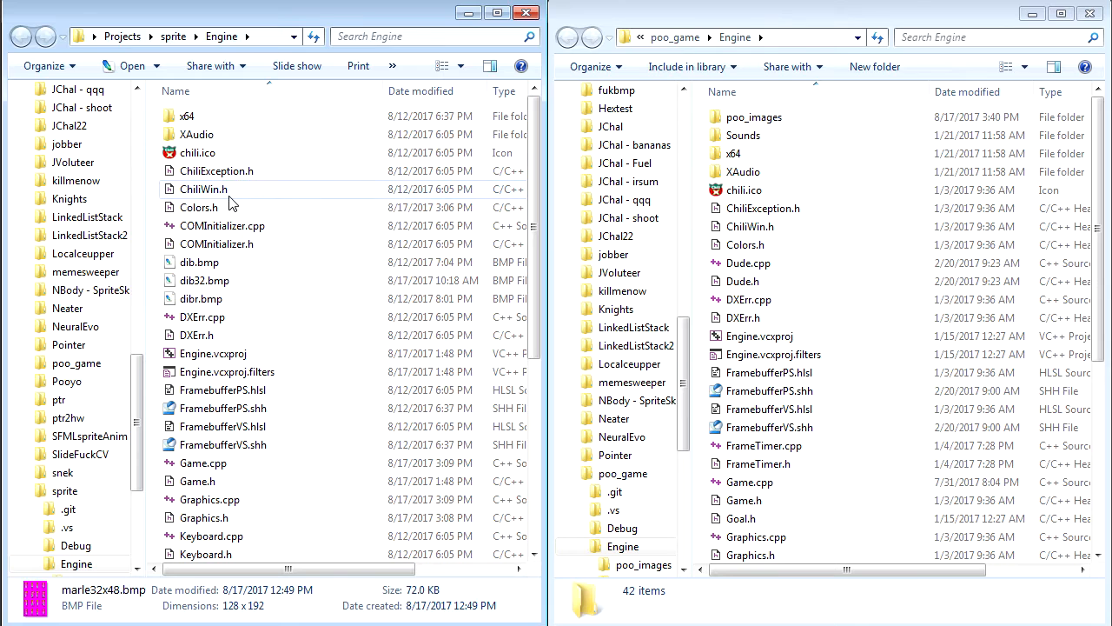
mouse_move(240, 334)
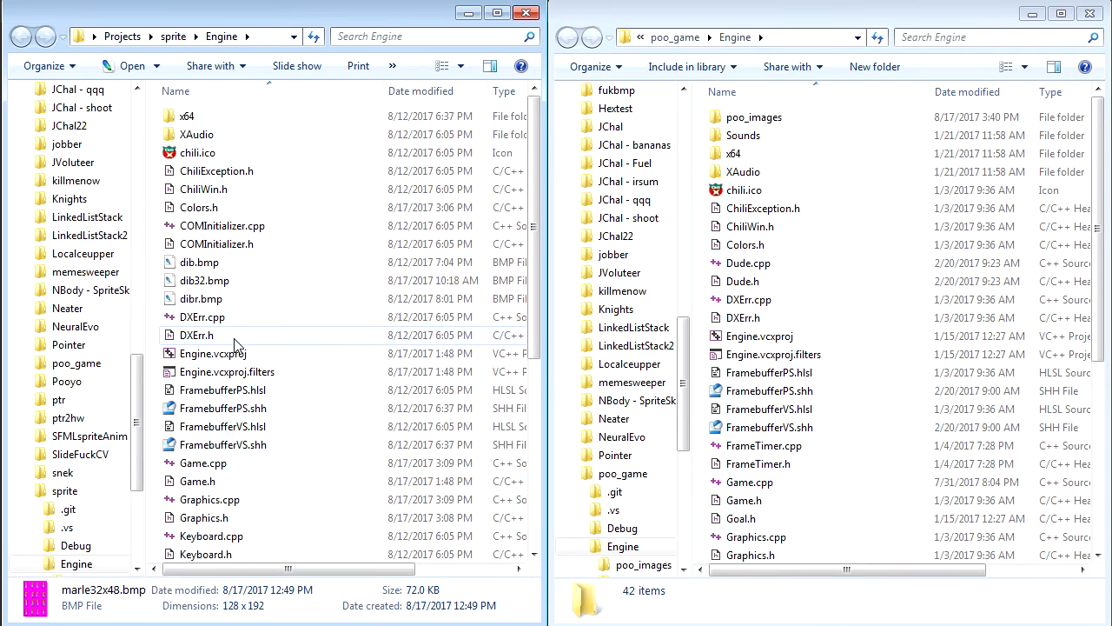
scroll(down, 3)
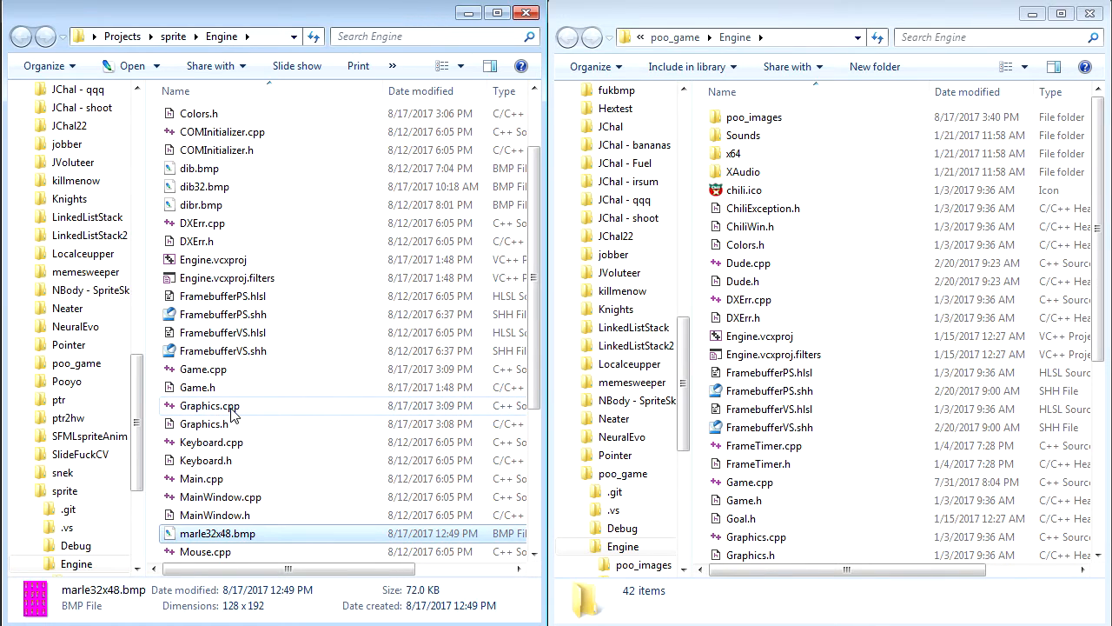
click(209, 424)
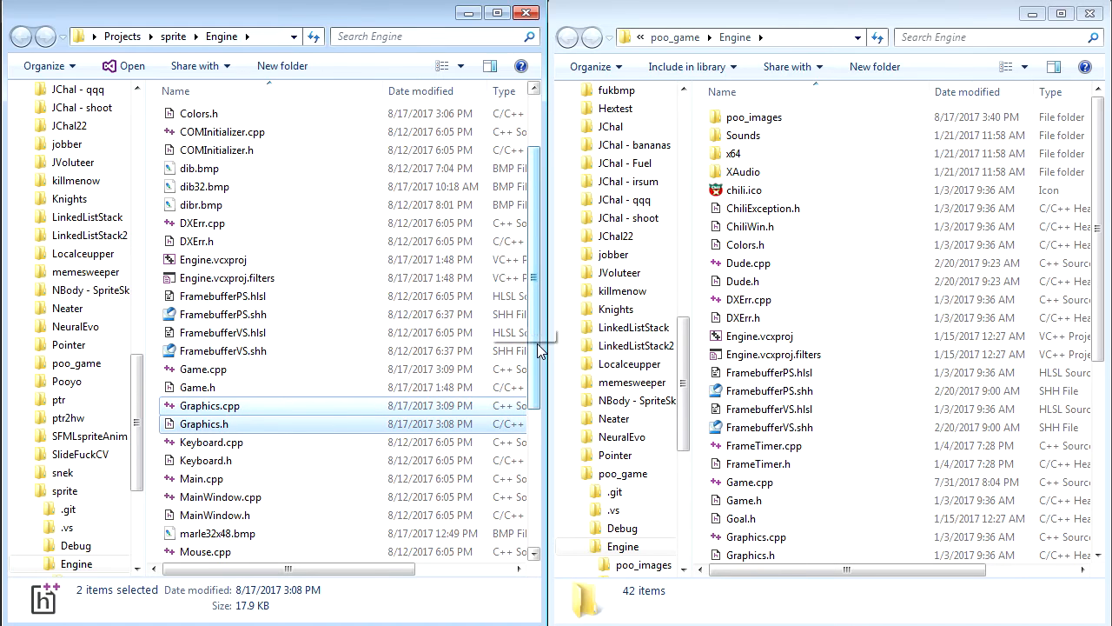
scroll(down, 3)
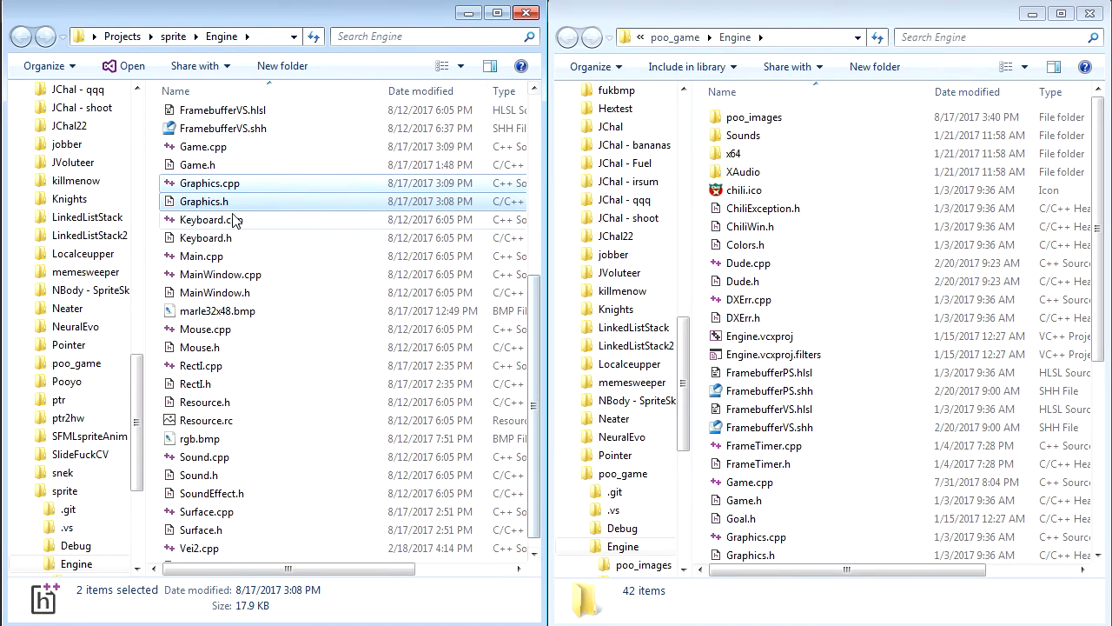
mouse_move(246, 299)
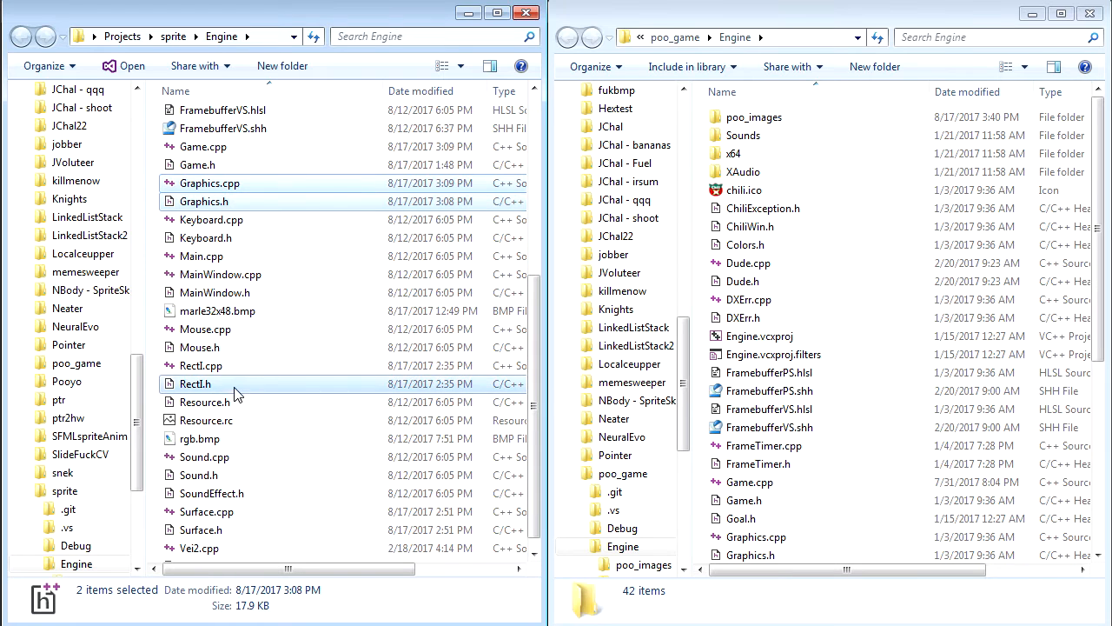
click(199, 365)
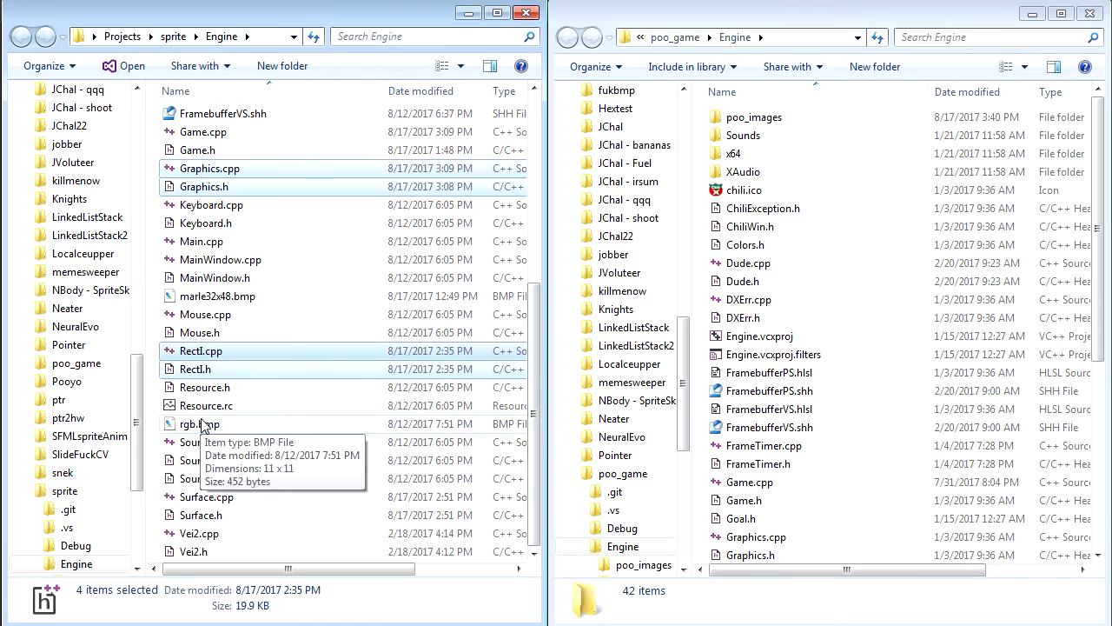
mouse_move(215, 483)
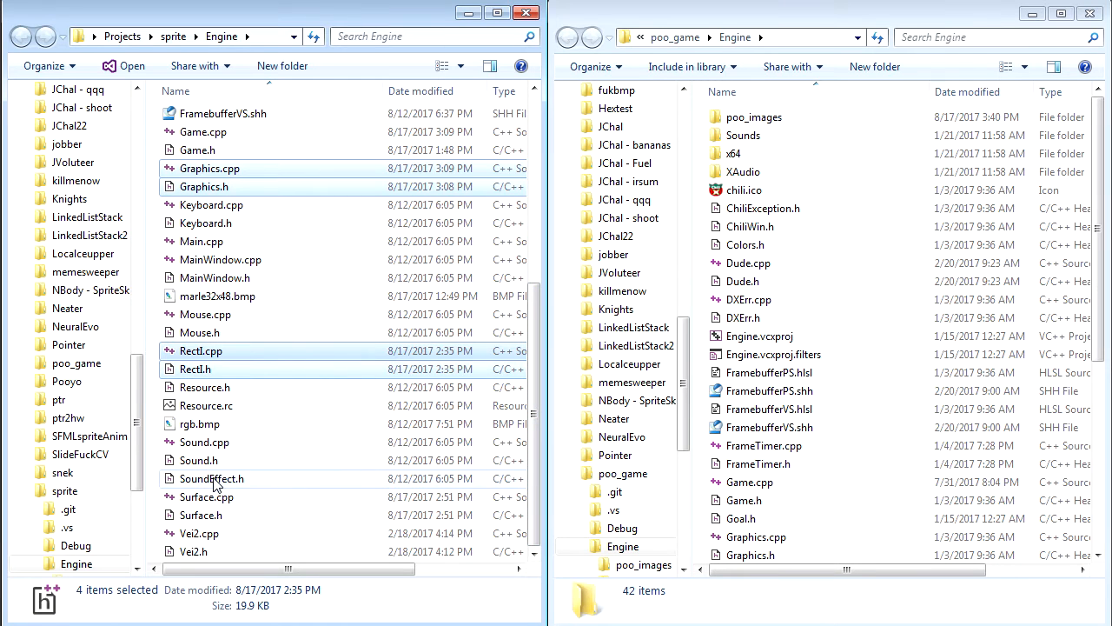
mouse_move(208, 514)
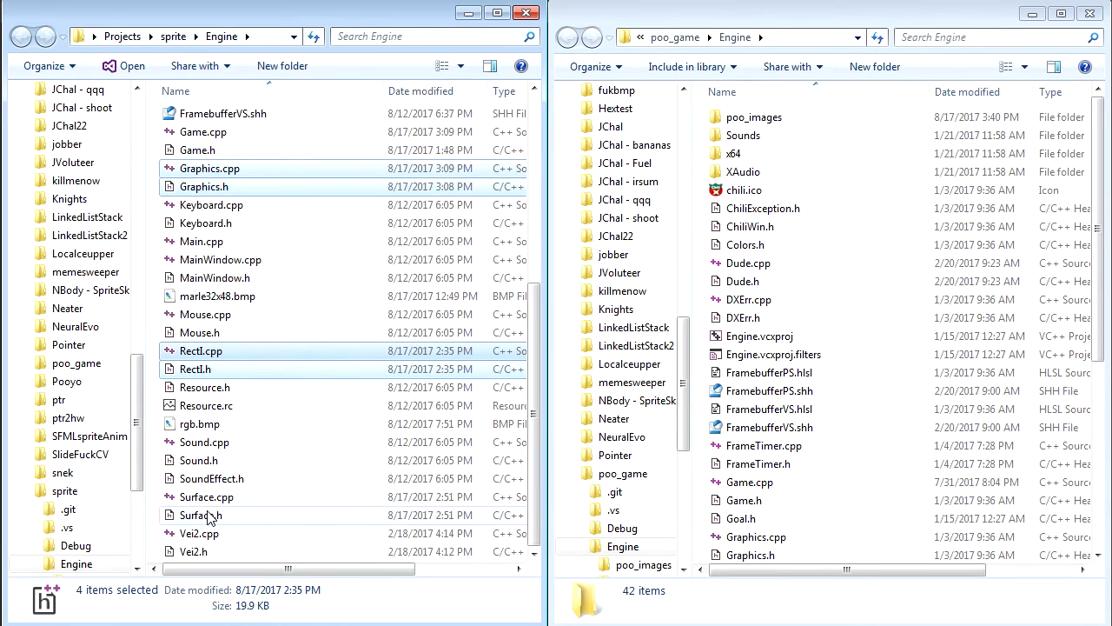
click(199, 532)
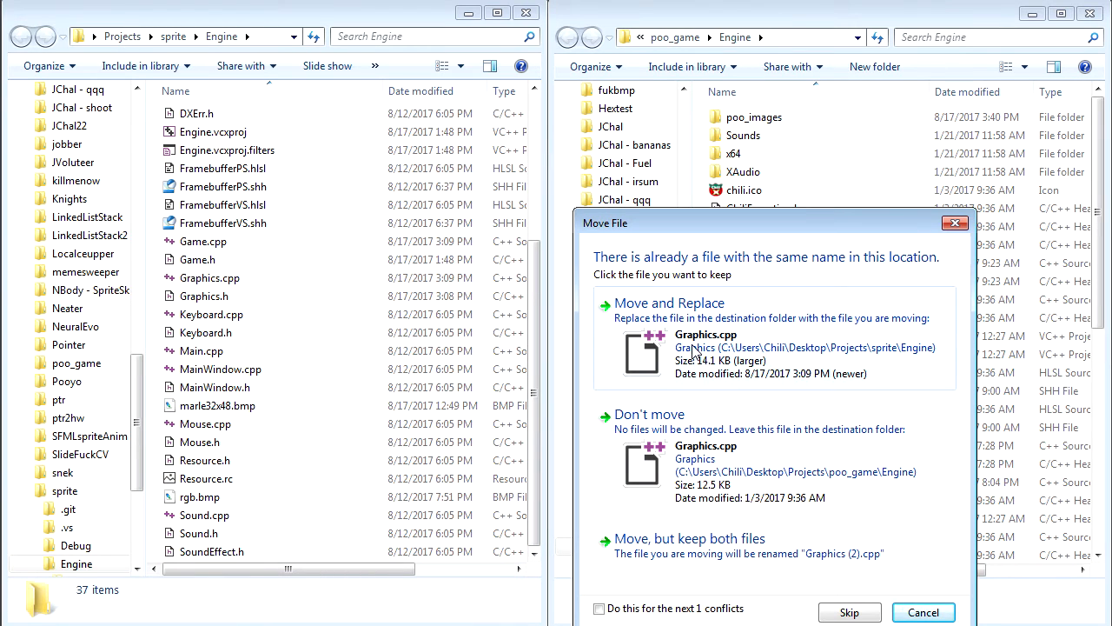
click(669, 302)
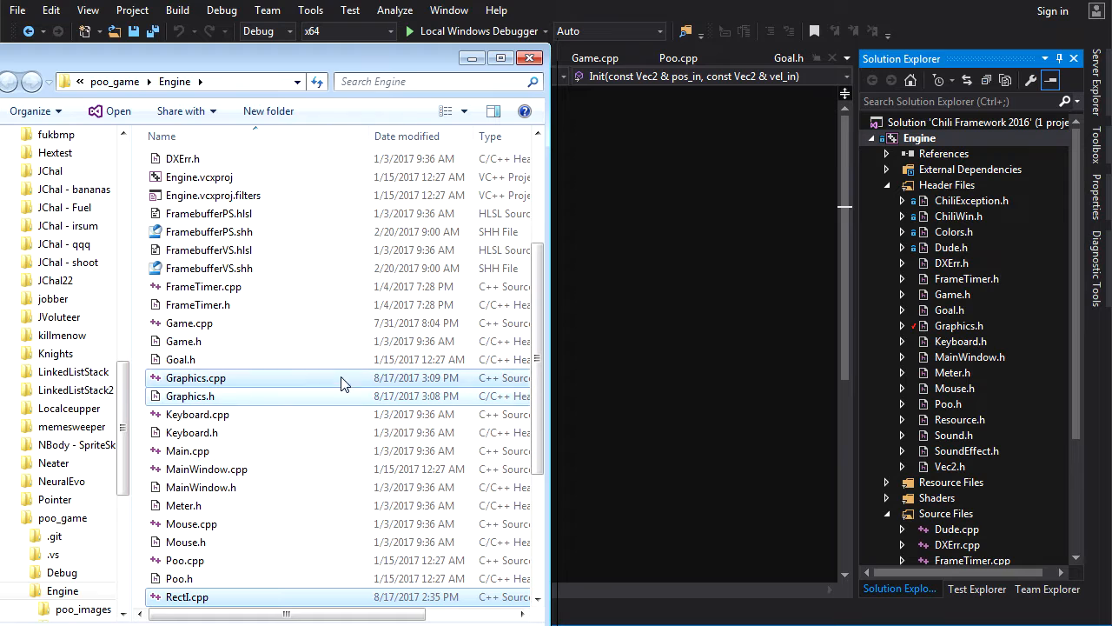
Add the moved RectI, Surface and Vei2 files to the Engine project, dismissing the failed-drop message.
click(919, 139)
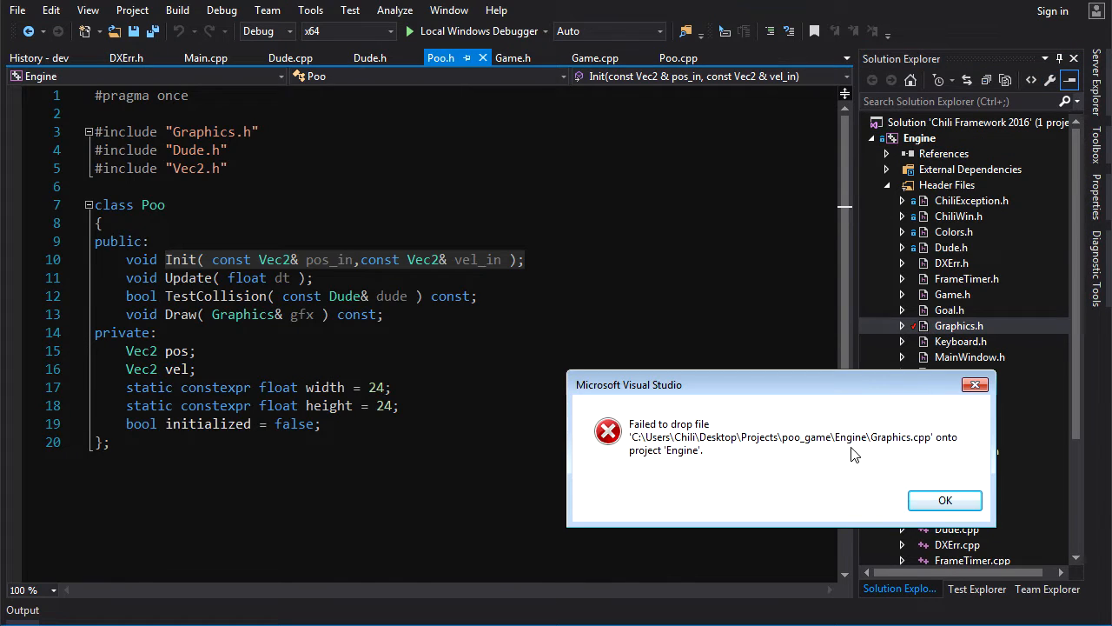
click(945, 500)
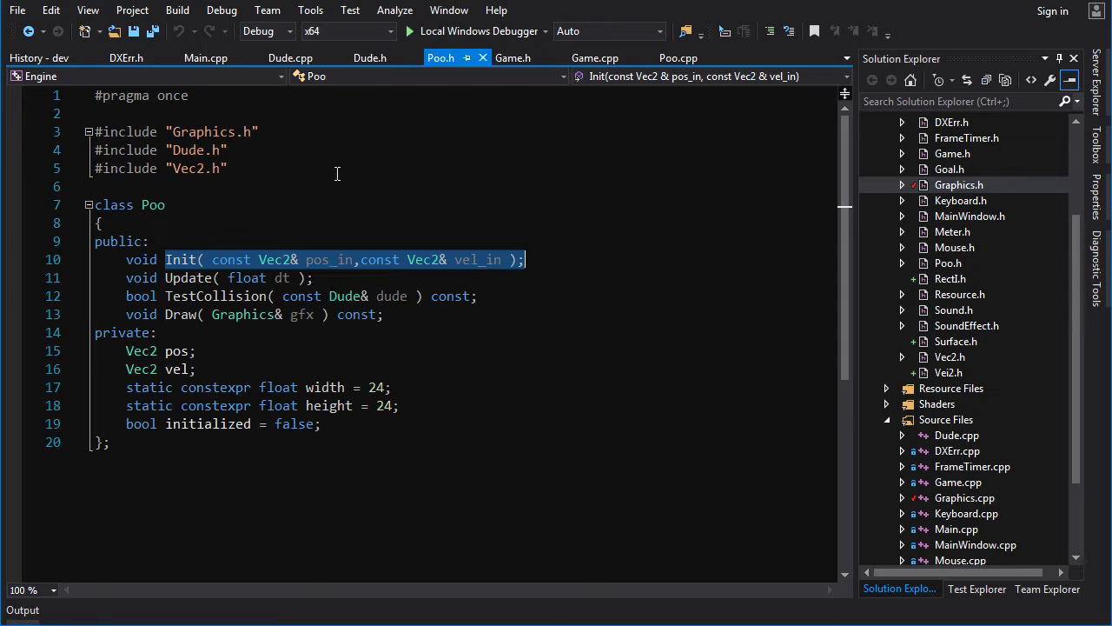
Build the solution and read the 'DrawRectDim is not a member of Graphics' errors.
click(178, 11)
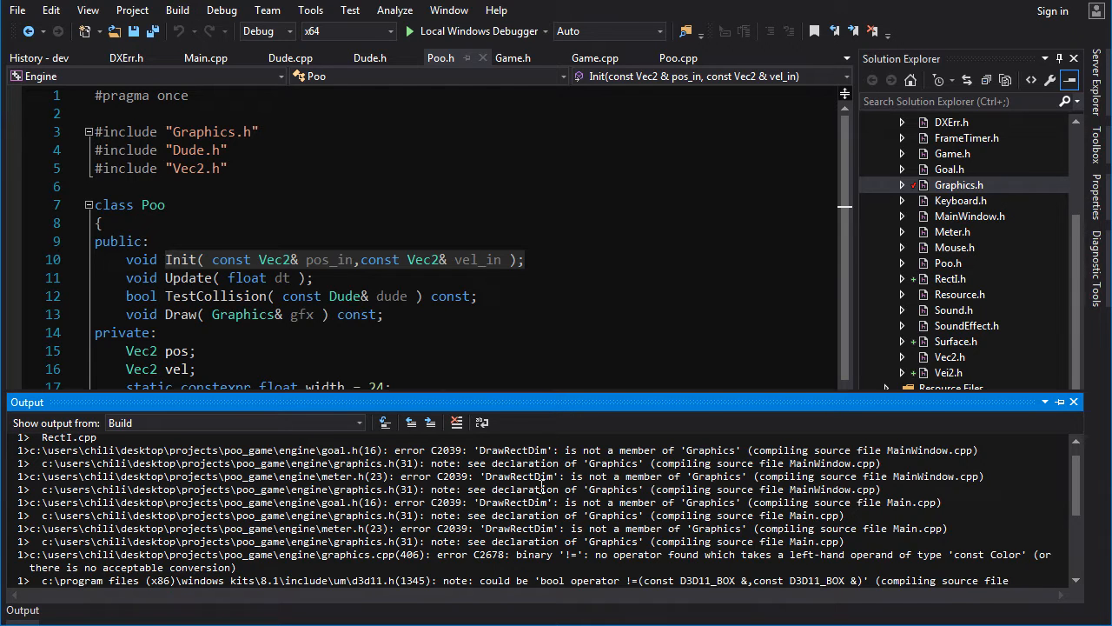
scroll(down, 3)
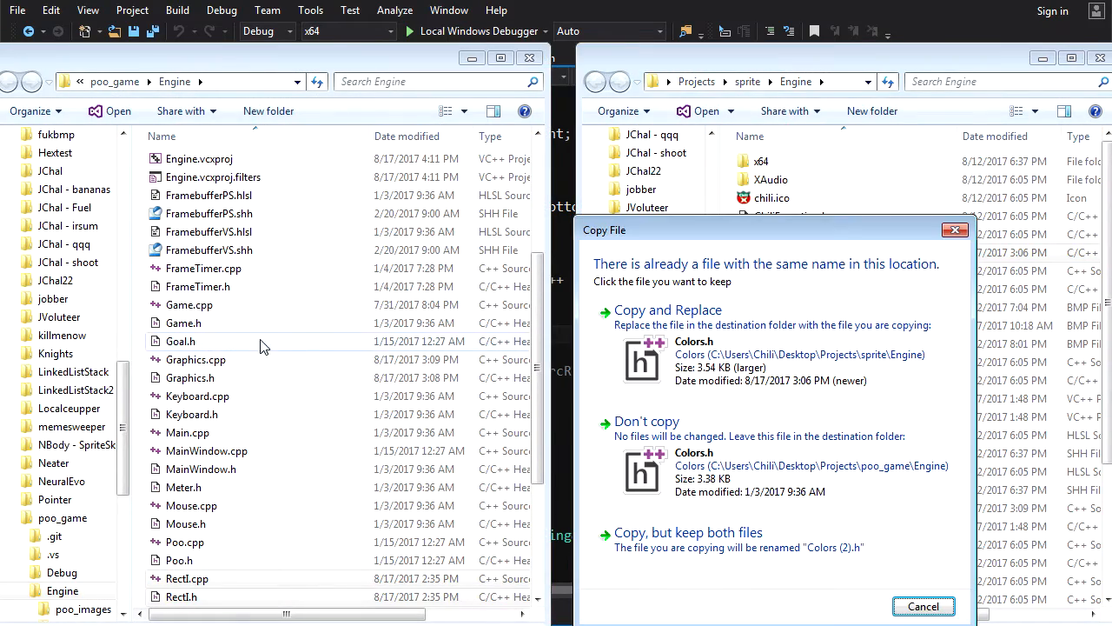
Replace poo_game's Colors.h with the newer sprite copy and dismiss the already-exists error.
click(668, 309)
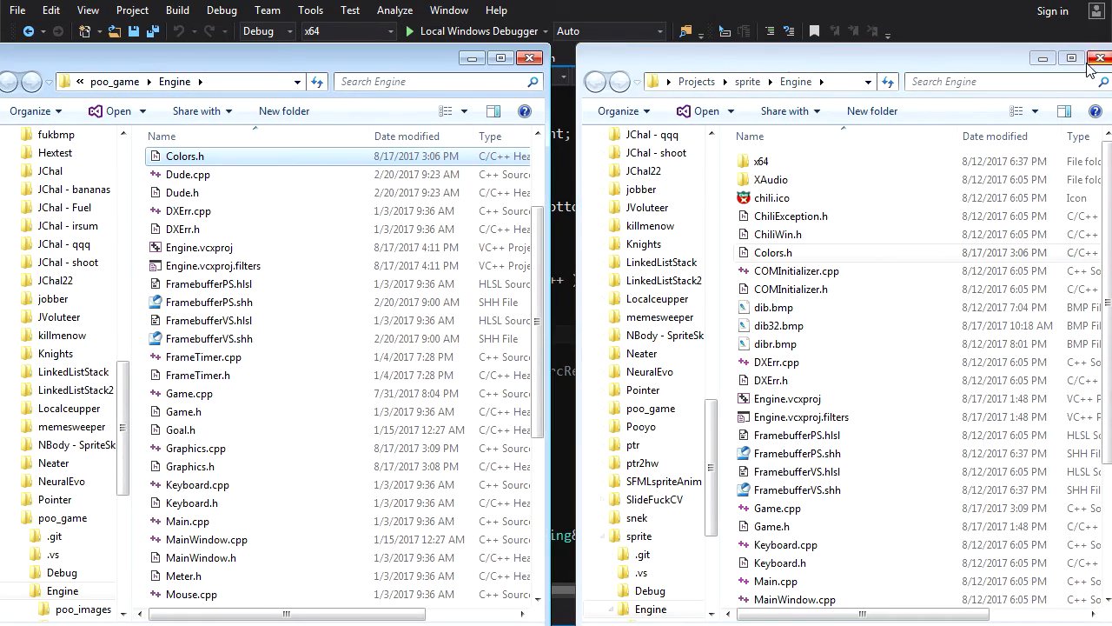
click(1091, 59)
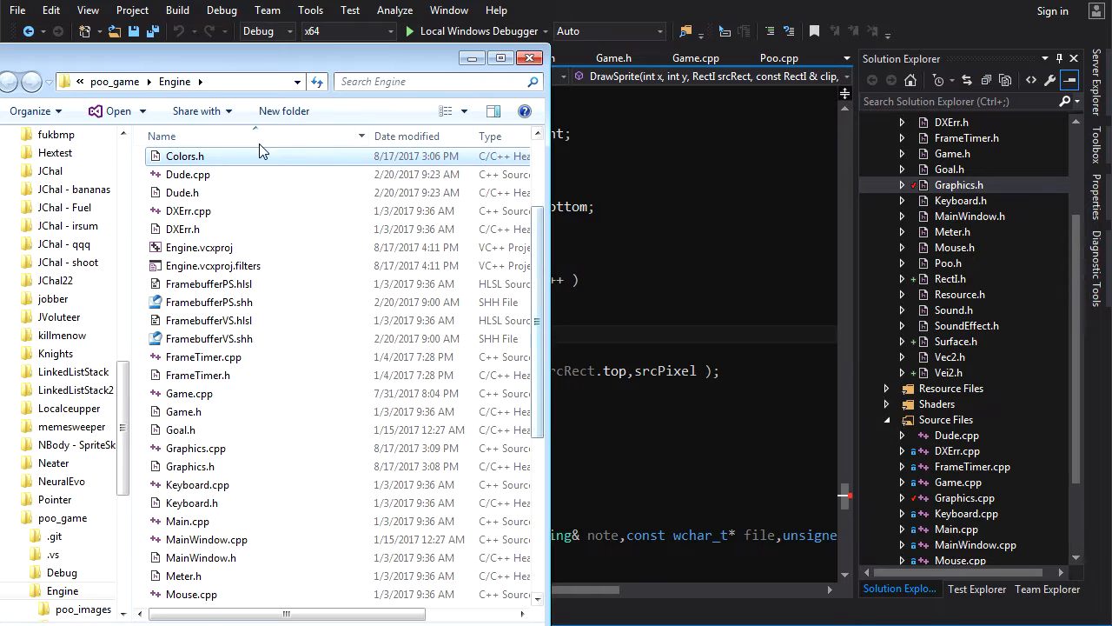
click(945, 419)
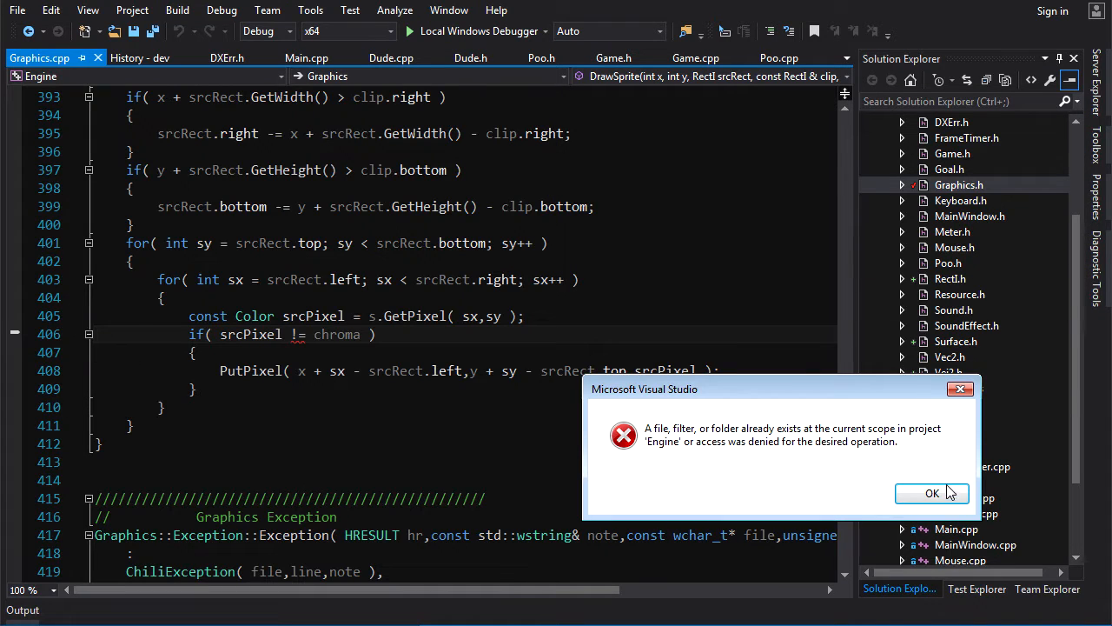
click(931, 493)
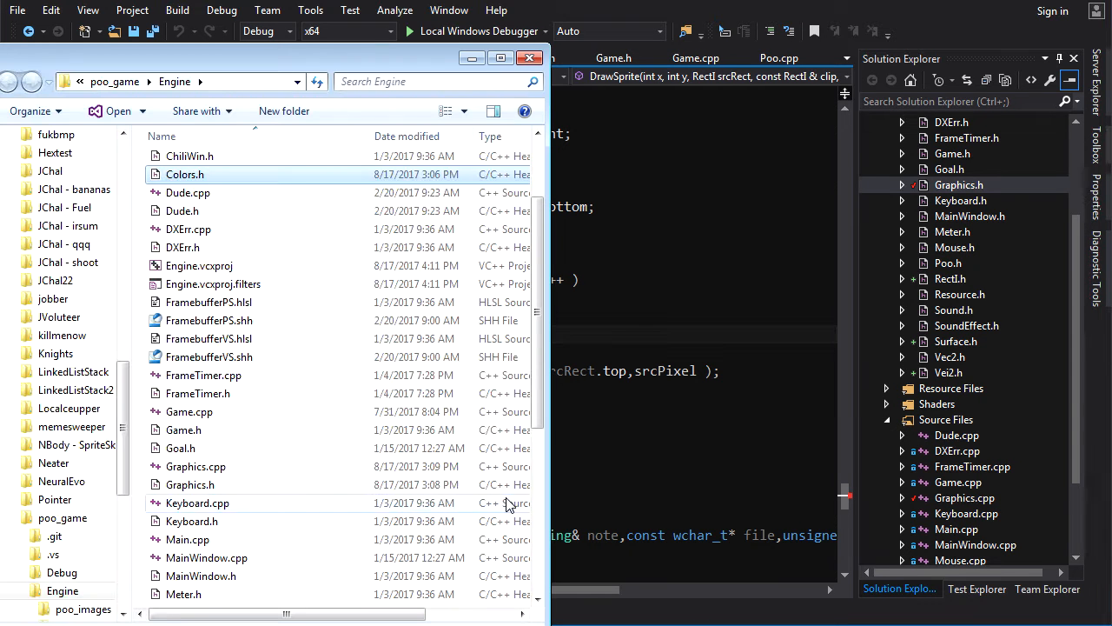
Return to the project code in Visual Studio and look over it.
click(528, 57)
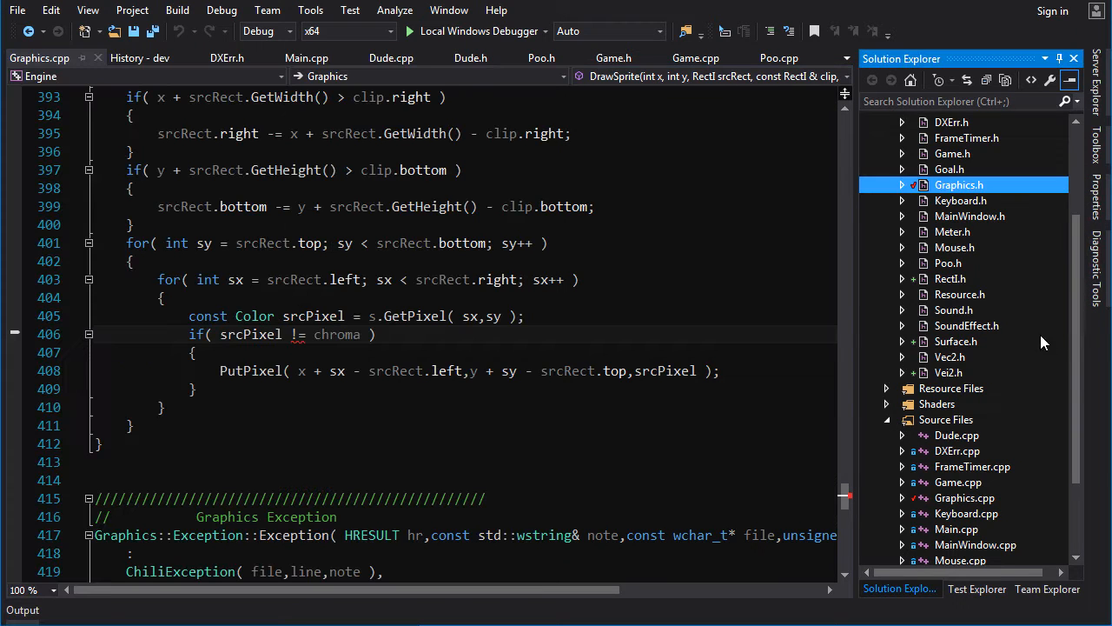
scroll(up, 3)
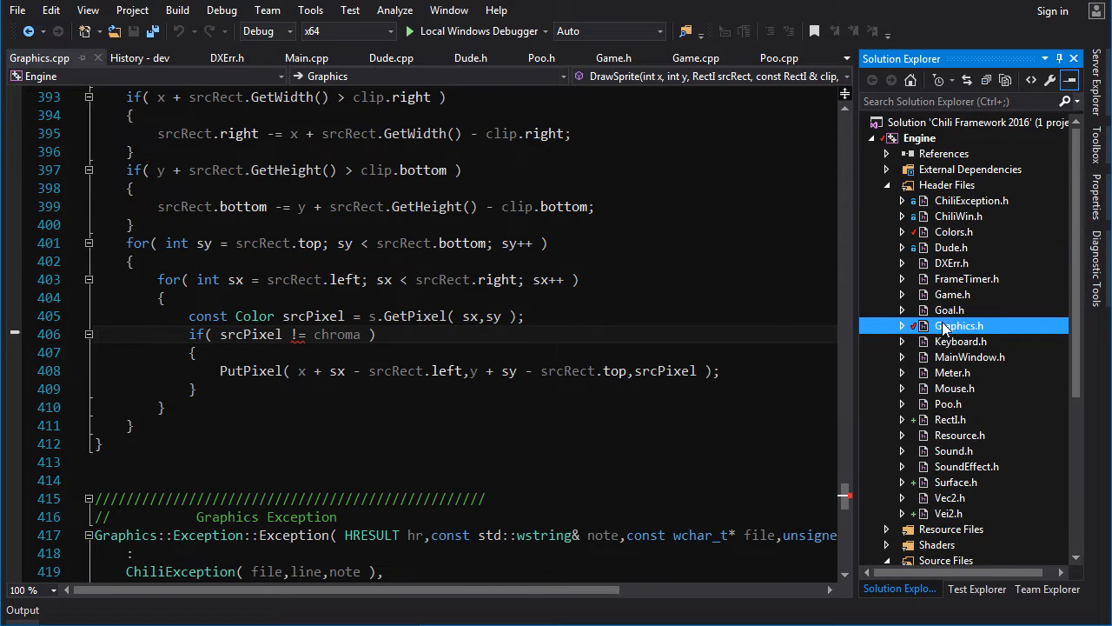
scroll(down, 3)
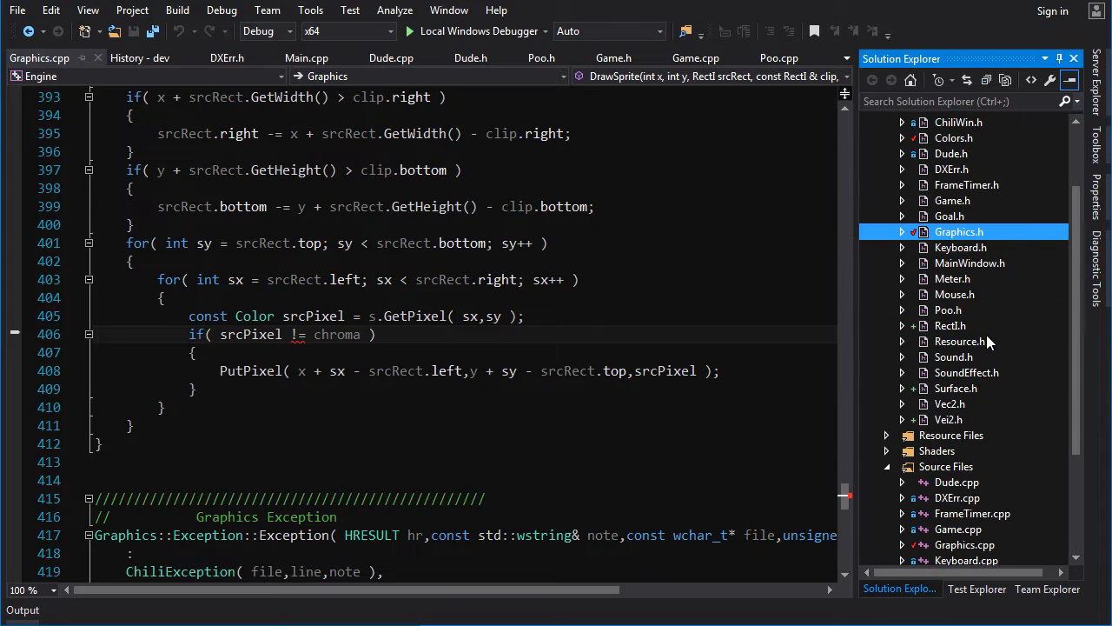
Compare Graphics.h with its unmodified version to see the removed DrawRect and DrawCircle declarations.
right_click(960, 231)
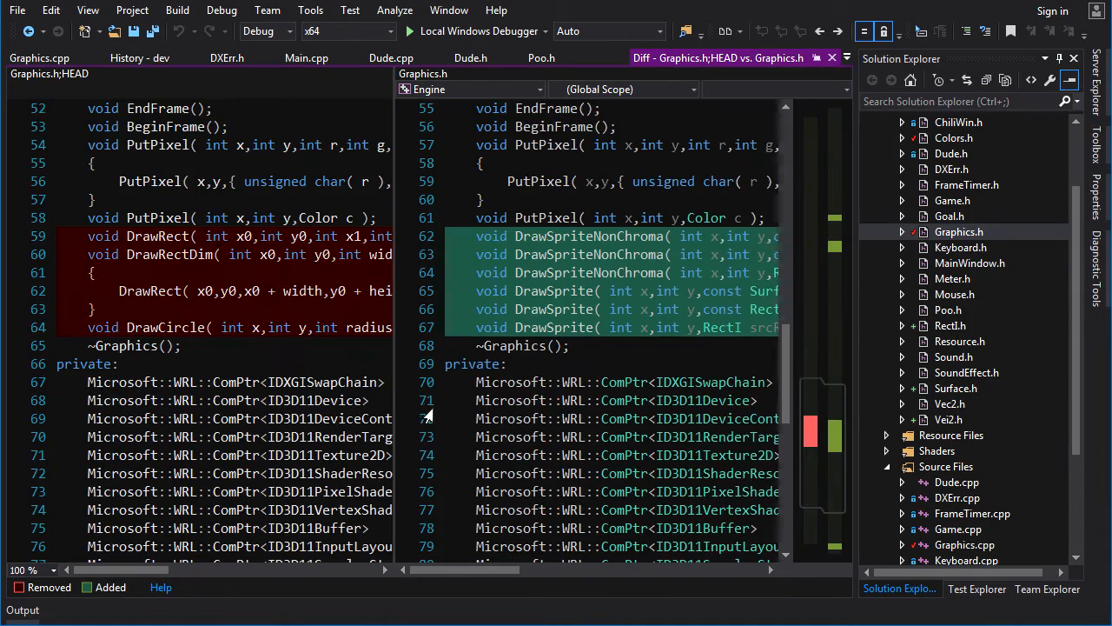
mouse_move(459, 254)
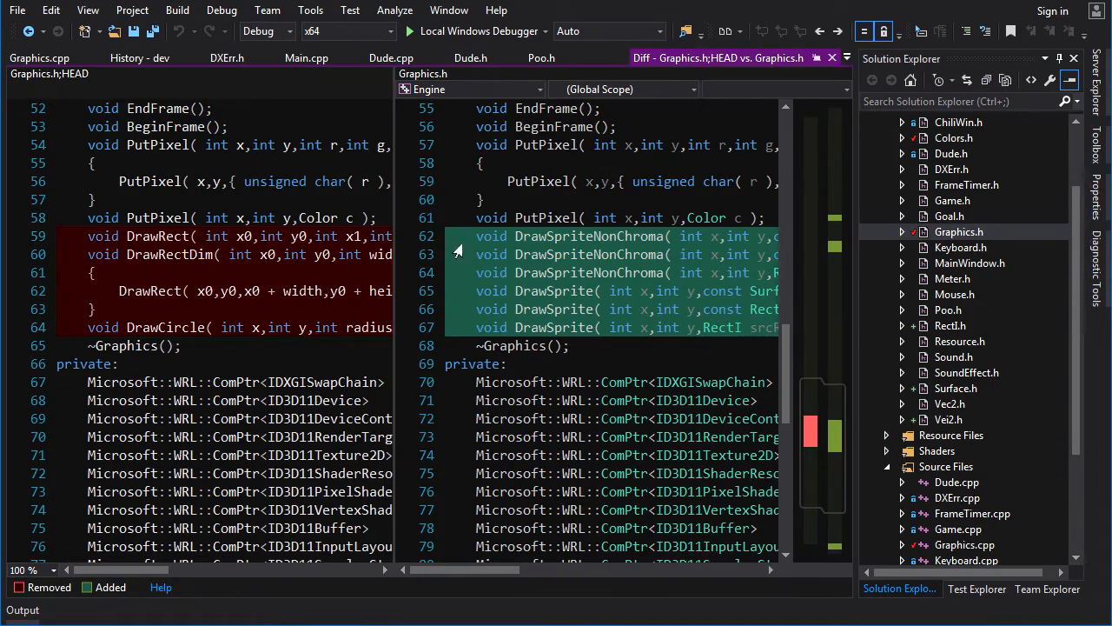
mouse_move(111, 252)
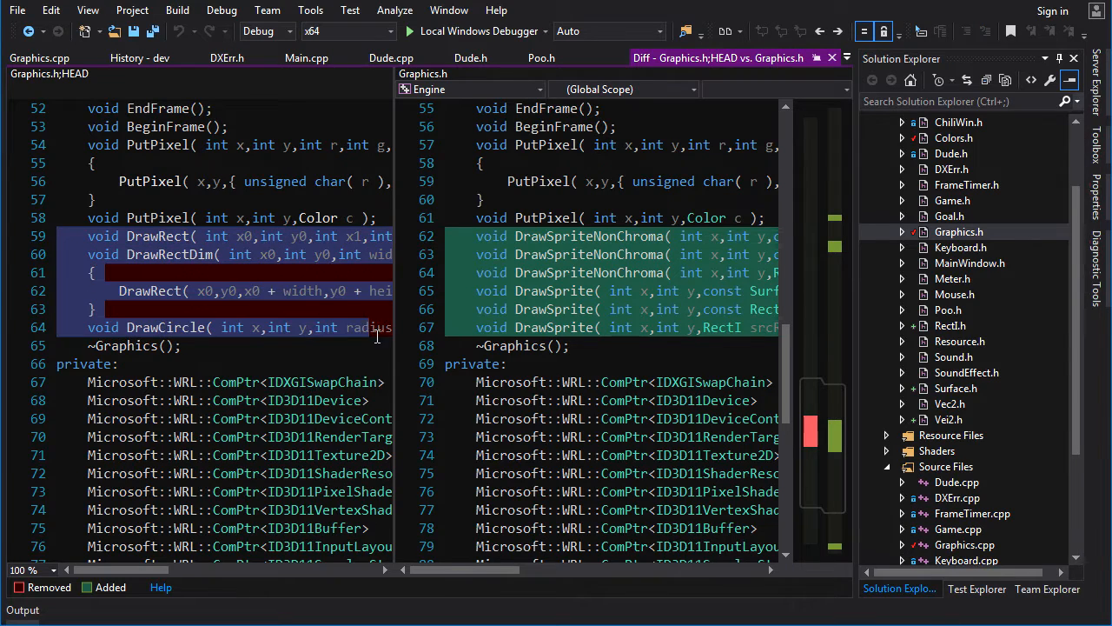
scroll(right, 3)
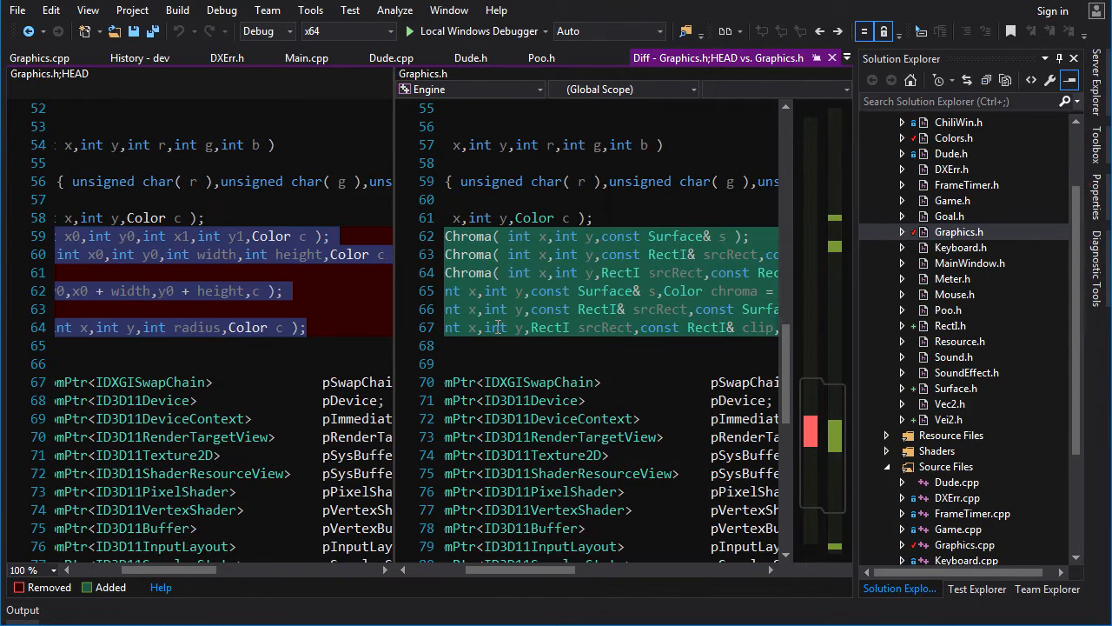
mouse_move(374, 333)
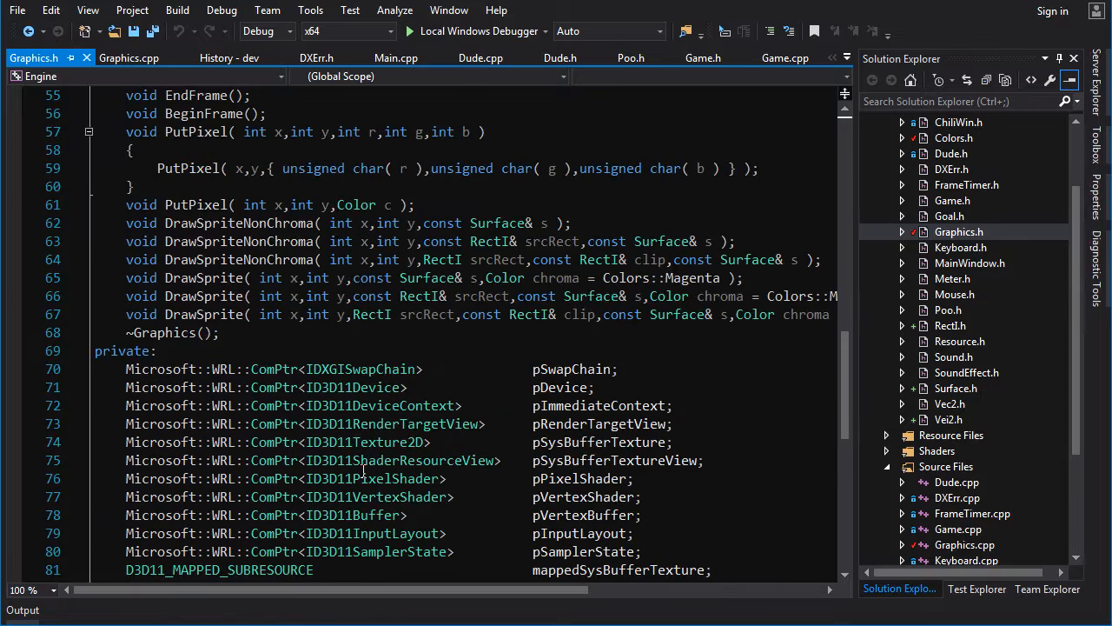
Compare Graphics.cpp with its committed version to find the removed DrawCircle and DrawRect bodies.
scroll(up, 3)
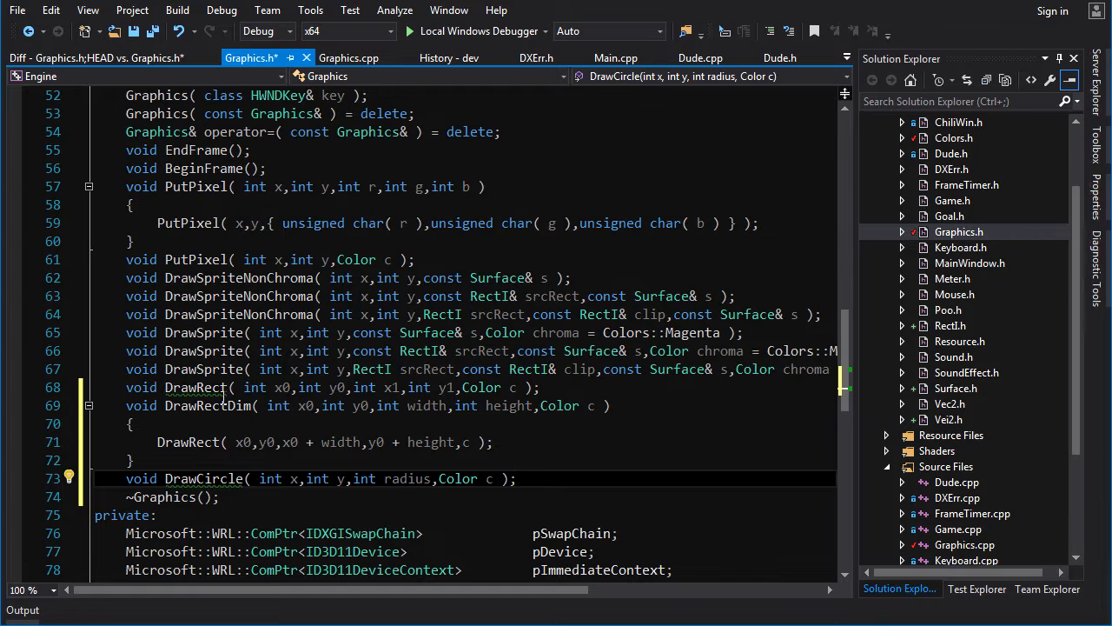
scroll(down, 3)
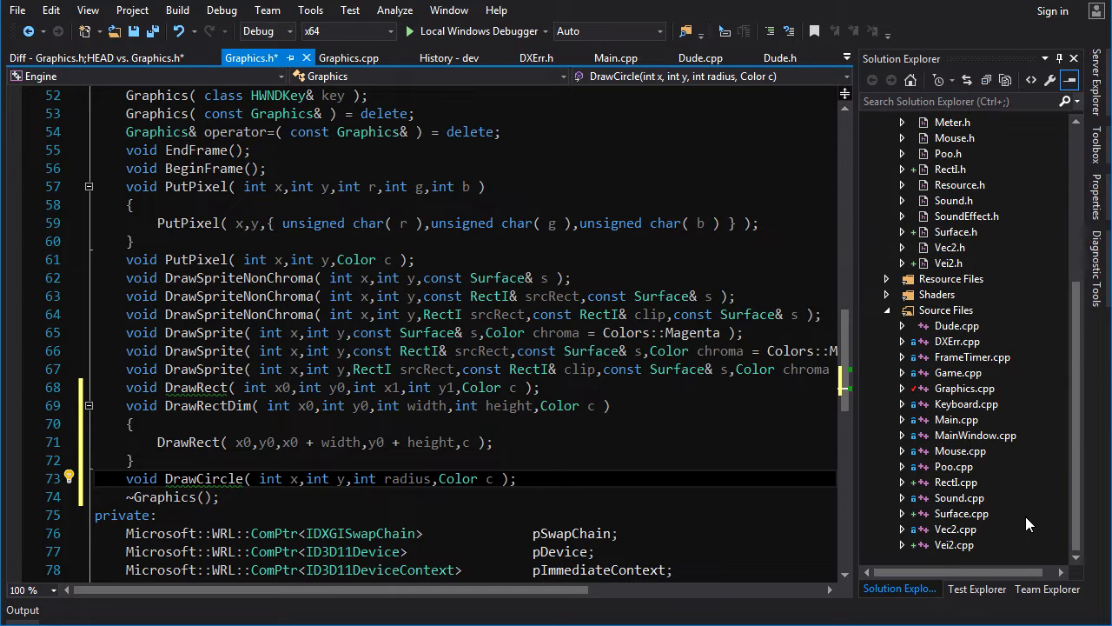
right_click(963, 389)
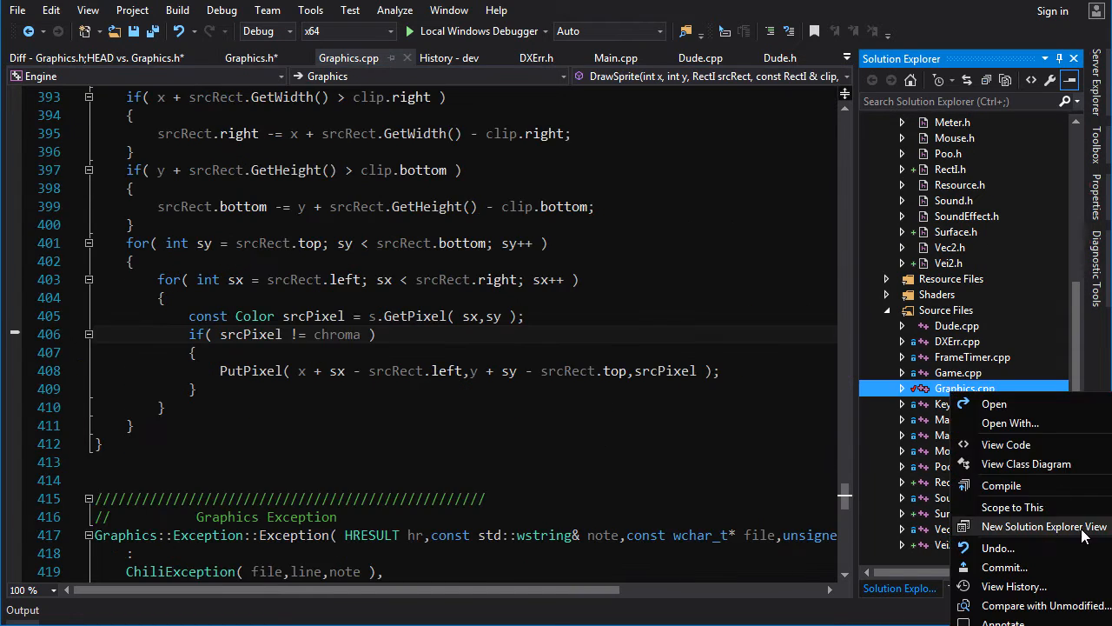
click(1042, 605)
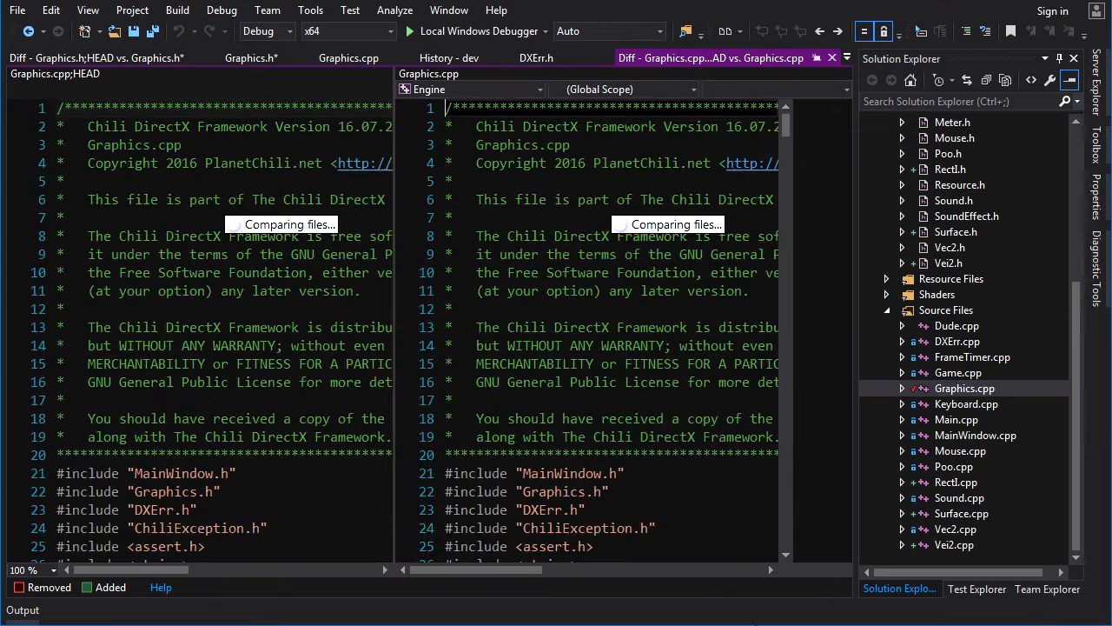
scroll(down, 3)
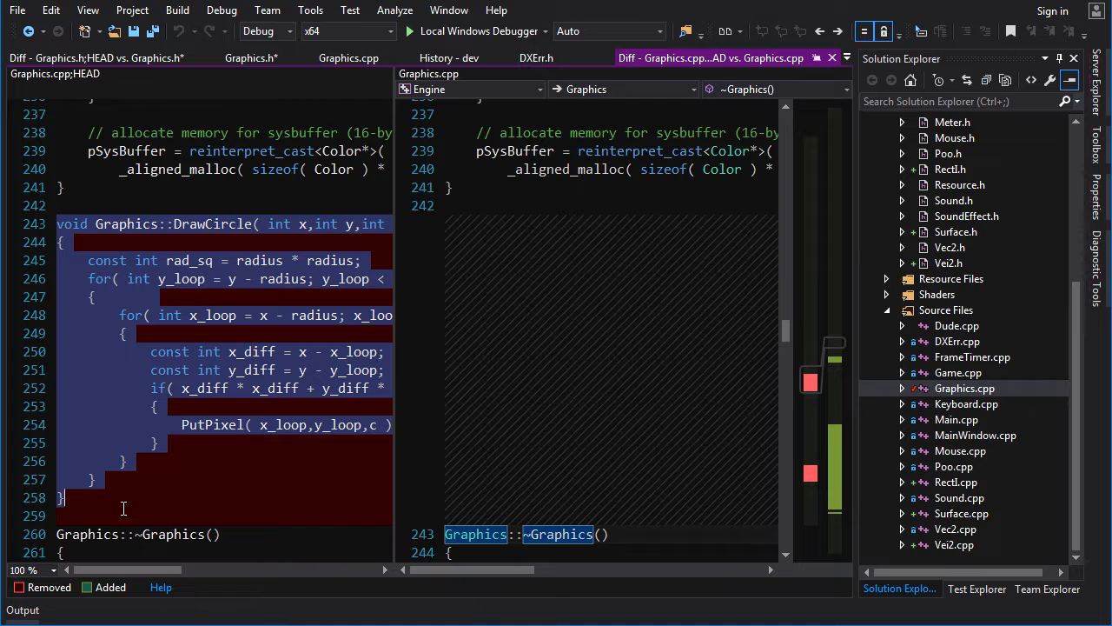
mouse_move(888, 418)
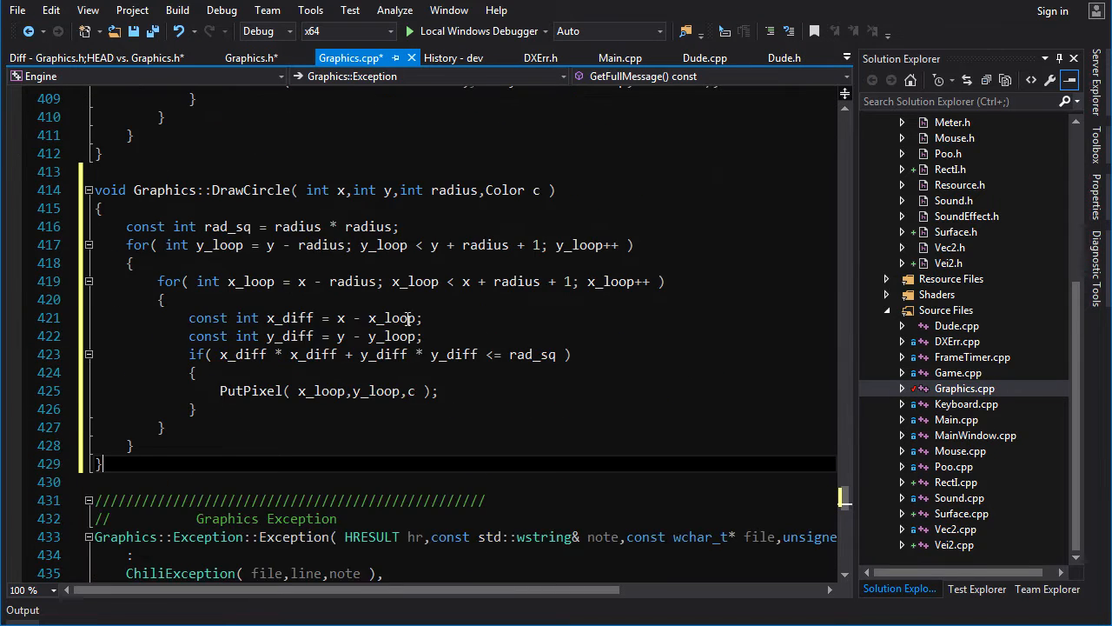
scroll(up, 3)
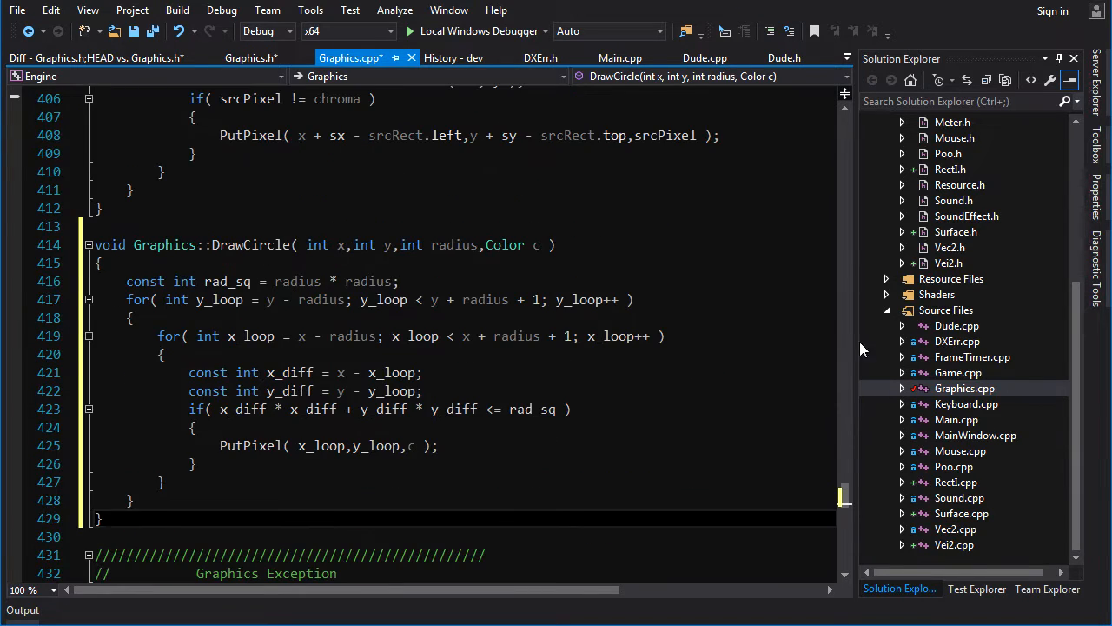
Copy the DrawCircle and DrawRect definitions back into Graphics.cpp.
right_click(963, 388)
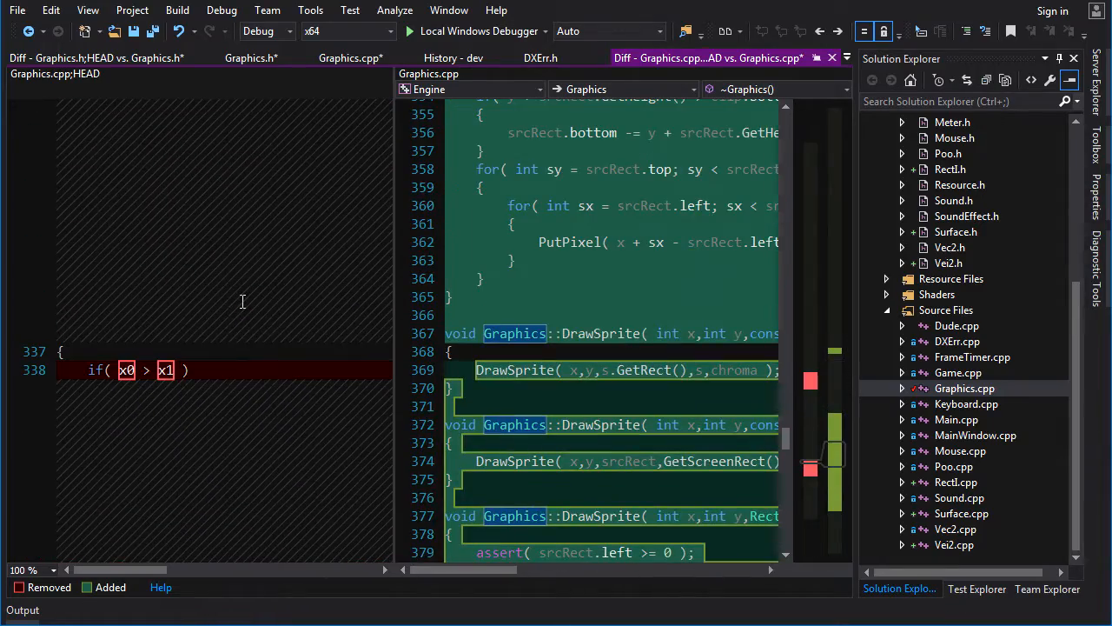
scroll(down, 3)
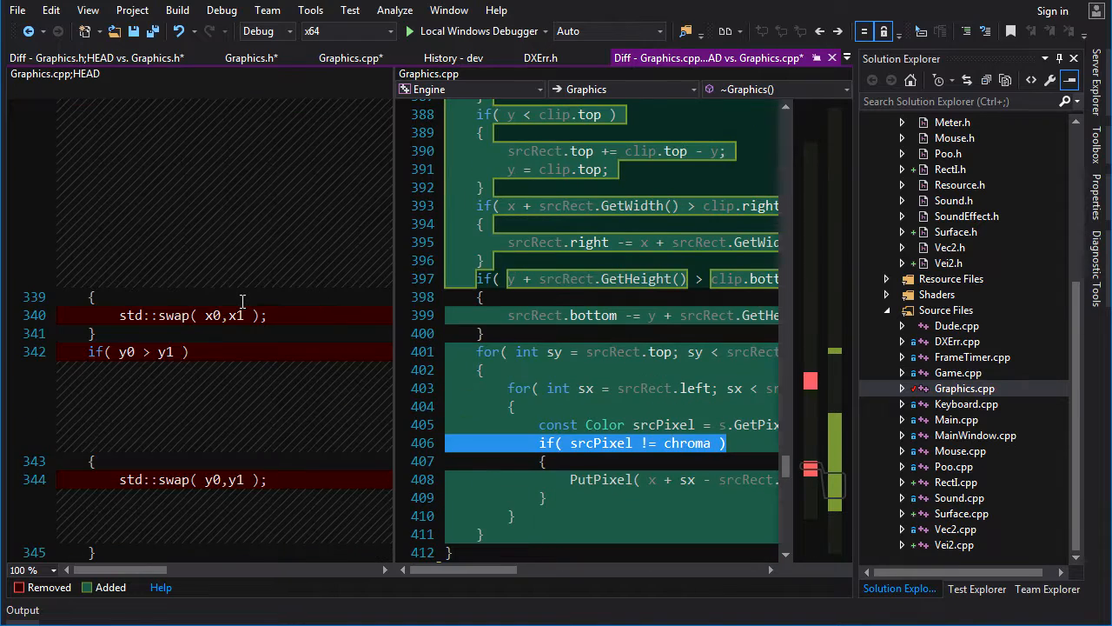
scroll(down, 3)
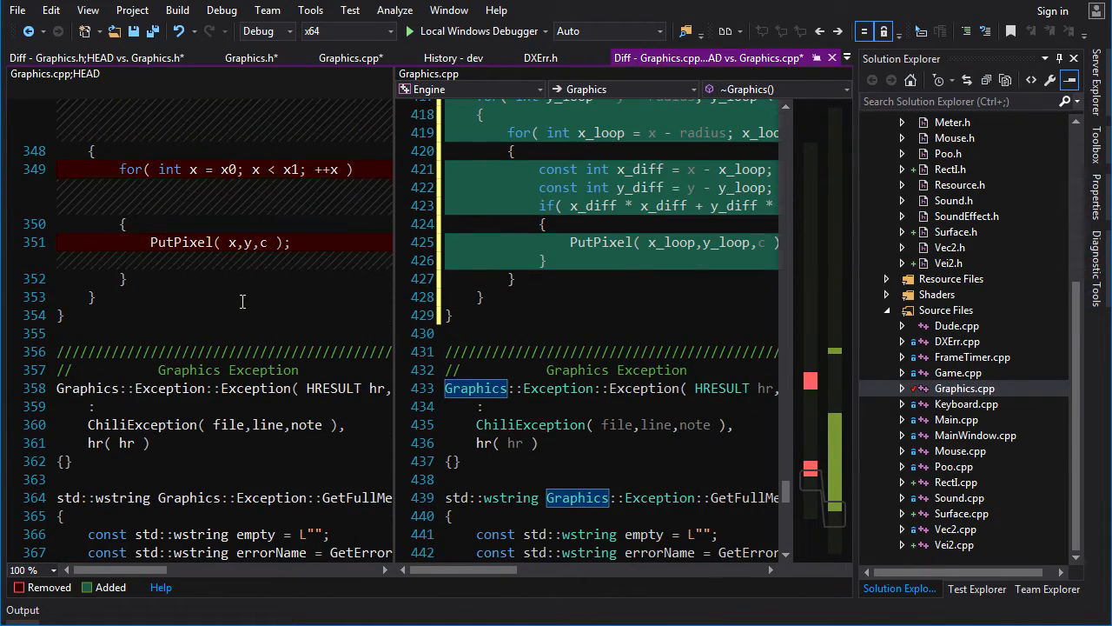
scroll(up, 3)
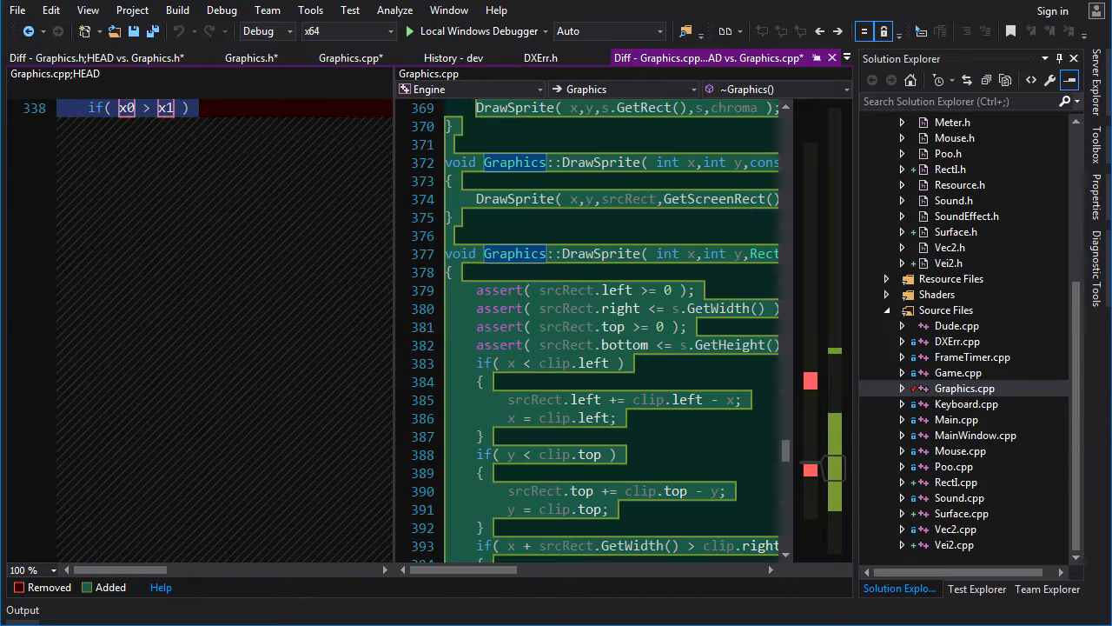
scroll(up, 3)
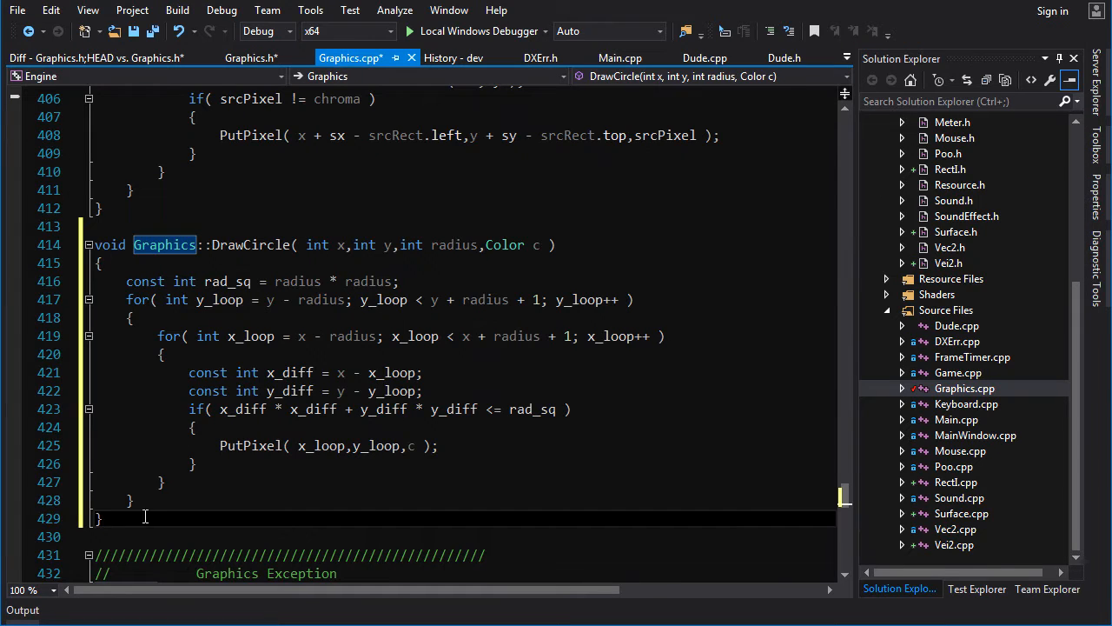
scroll(down, 3)
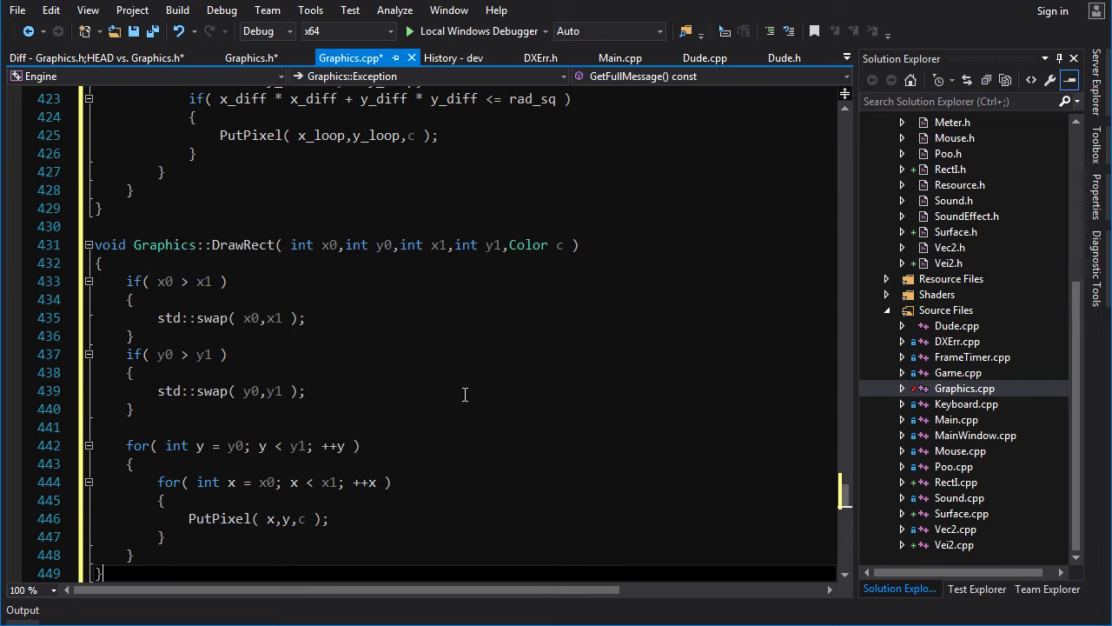
click(177, 10)
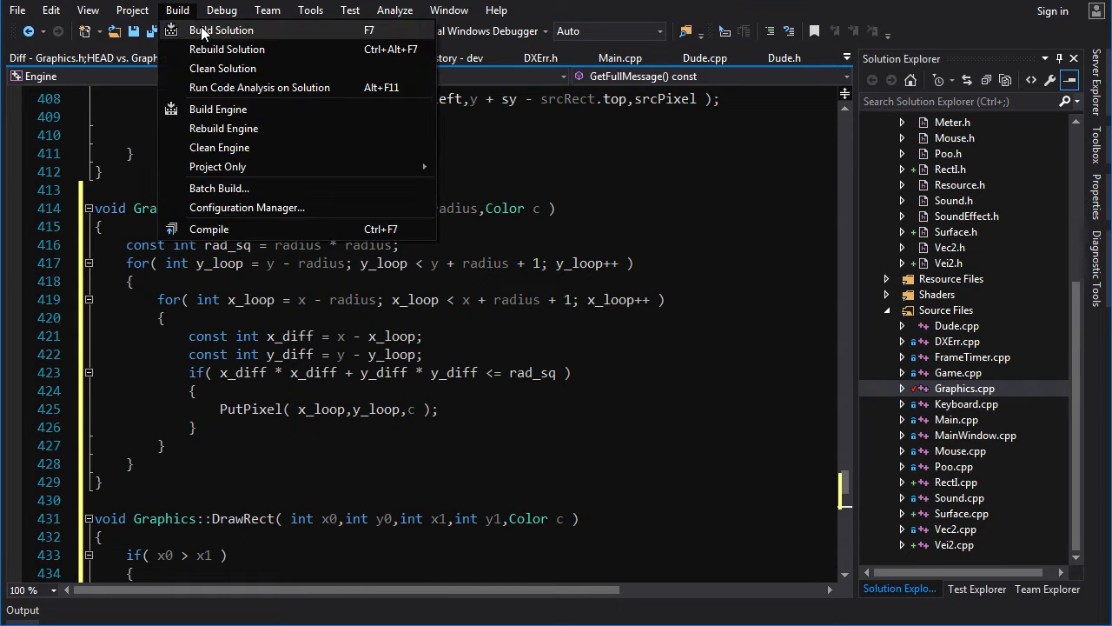
click(221, 29)
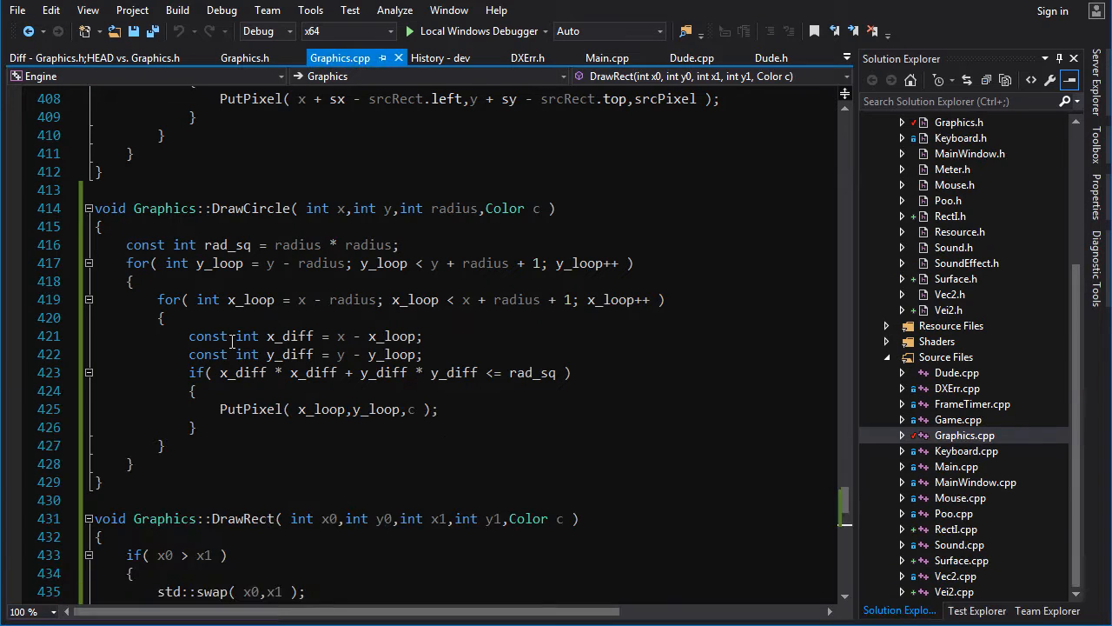
scroll(up, 3)
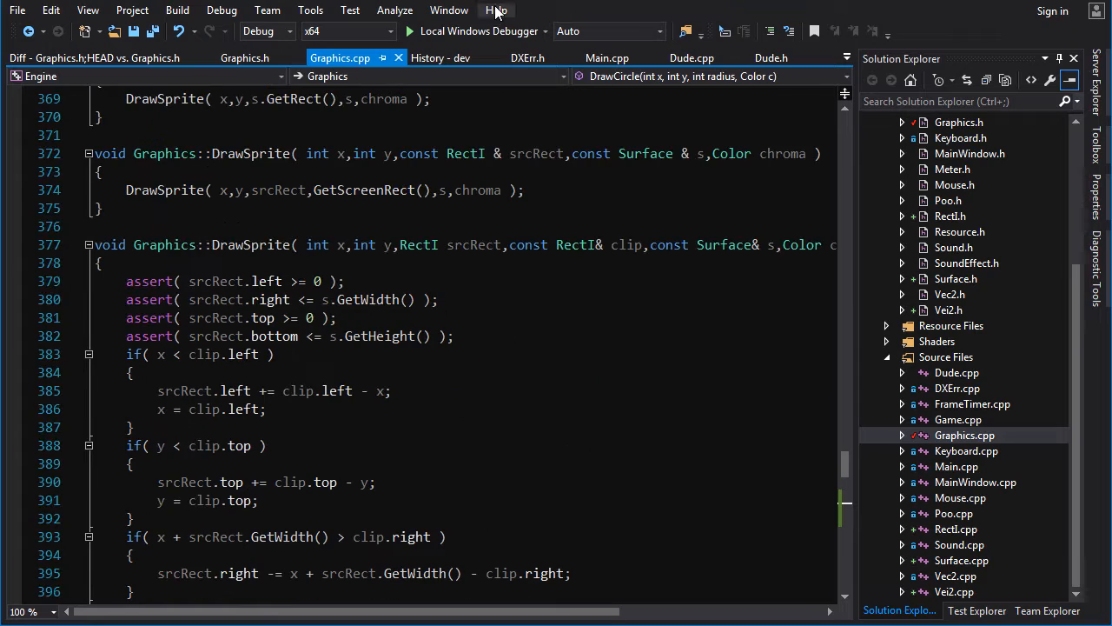
click(409, 32)
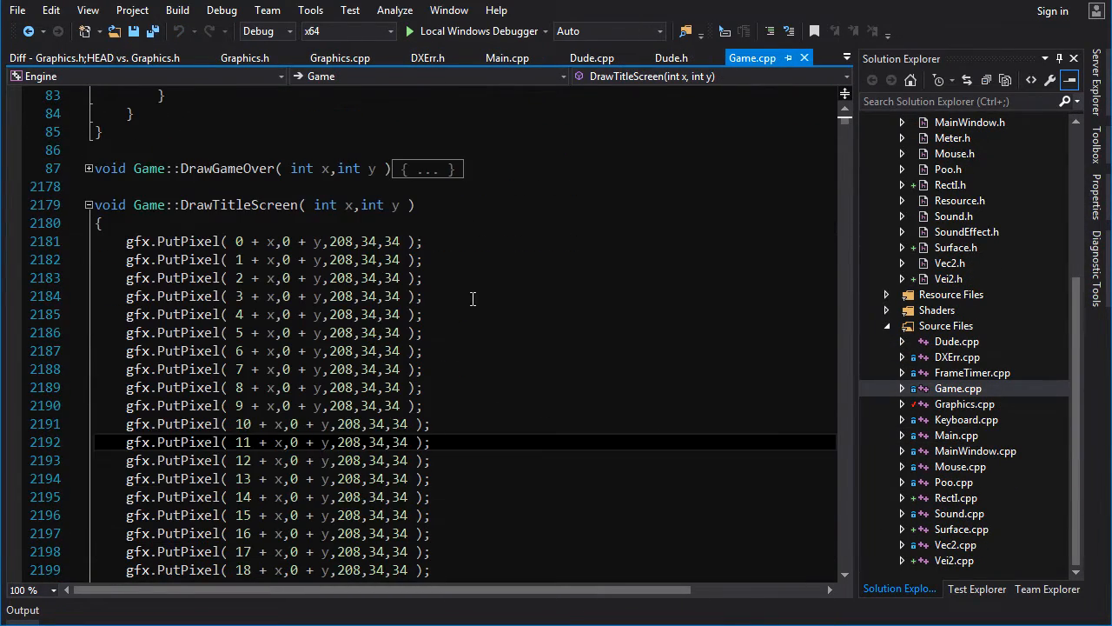
Scroll Game.cpp to the pixel-by-pixel Game::DrawTitleScreen code with its PutPixel calls.
scroll(down, 3)
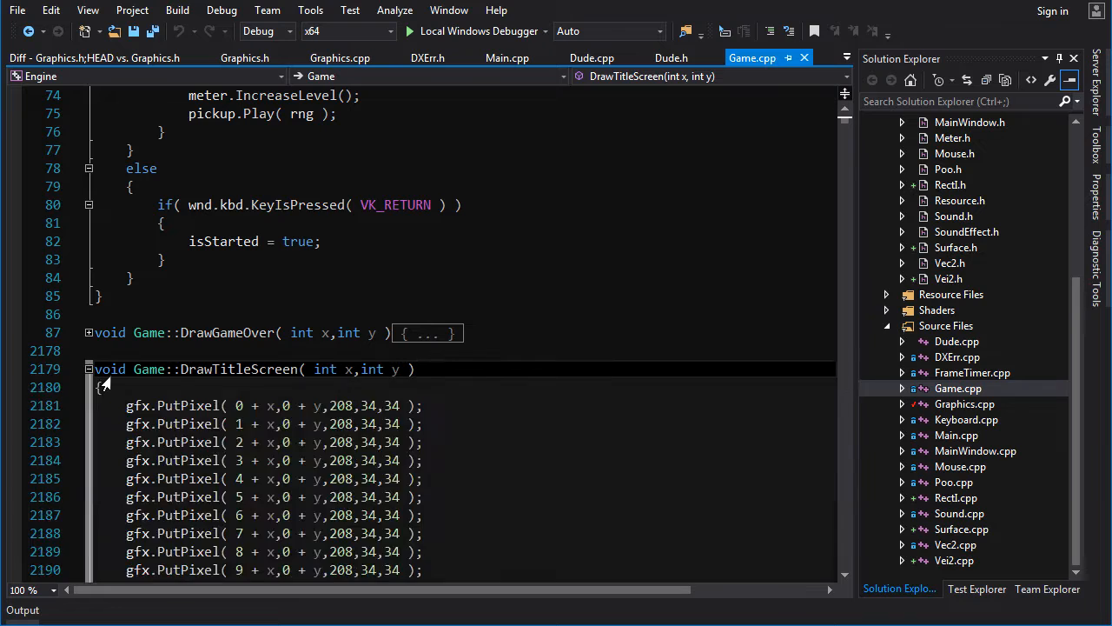
click(89, 369)
text(#include "FrameTimer.h)
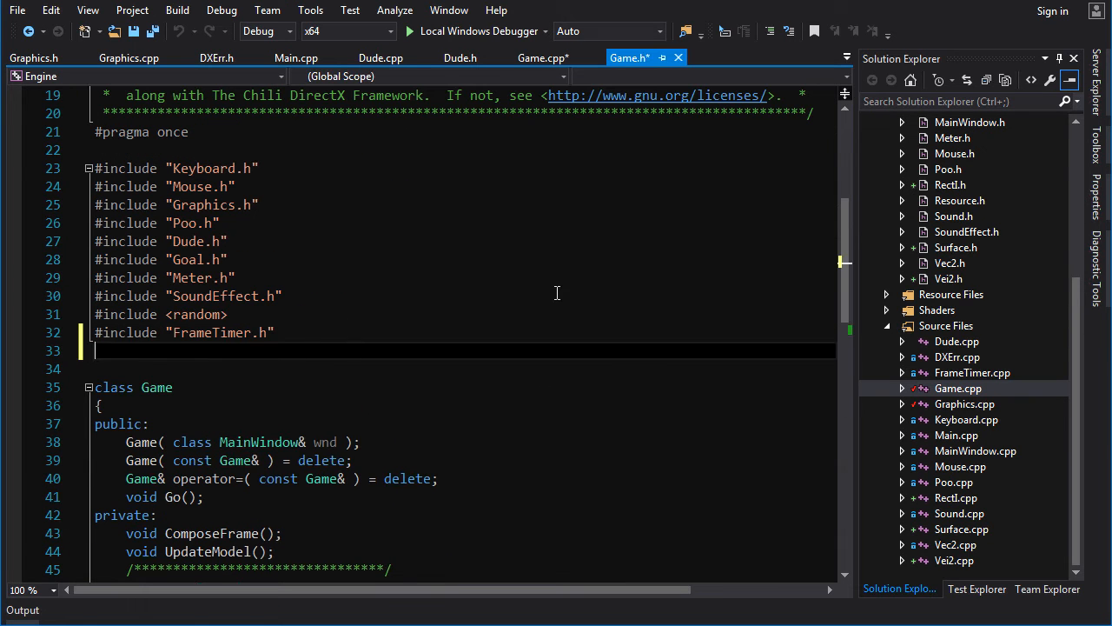
Include Surface.h in Game.h and declare a title Surface loading poo_images\dapoopoo.bmp.
text(#inl)
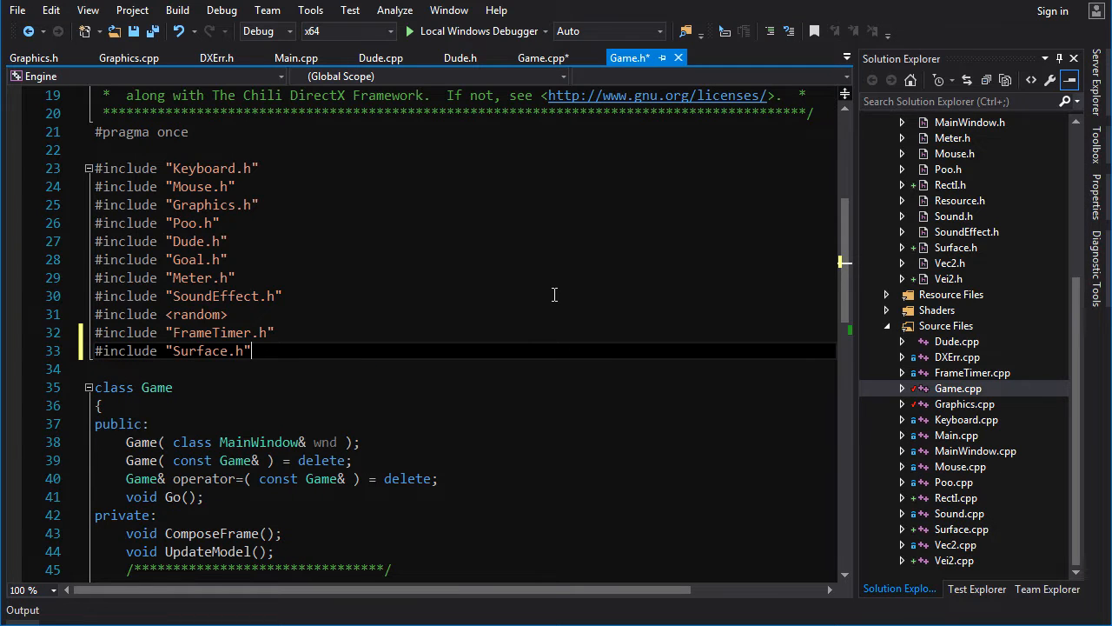
scroll(down, 3)
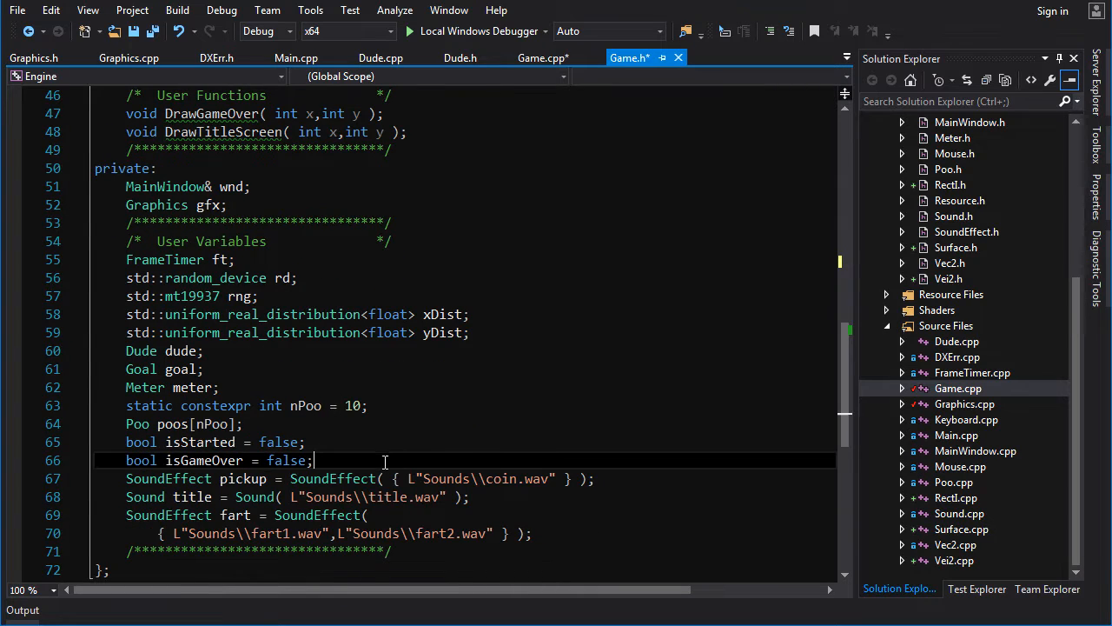
key(Return)
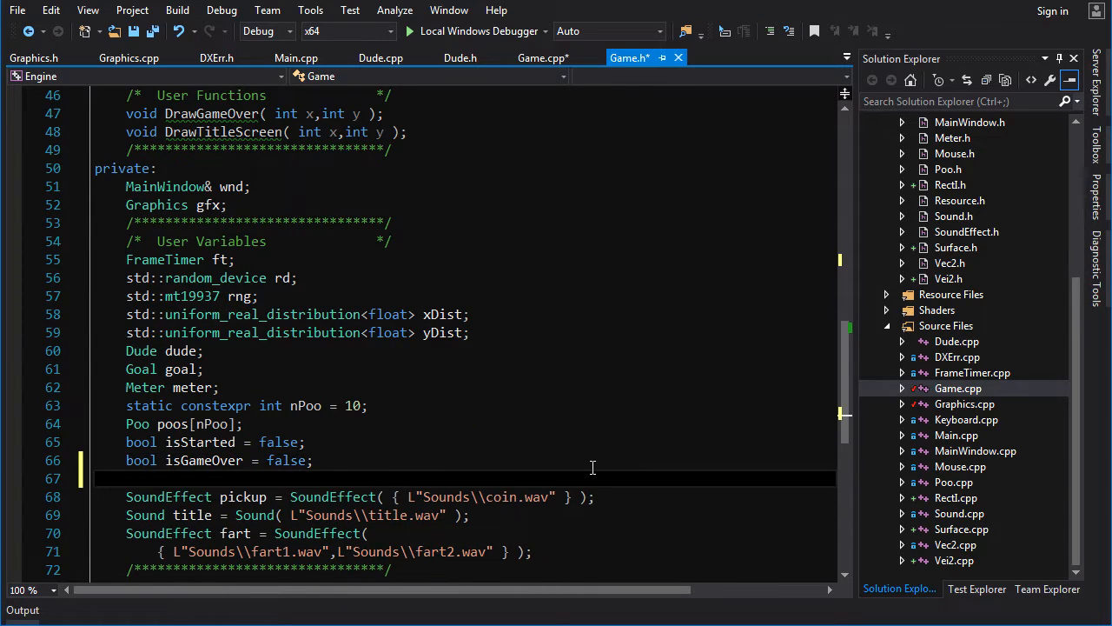
text(Surface title = Surface( L"poo_images",)
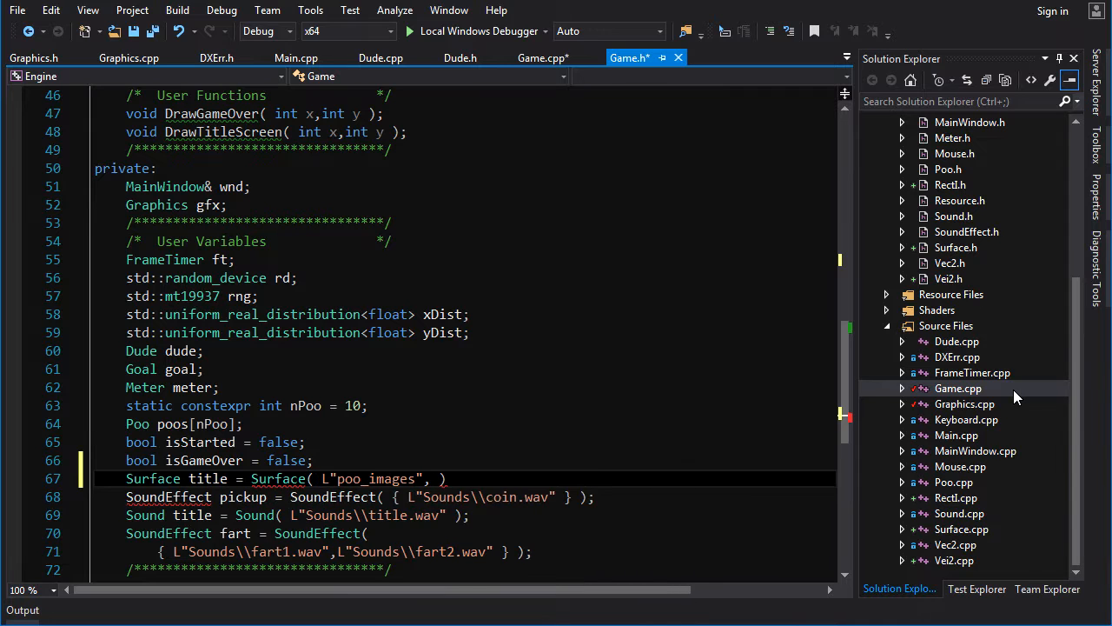
text(\\)
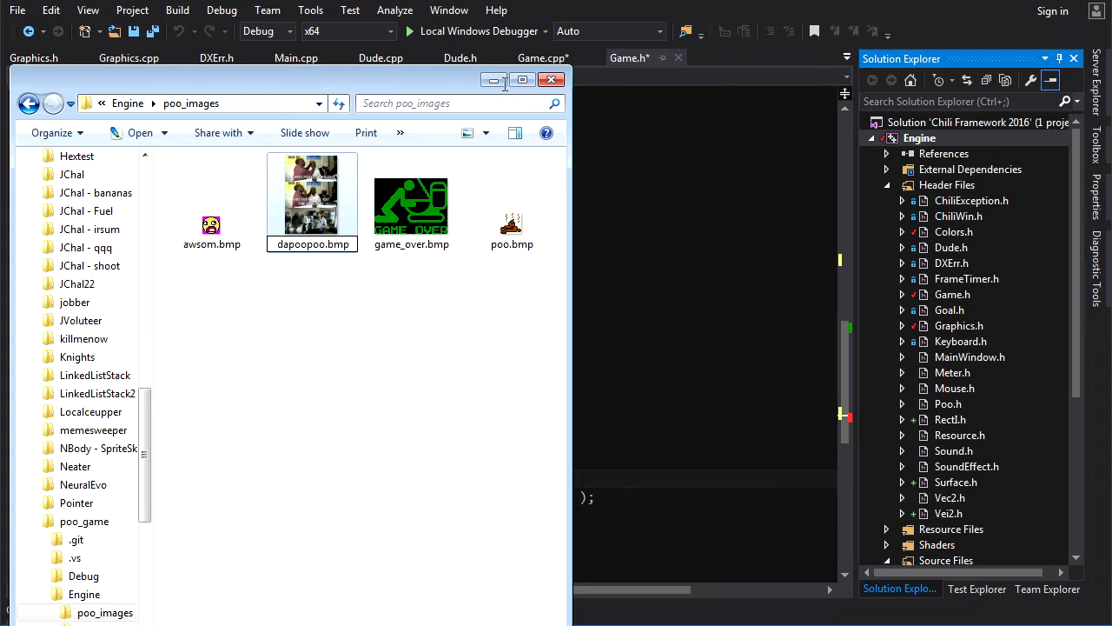
click(549, 80)
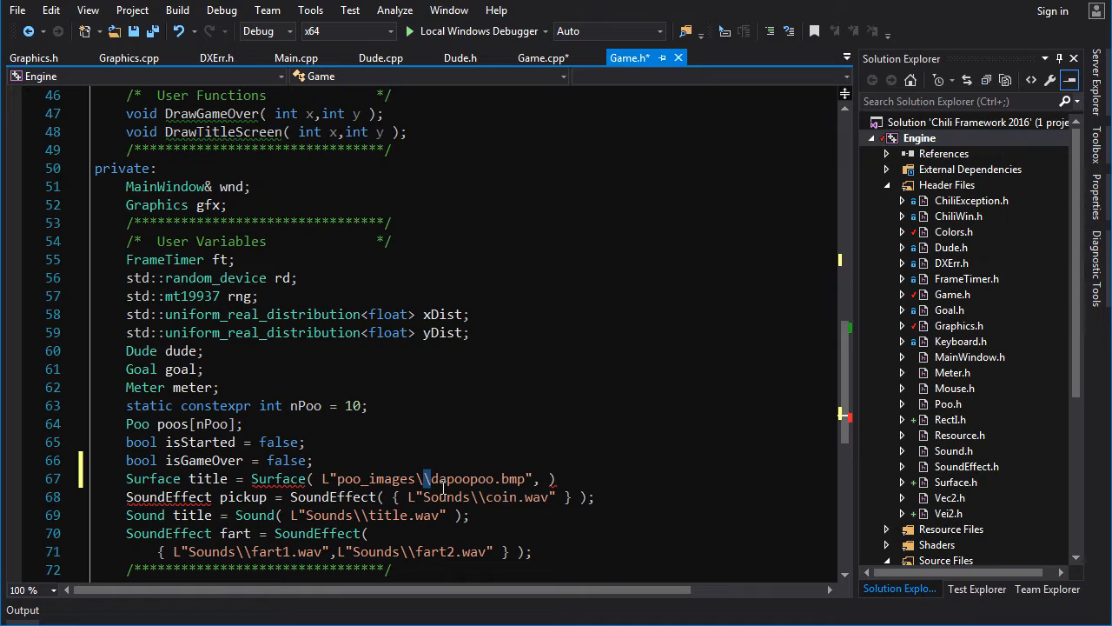
mouse_move(426, 480)
text(\)
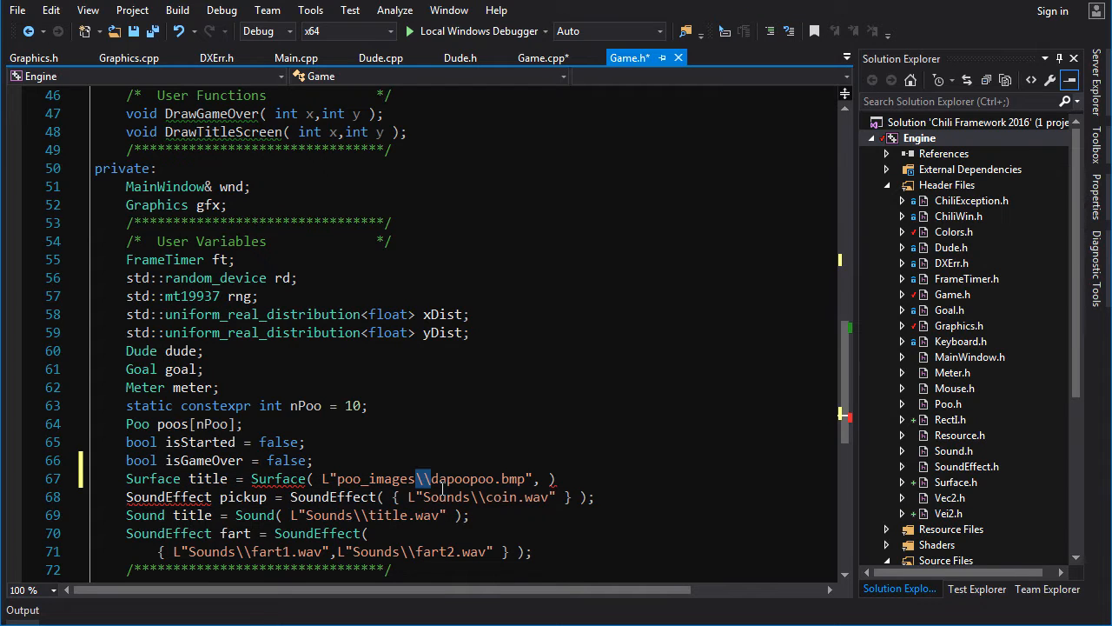
mouse_move(438, 470)
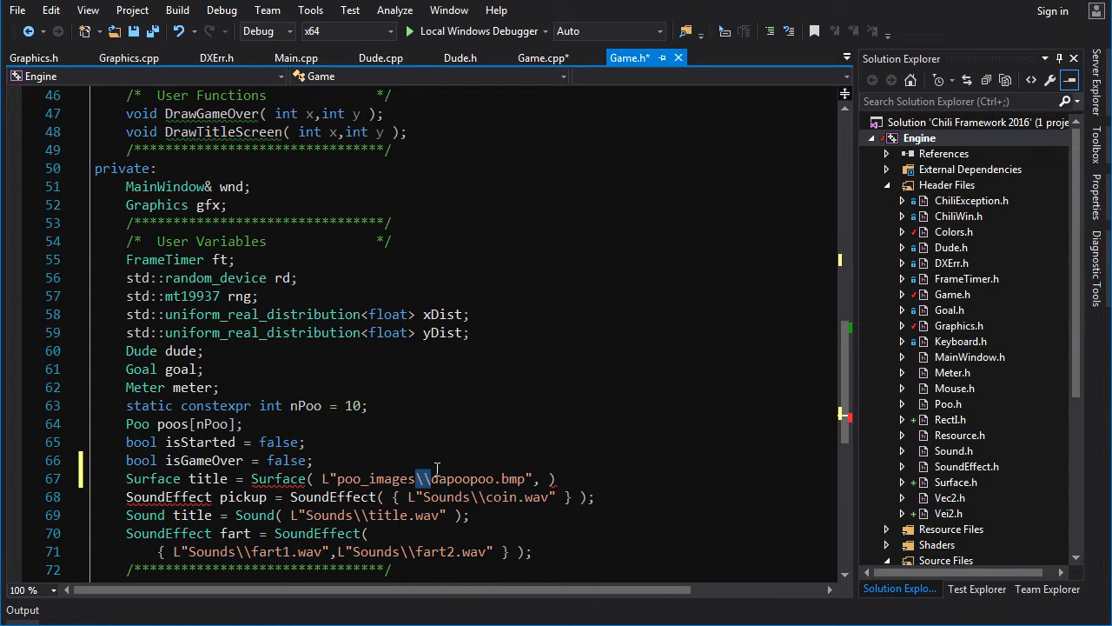
mouse_move(431, 479)
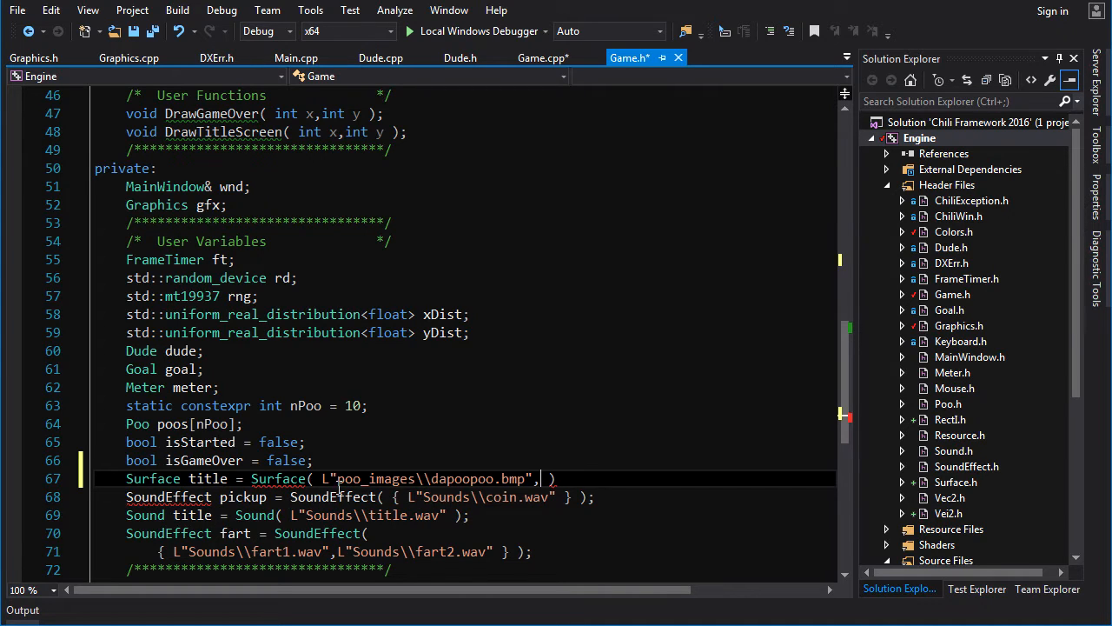
mouse_move(539, 480)
text(;)
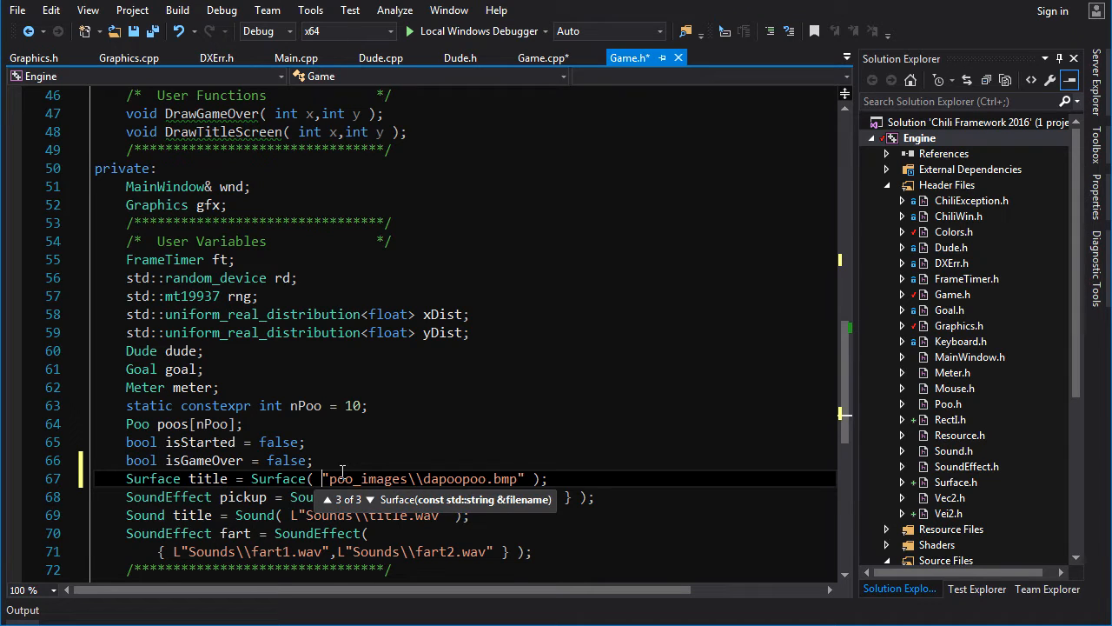
mouse_move(503, 504)
text(Surface endScreen = Surface( "game_over\\game_over.bmp" );)
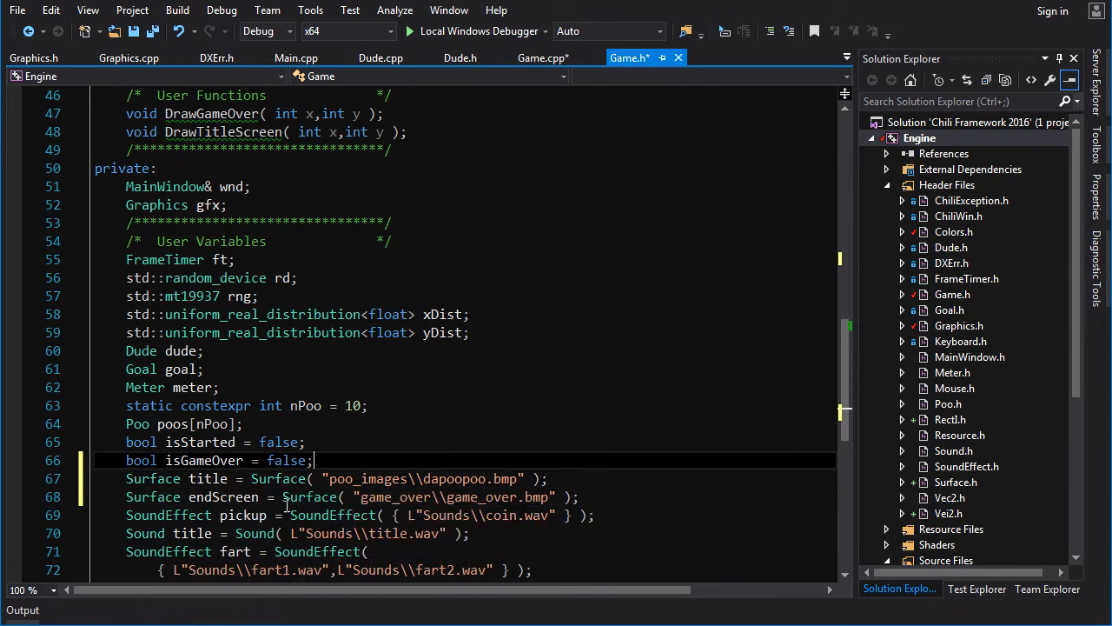
Make DrawGameOver call gfx.DrawSprite(x,y,endScreen,Colors::Black).
scroll(up, 3)
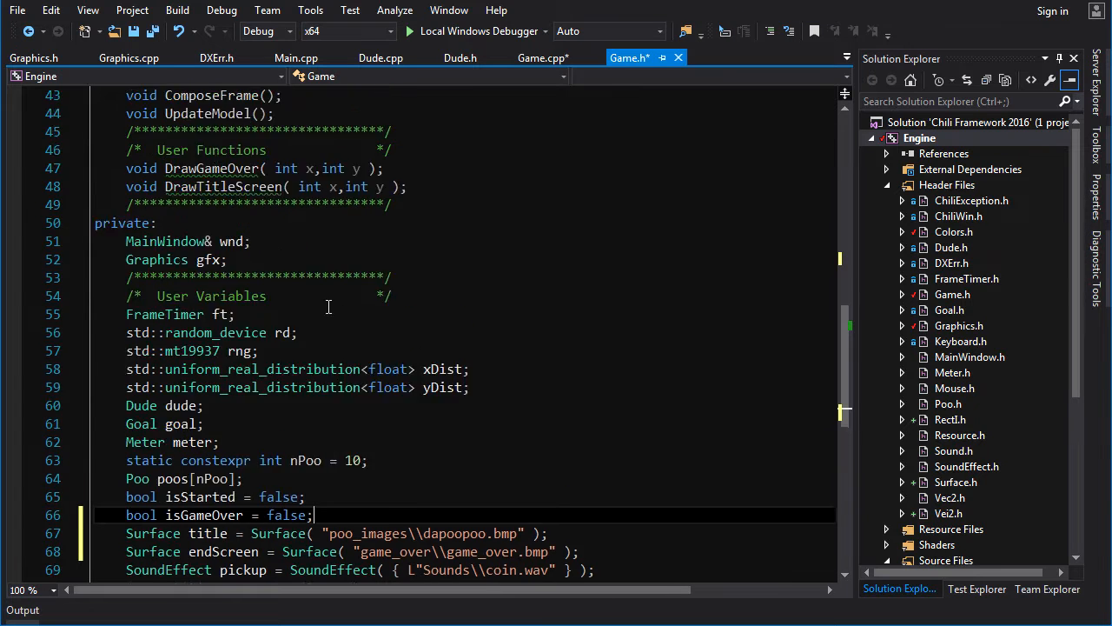
right_click(212, 223)
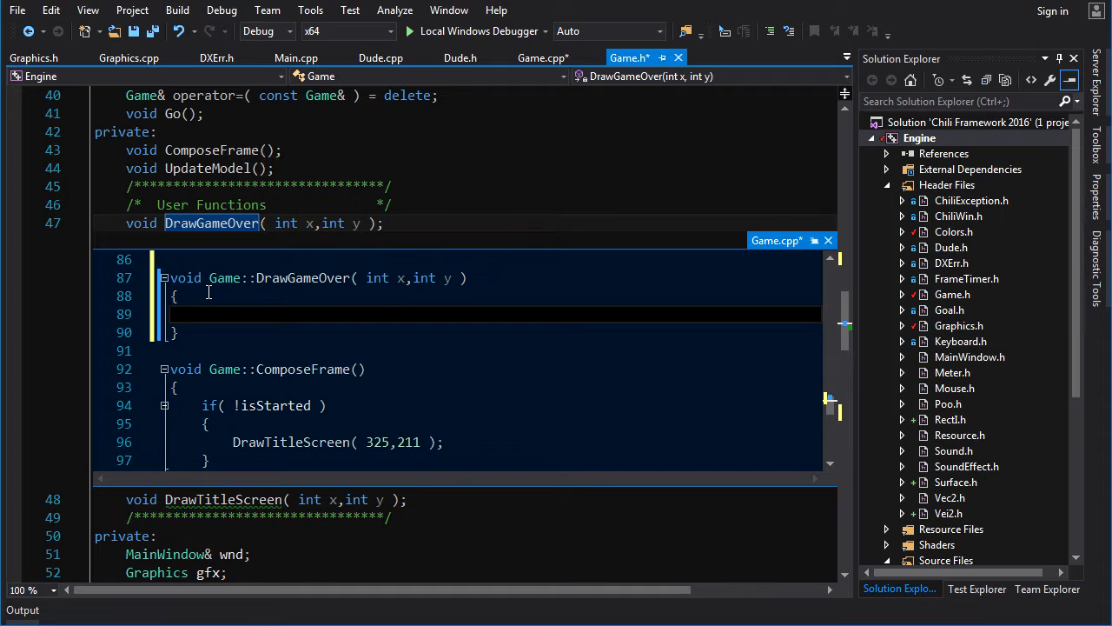
text(gfx.DrawSprite()
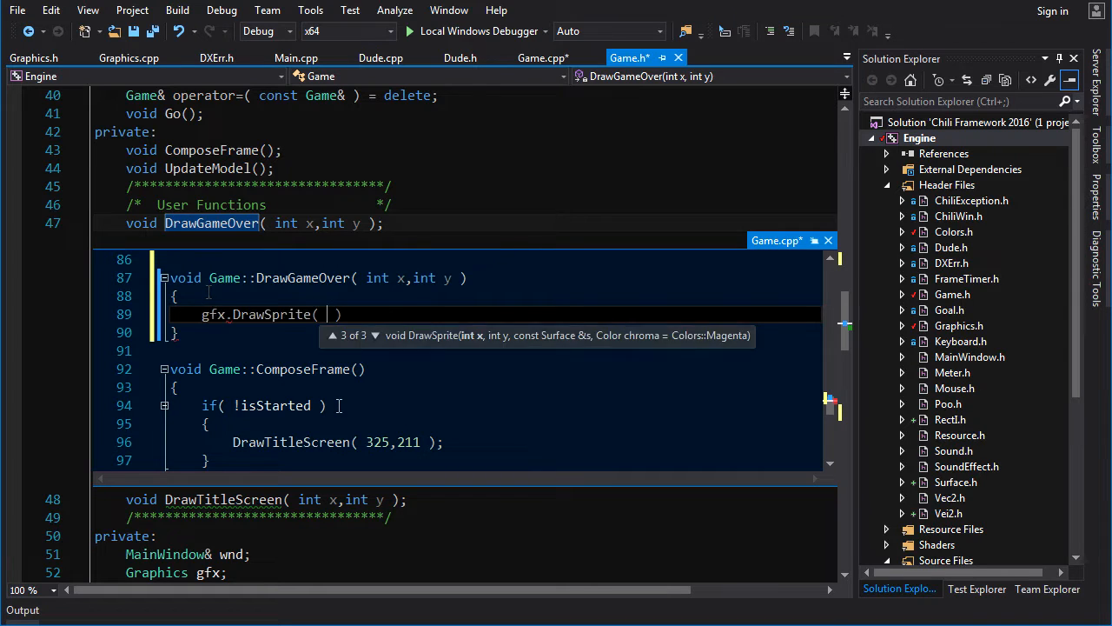
text(x,)
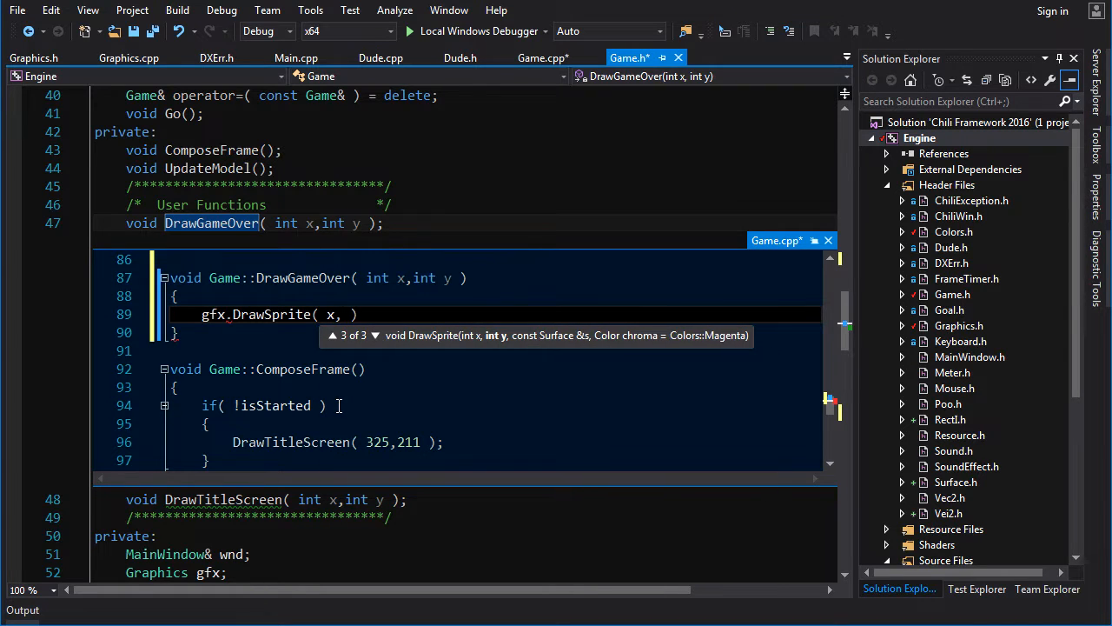
text(y,)
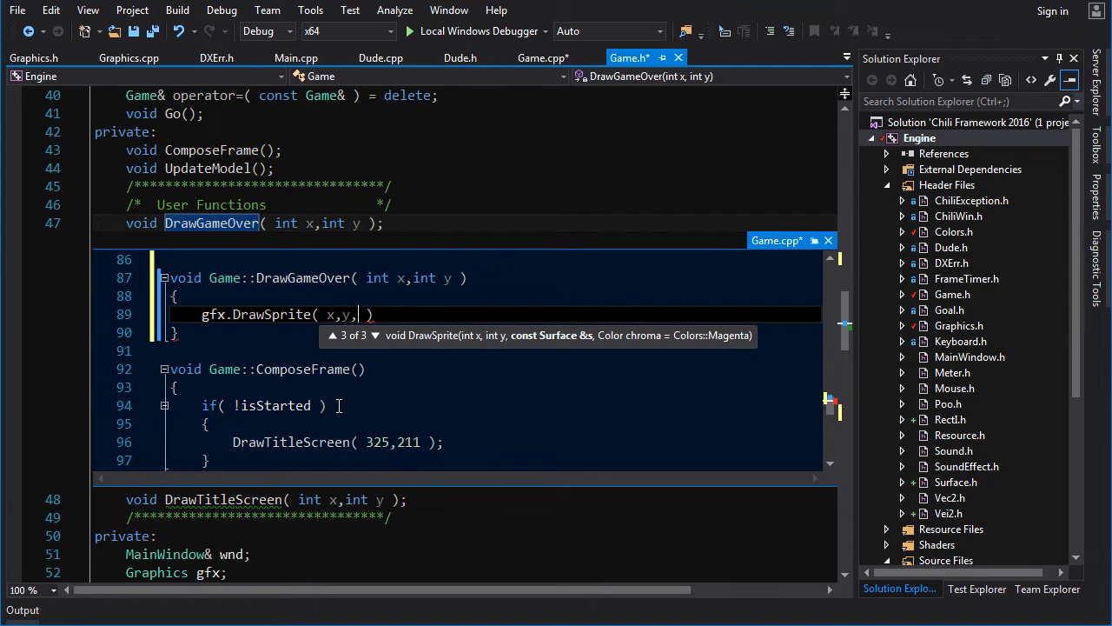
text(endScreen,)
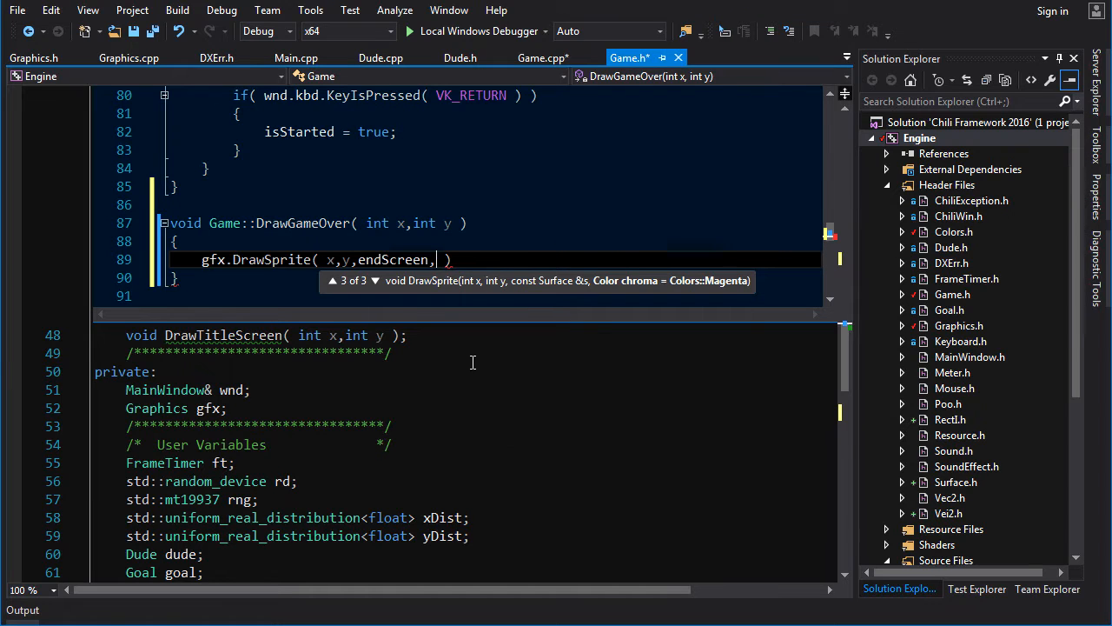
text(Colors::Black)
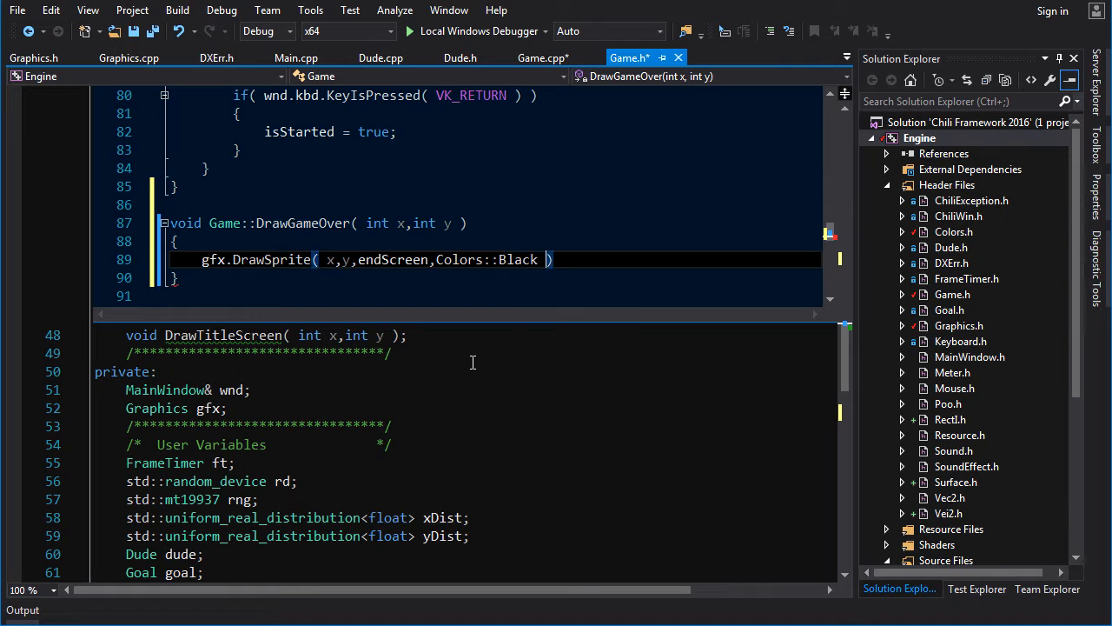
text(;)
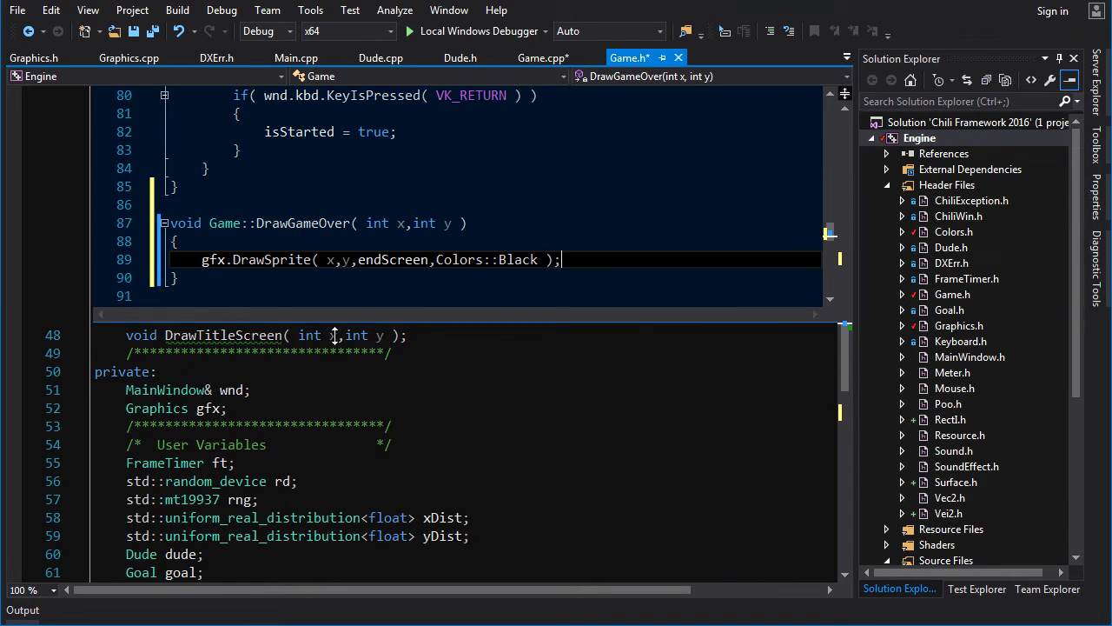
Rename the title member to titleScreen and draw it in DrawTitleScreen with DrawSpriteNonChroma.
scroll(down, 3)
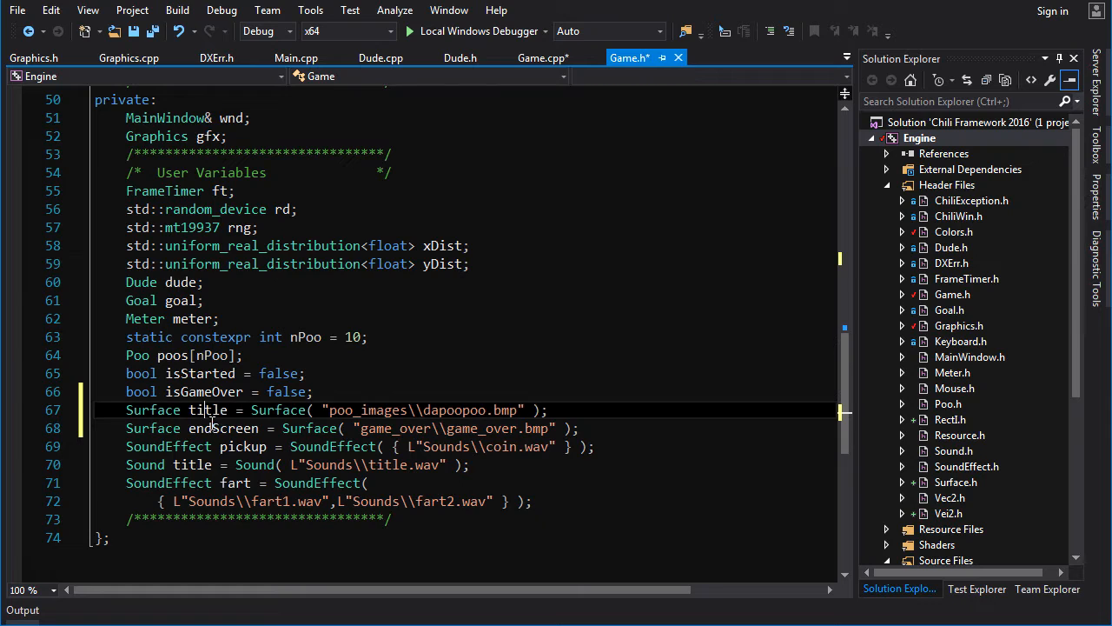
double_click(207, 410)
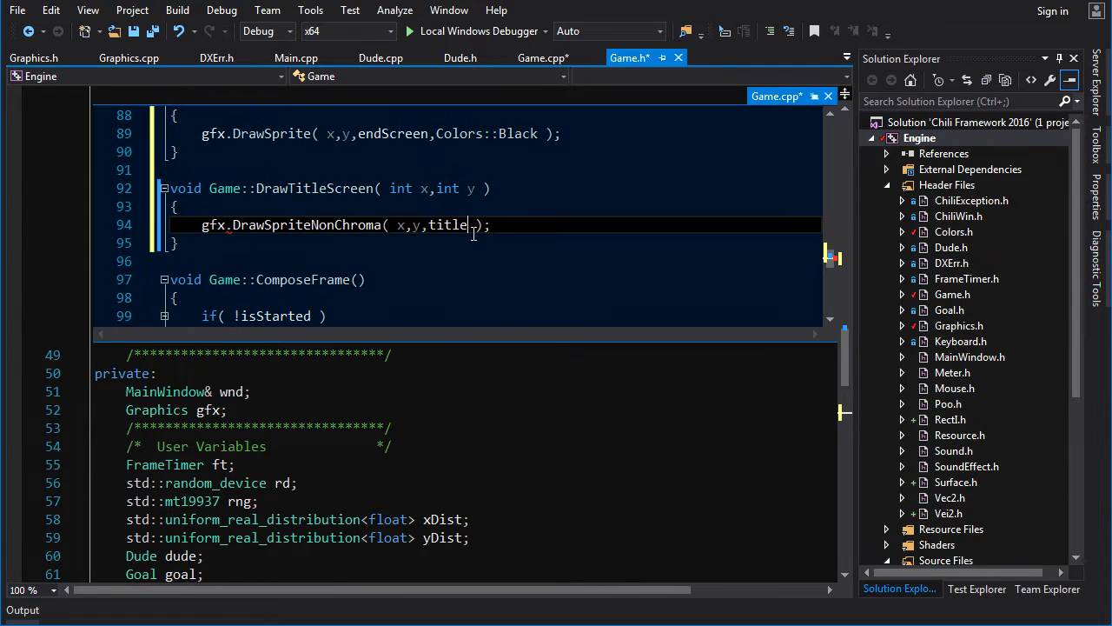
text(Screen)
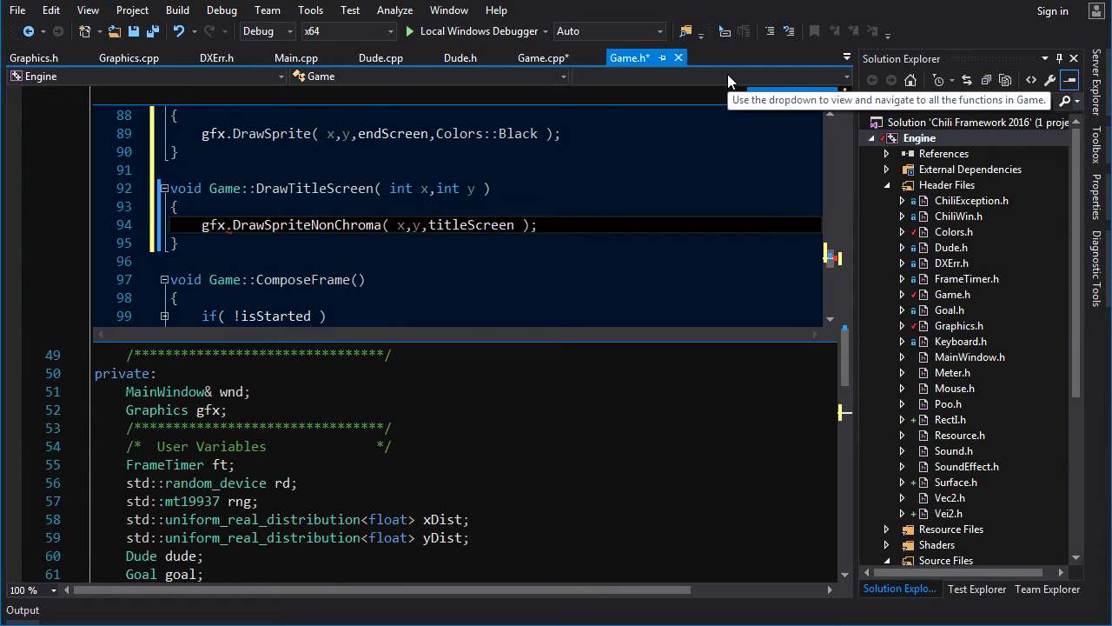
double_click(470, 224)
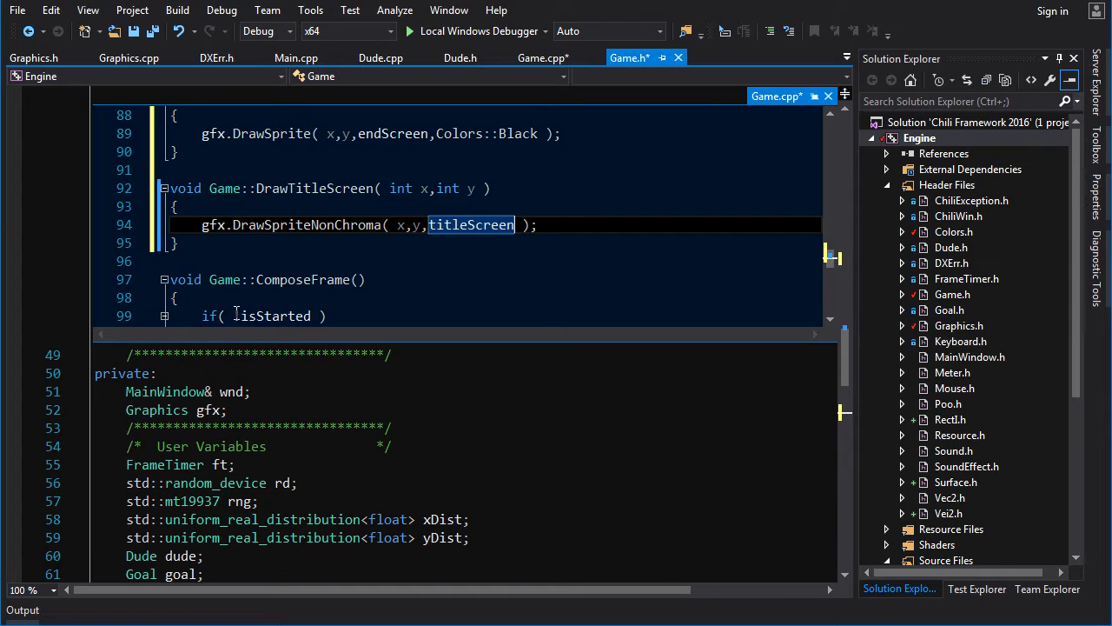
Abort the failed Surface assertion and point titleScreen and endScreen at bitmaps in the poo_images folder.
scroll(up, 3)
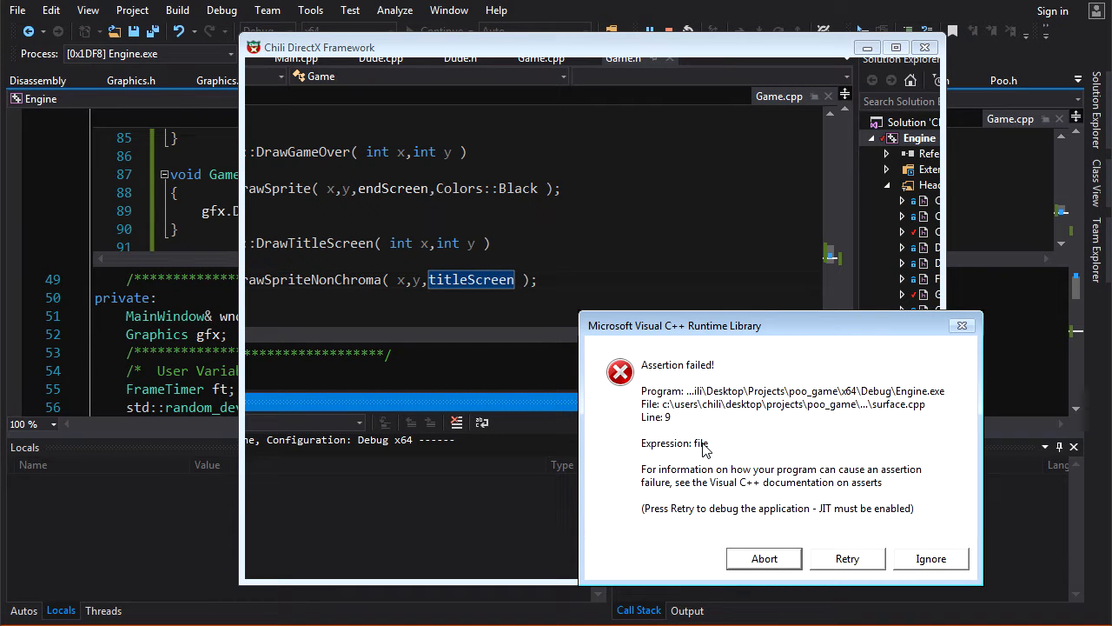
mouse_move(645, 466)
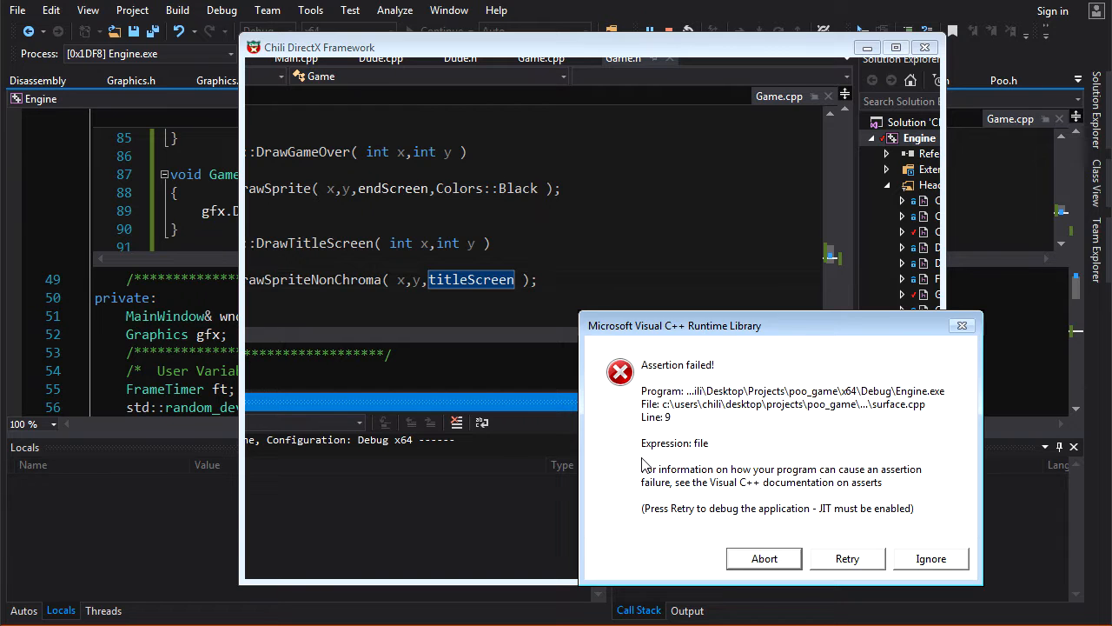
click(765, 558)
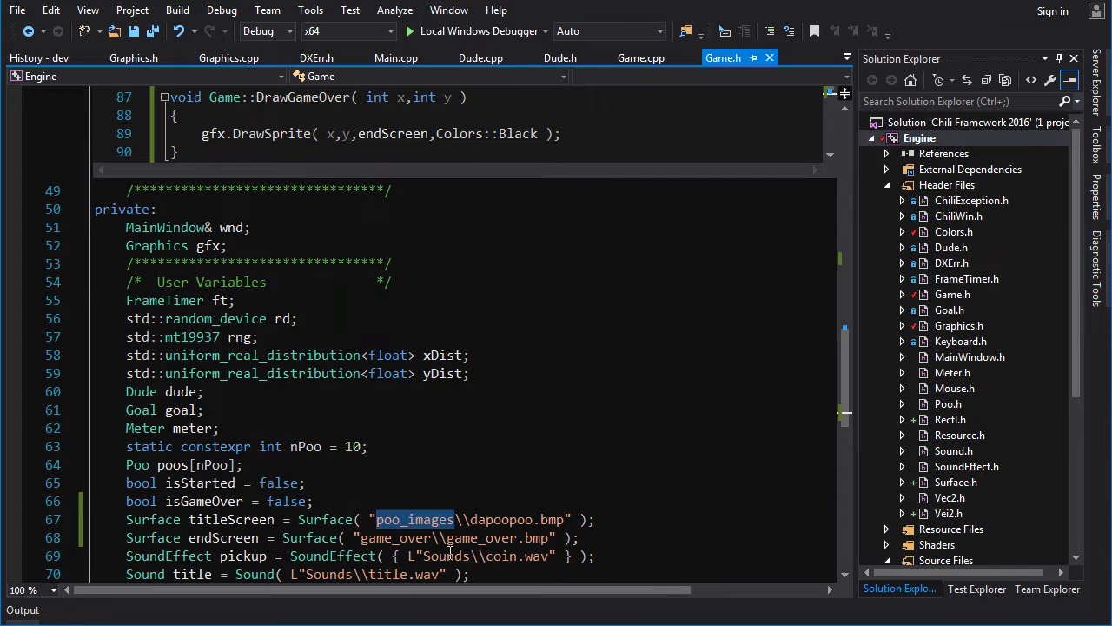
text(poo_images)
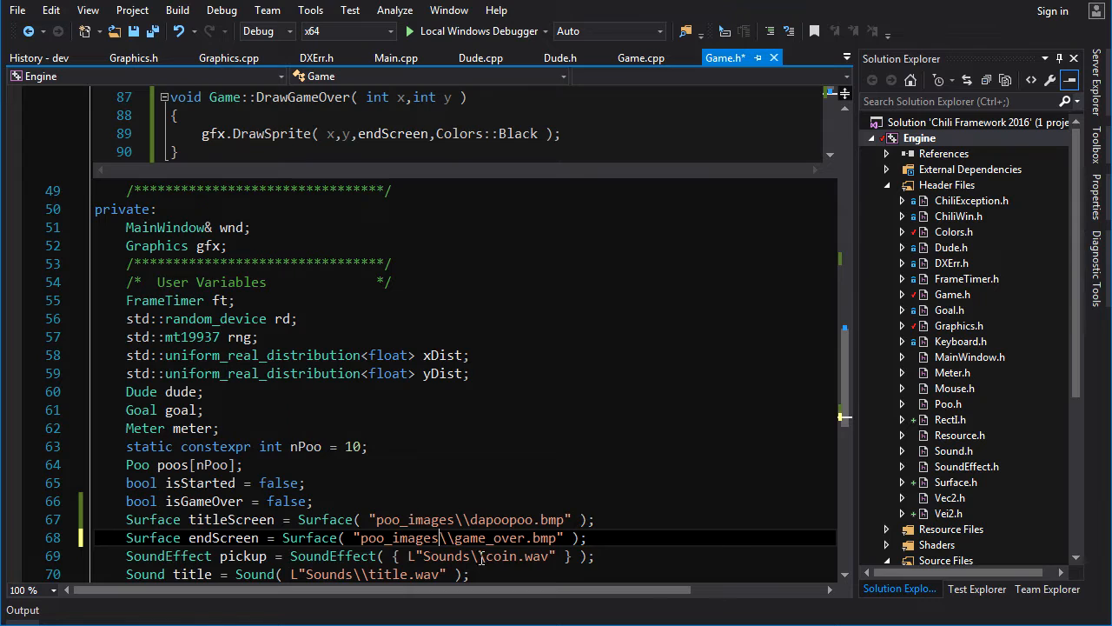
mouse_move(476, 32)
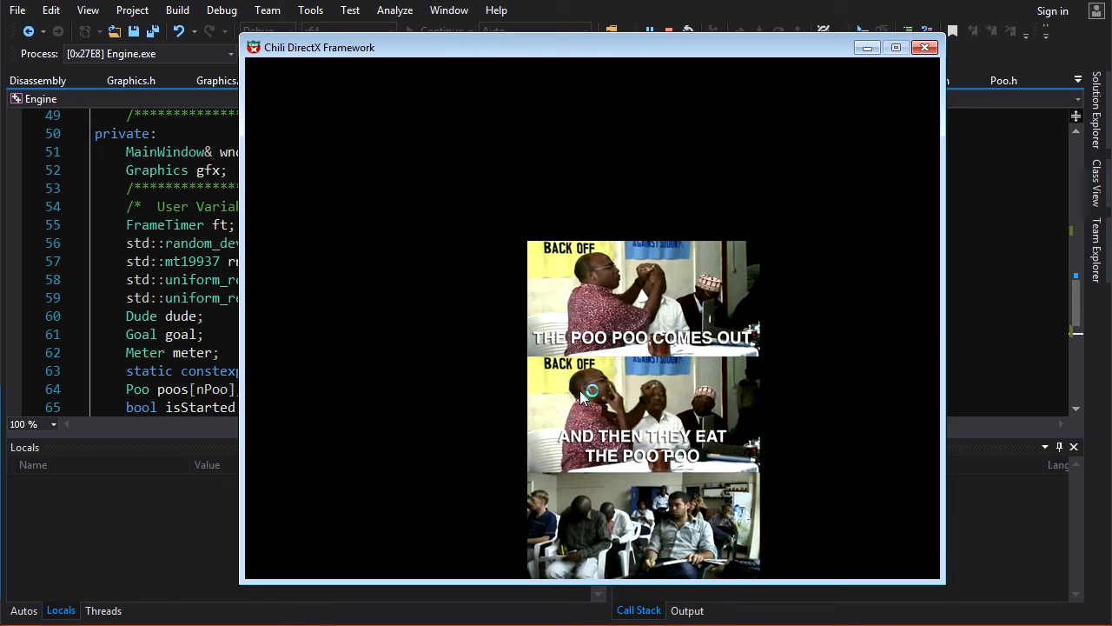
Change DrawTitleScreen( 325,211 ) to DrawTitleScreen( 260,100 ) in Game.cpp and rerun the game.
drag(594, 47, 485, 26)
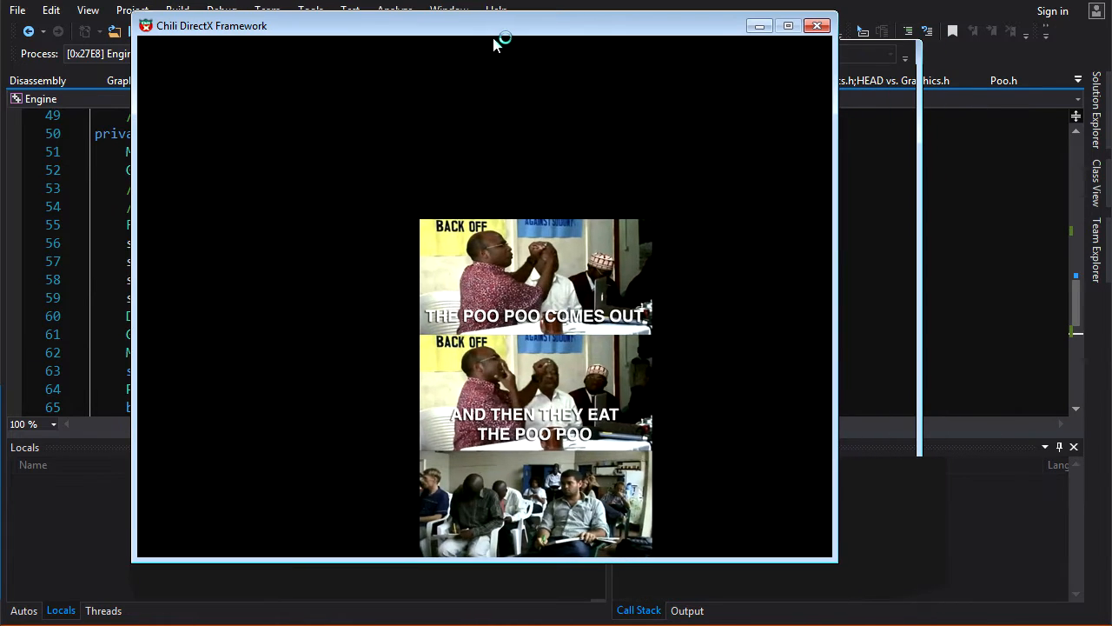
mouse_move(611, 217)
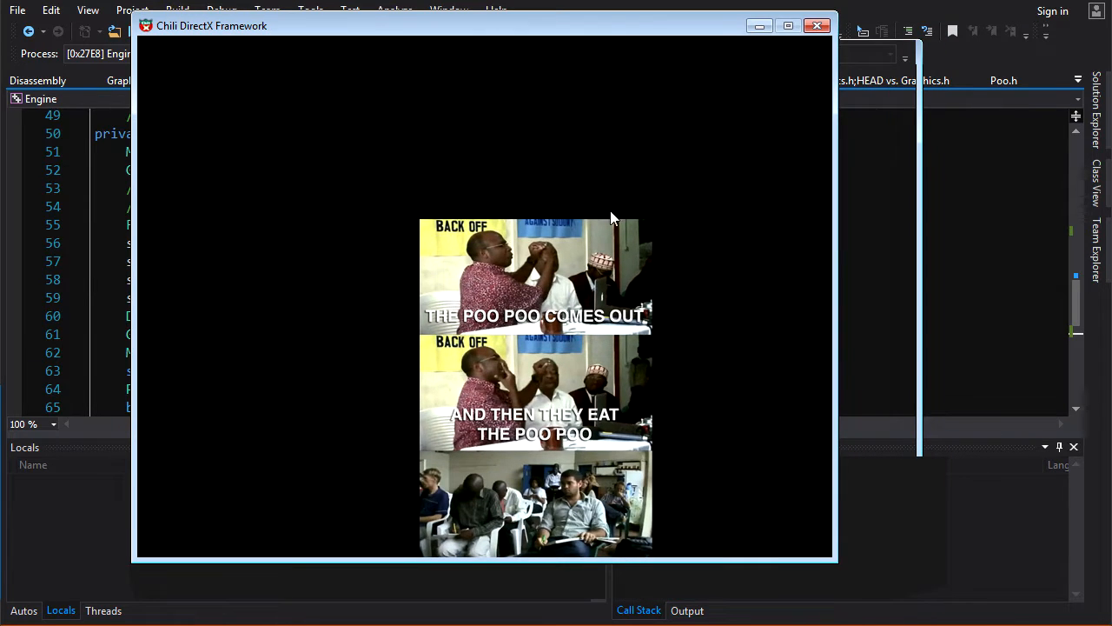
mouse_move(570, 332)
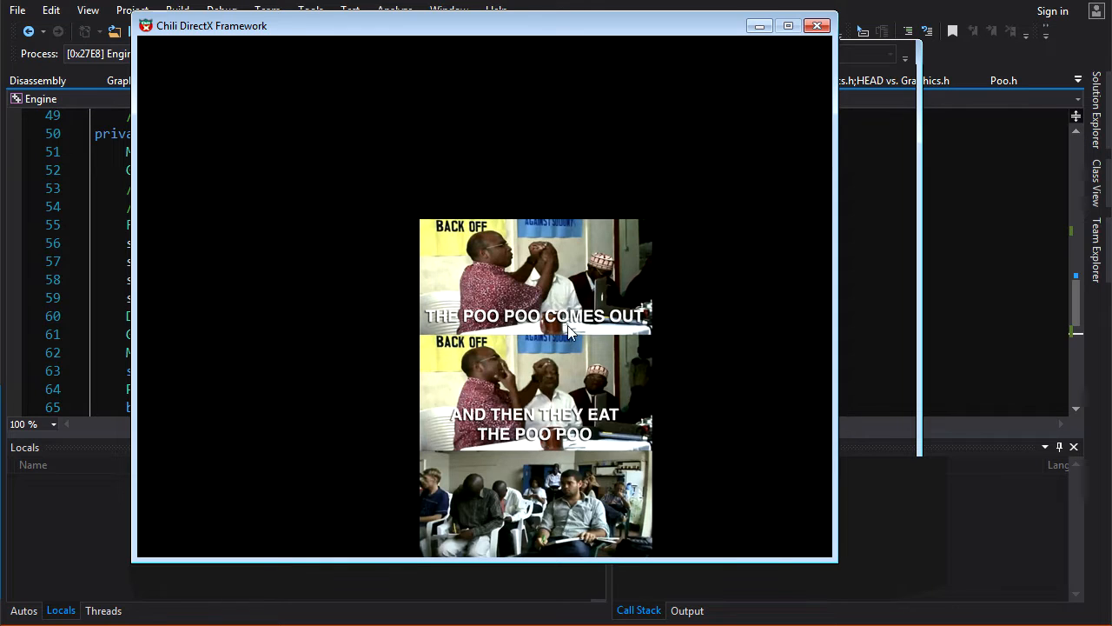
mouse_move(460, 269)
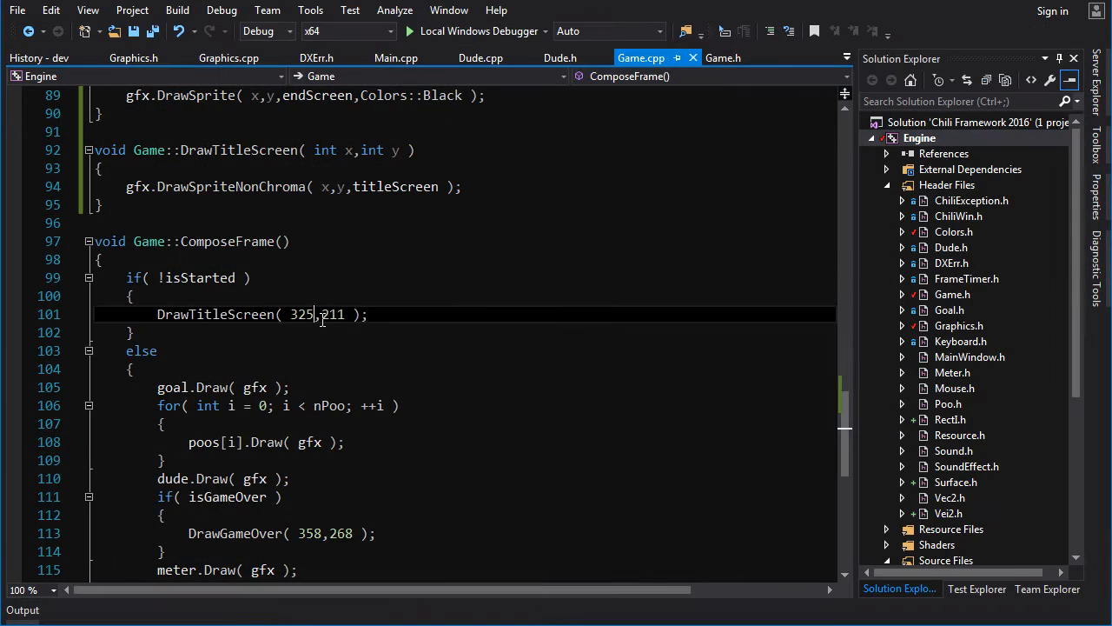
text(260,100)
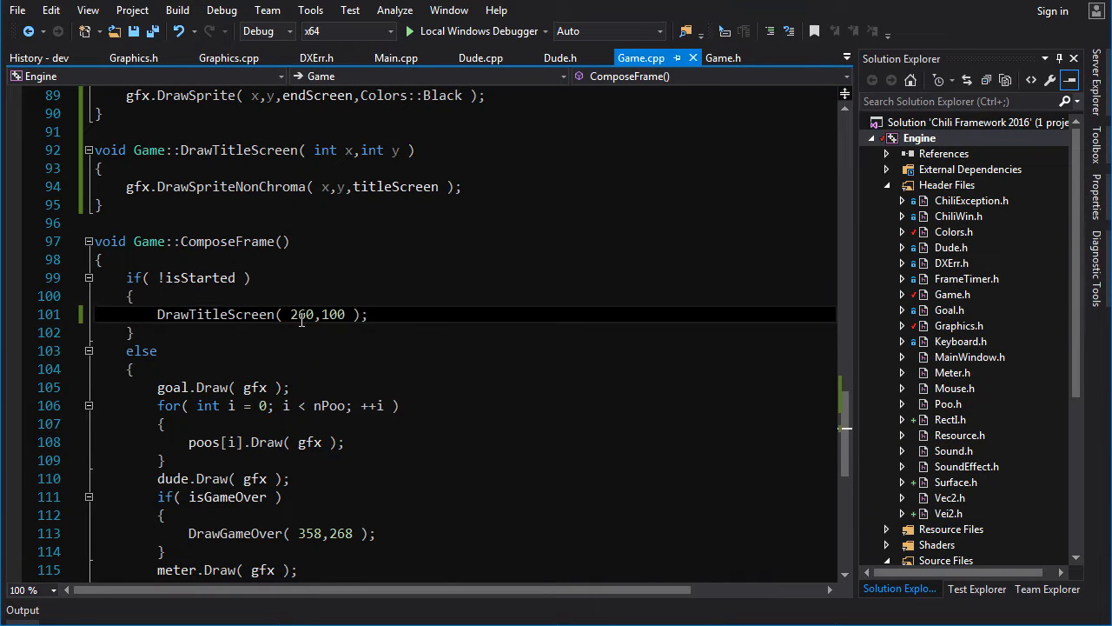
click(409, 32)
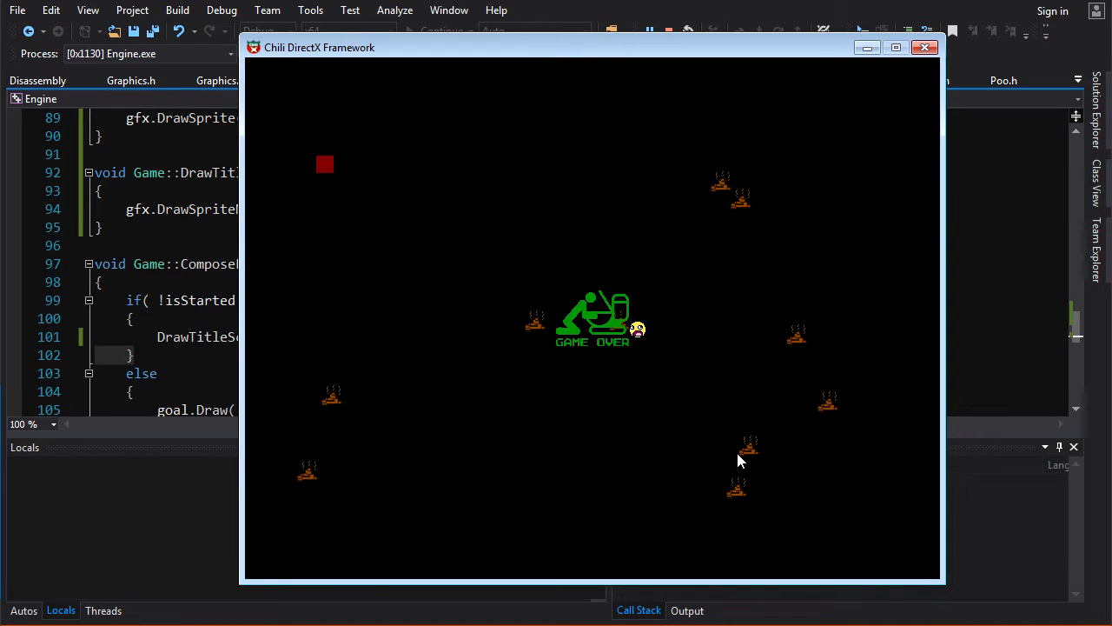
mouse_move(907, 125)
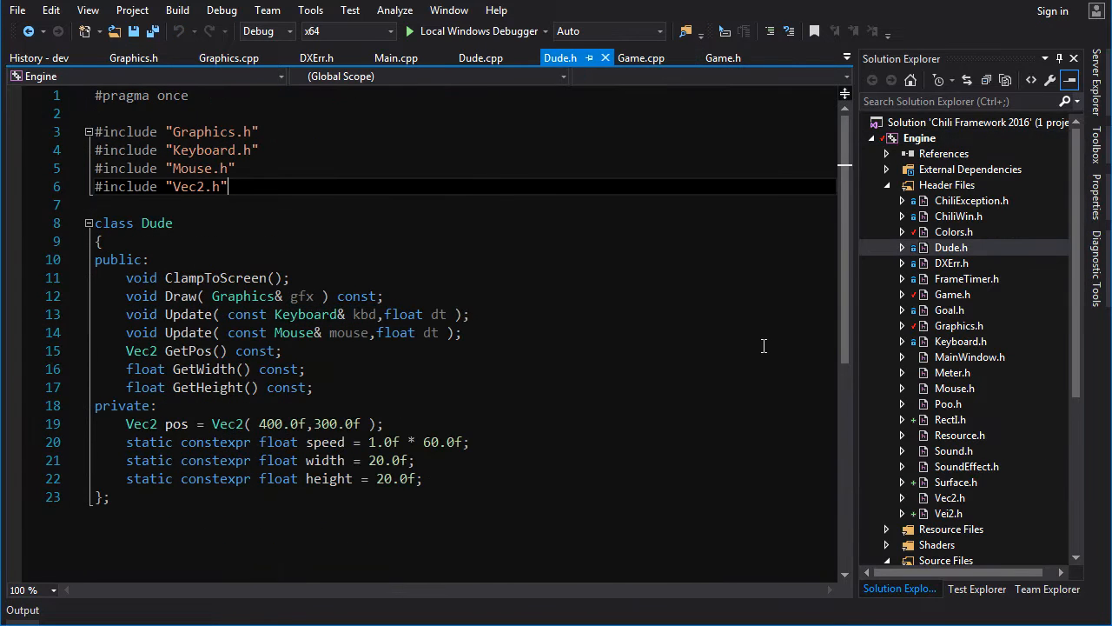
Include Surface.h with a sprite loading poo_images\dude.bmp in Dude.h and draw it via gfx.DrawSprite in Dude.cpp.
text(#include "Surface.h)
text(Surface sprite = Surface( "poo_images\\dude.bmp" );)
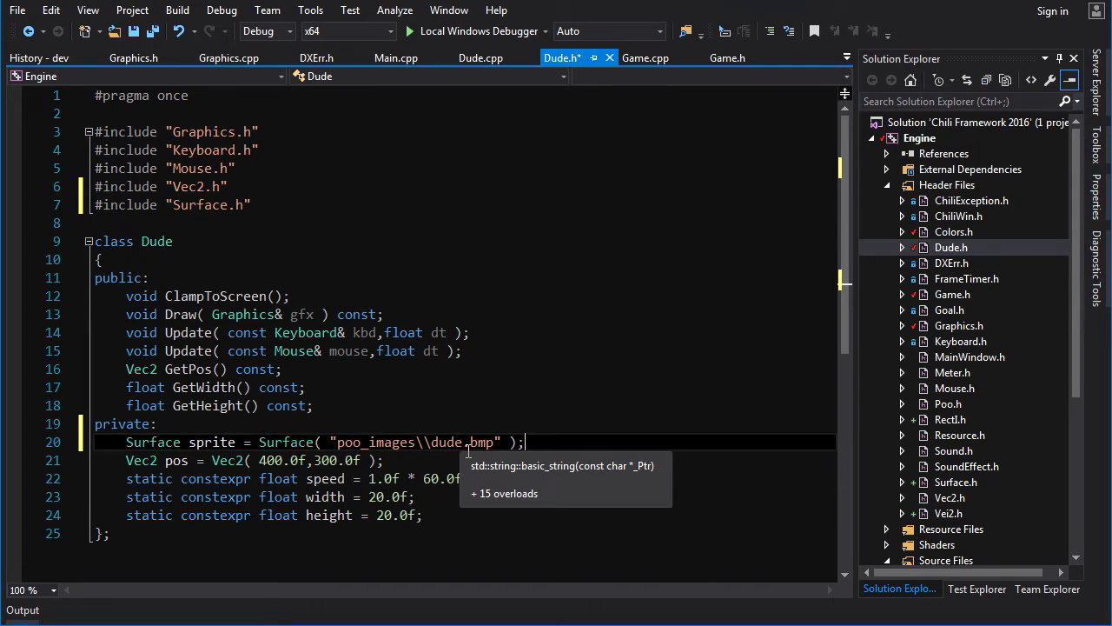
click(479, 57)
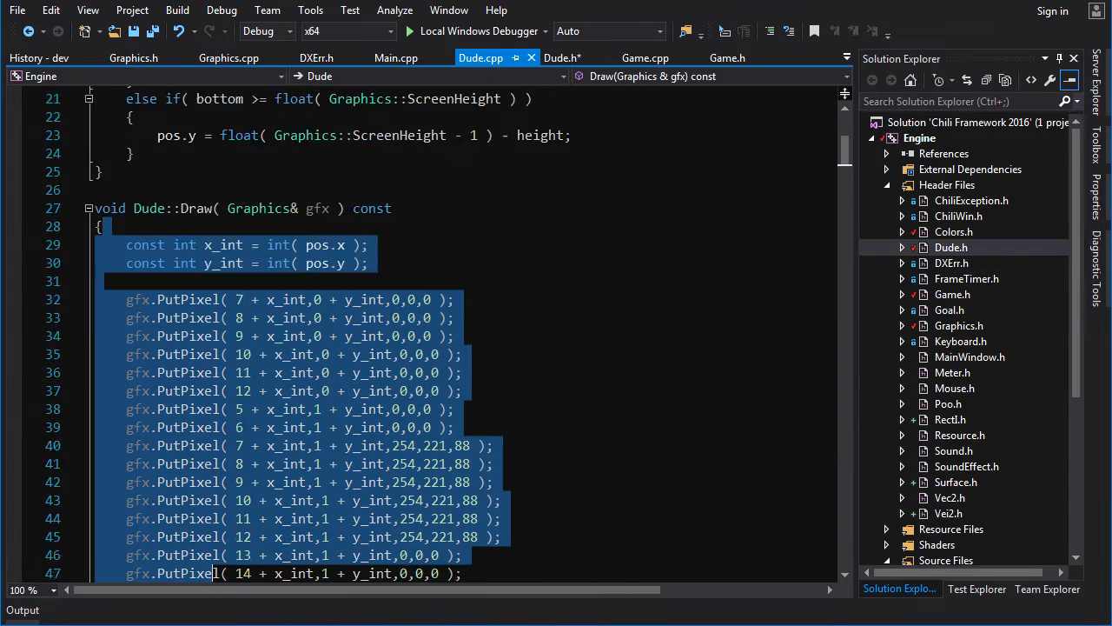
scroll(down, 3)
text(gfx.DrawSprite( pos.x,pos.y,sprite)
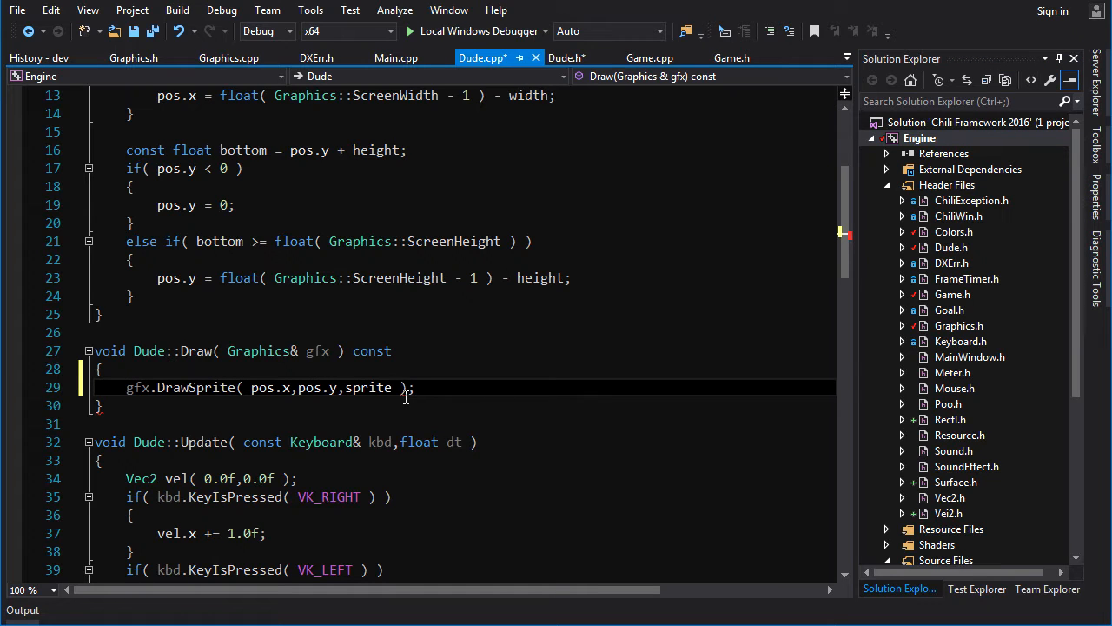
mouse_move(165, 462)
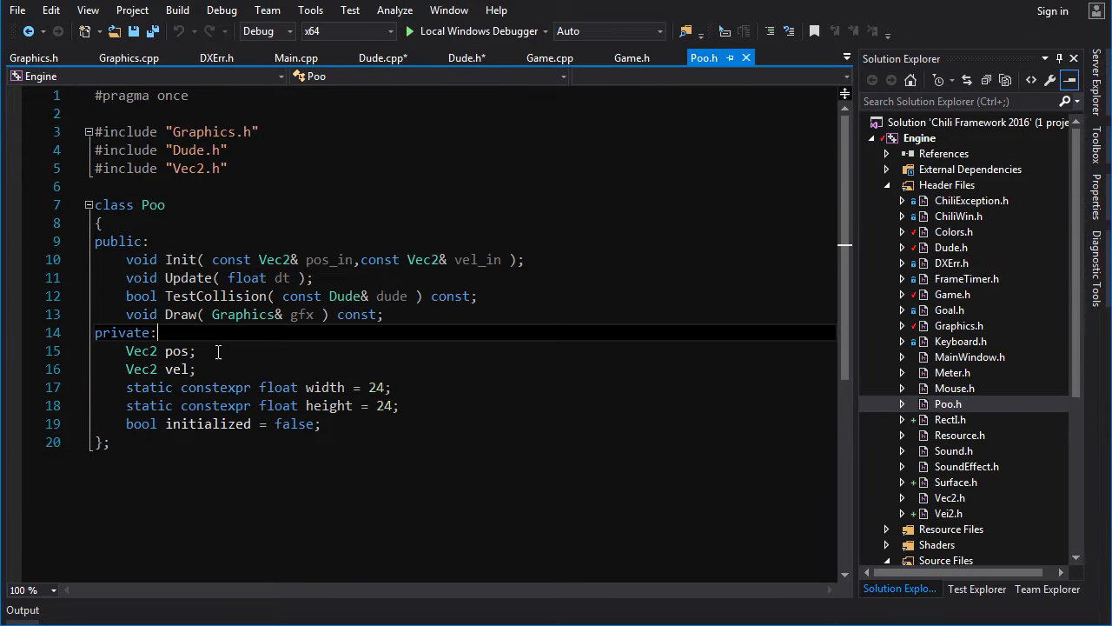
Add a const Surface& sprite member to Poo.h.
text(Sufaf)
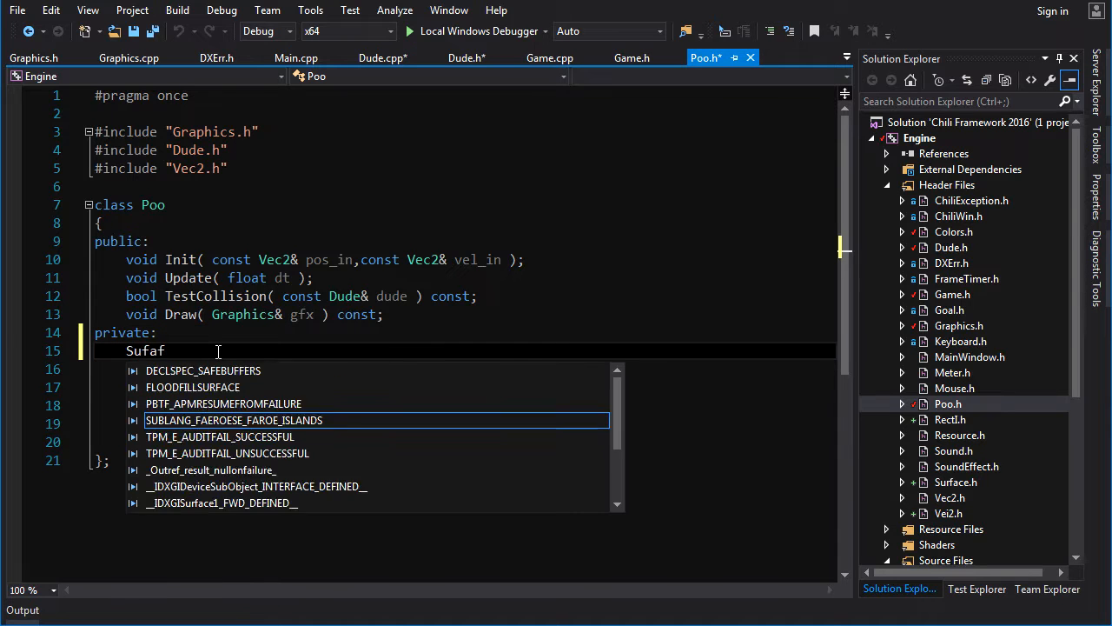
text(ce)
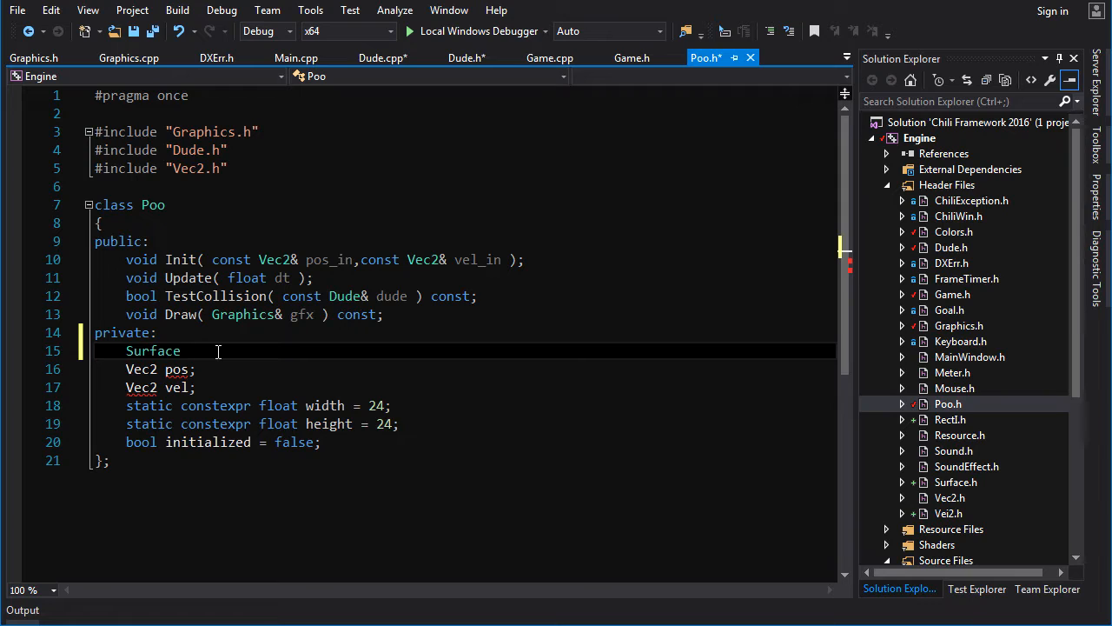
text(&)
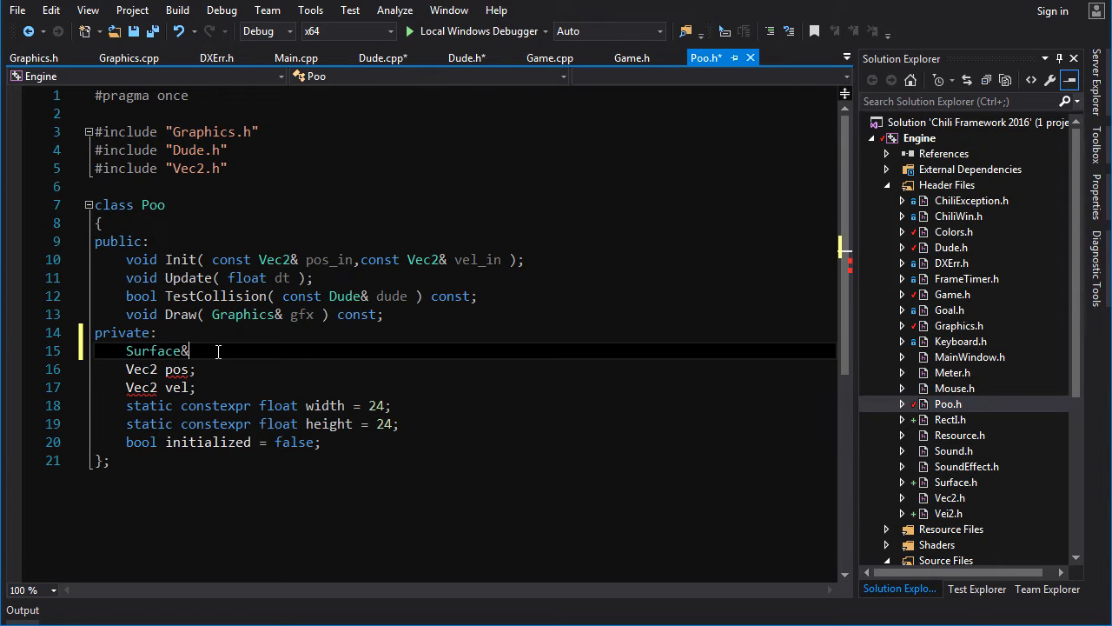
double_click(153, 351)
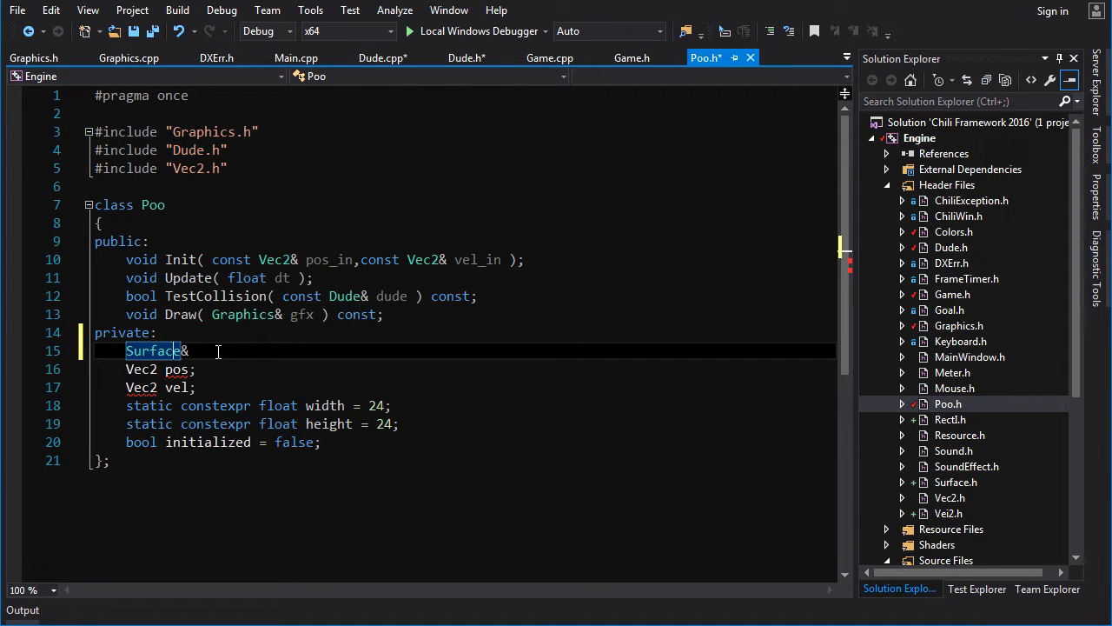
text(const)
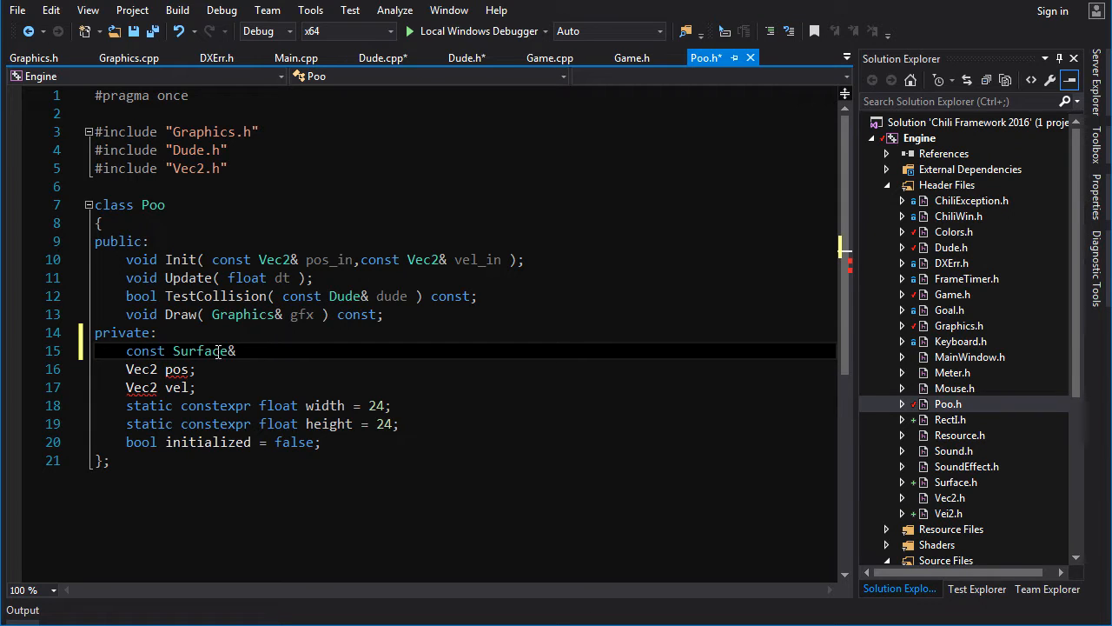
text(spri)
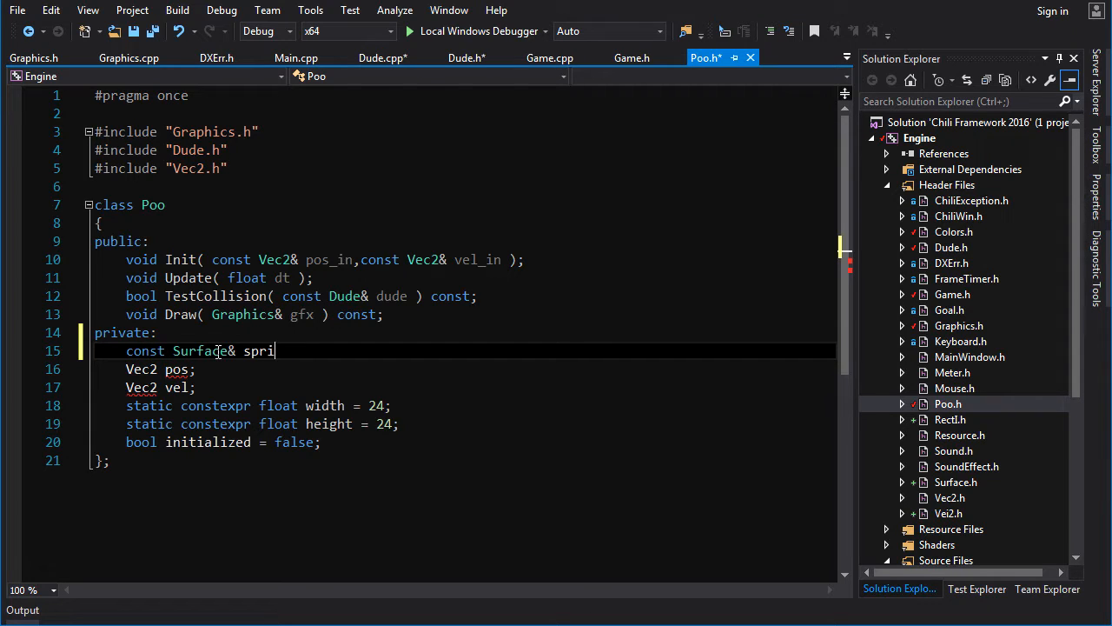
text(te)
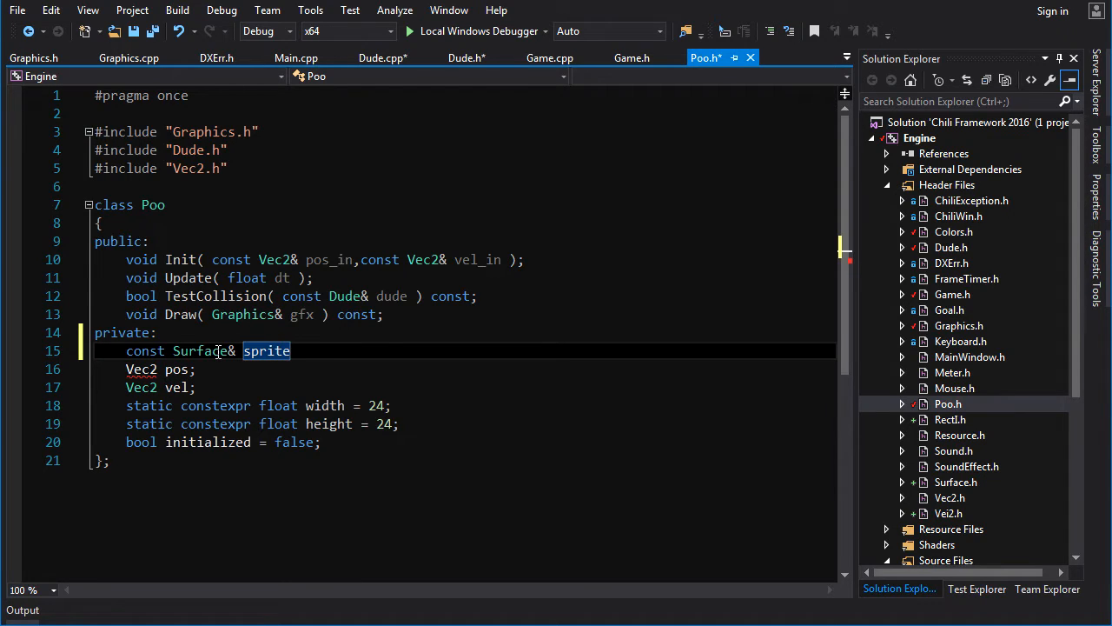
click(191, 332)
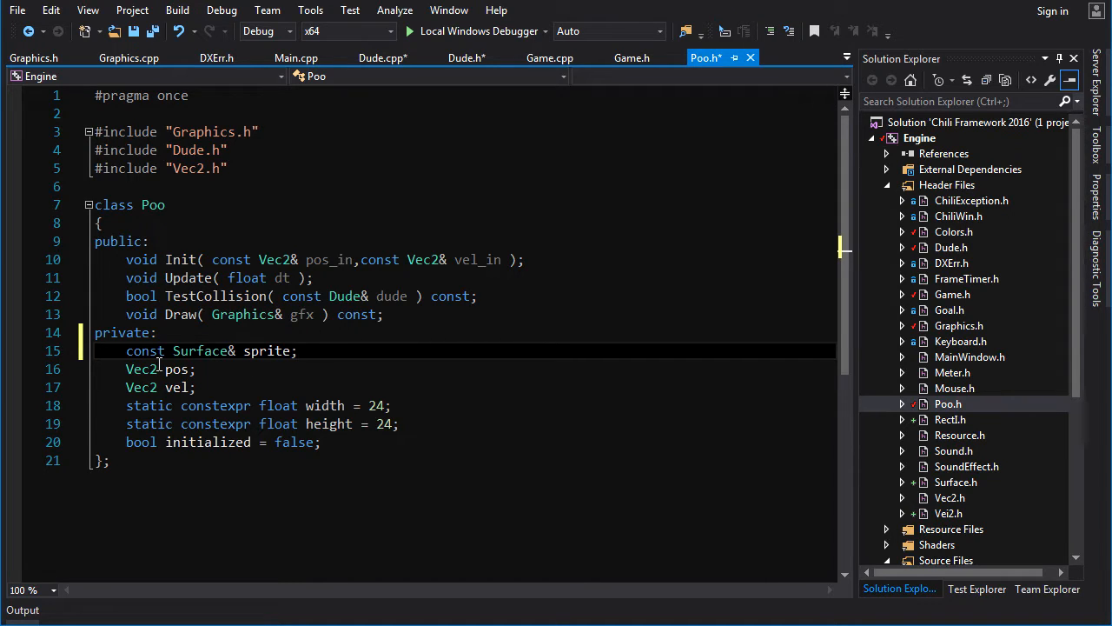
Rename Init to a Poo constructor taking pos_in, vel_in and a const Surface& sprite parameter.
double_click(181, 259)
text(P)
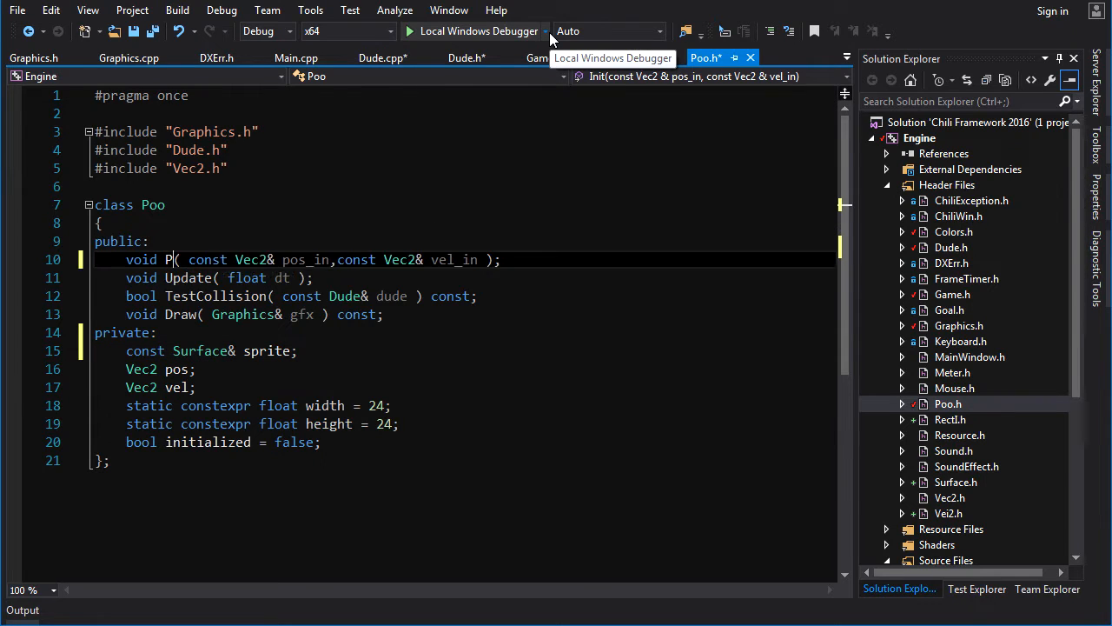
text(oo)
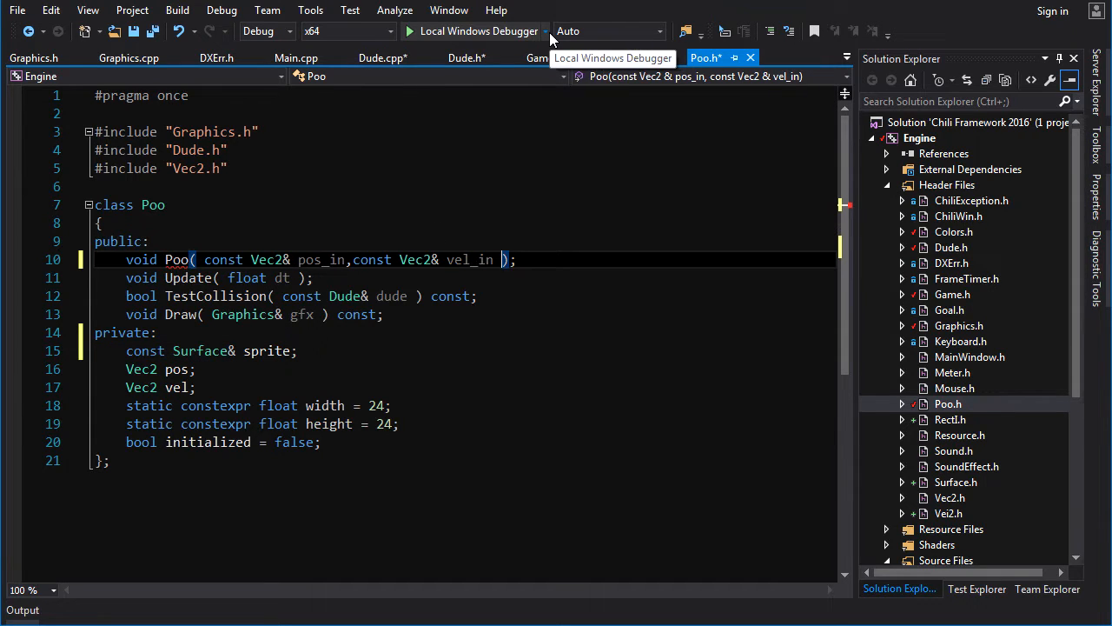
text(,const)
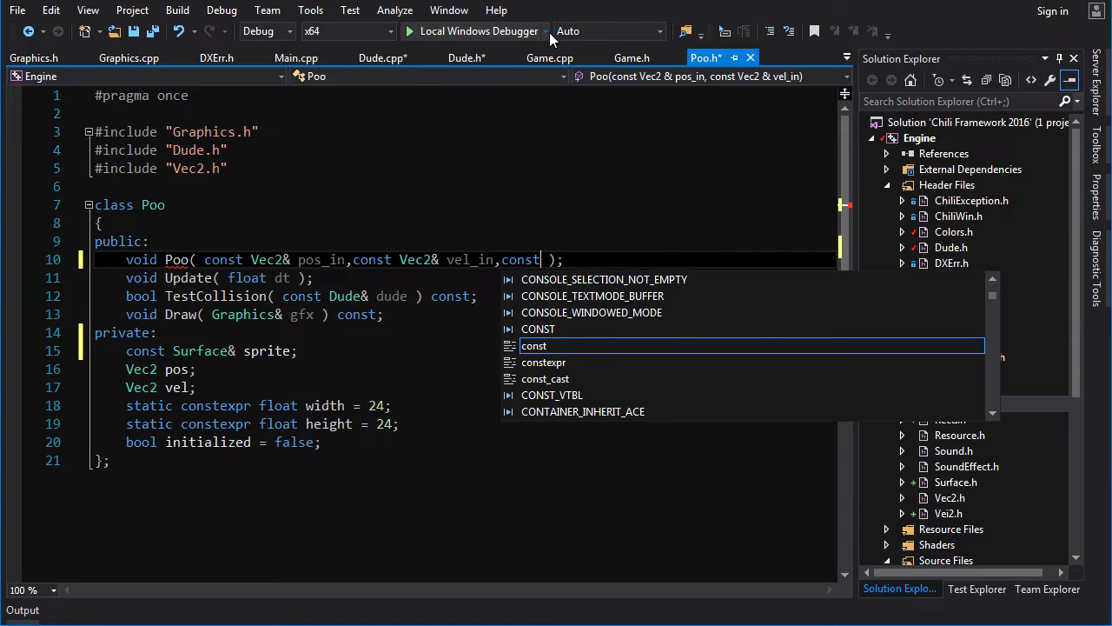
text(Surfac)
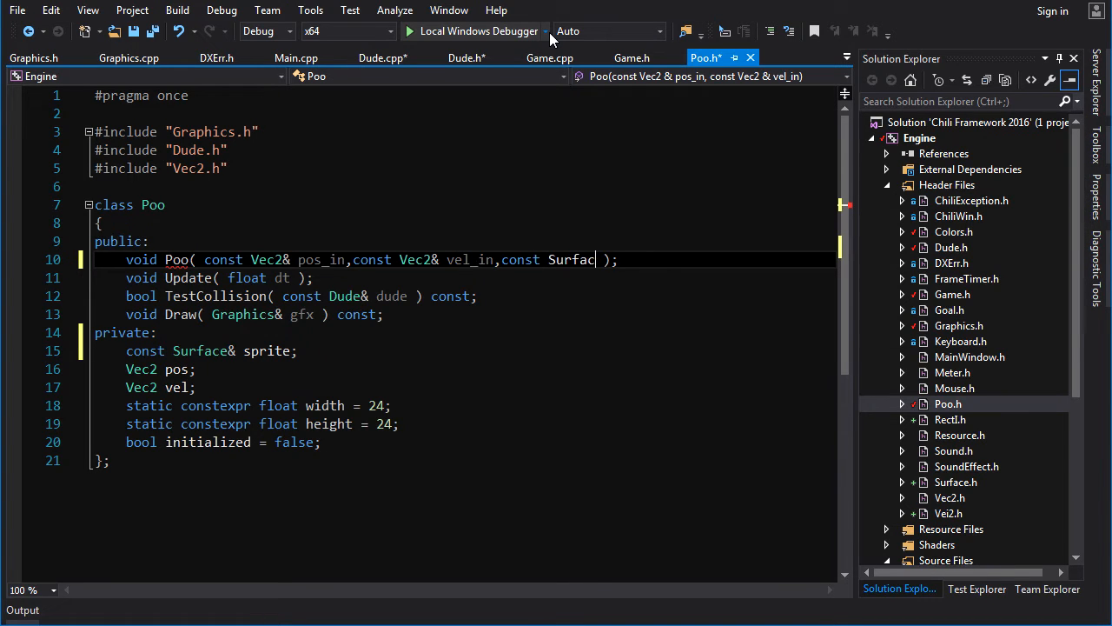
text(e&)
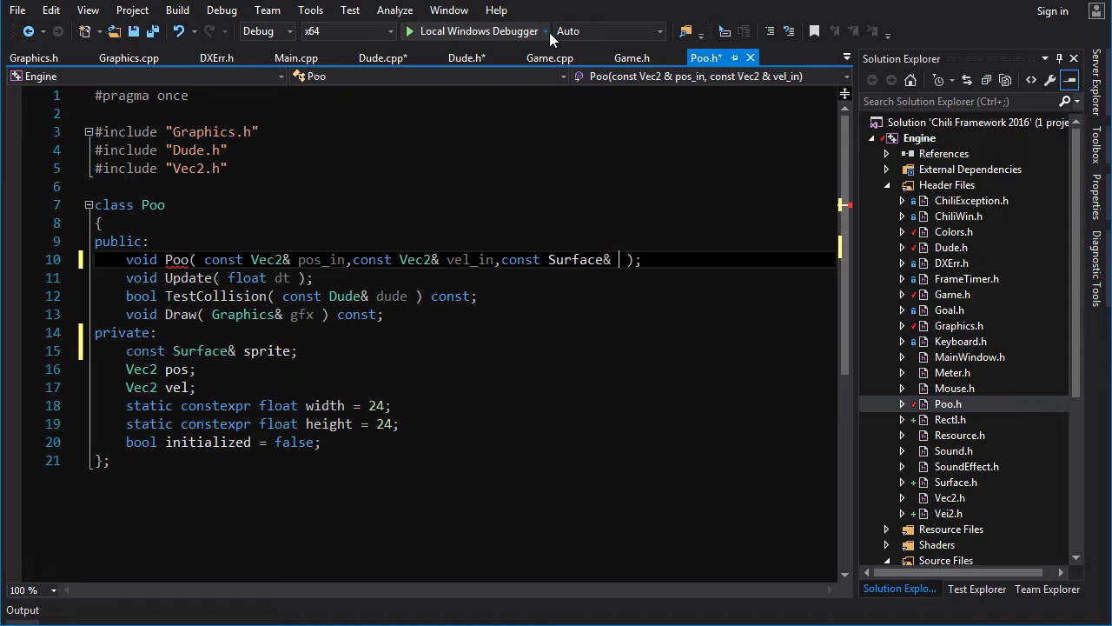
text(s)
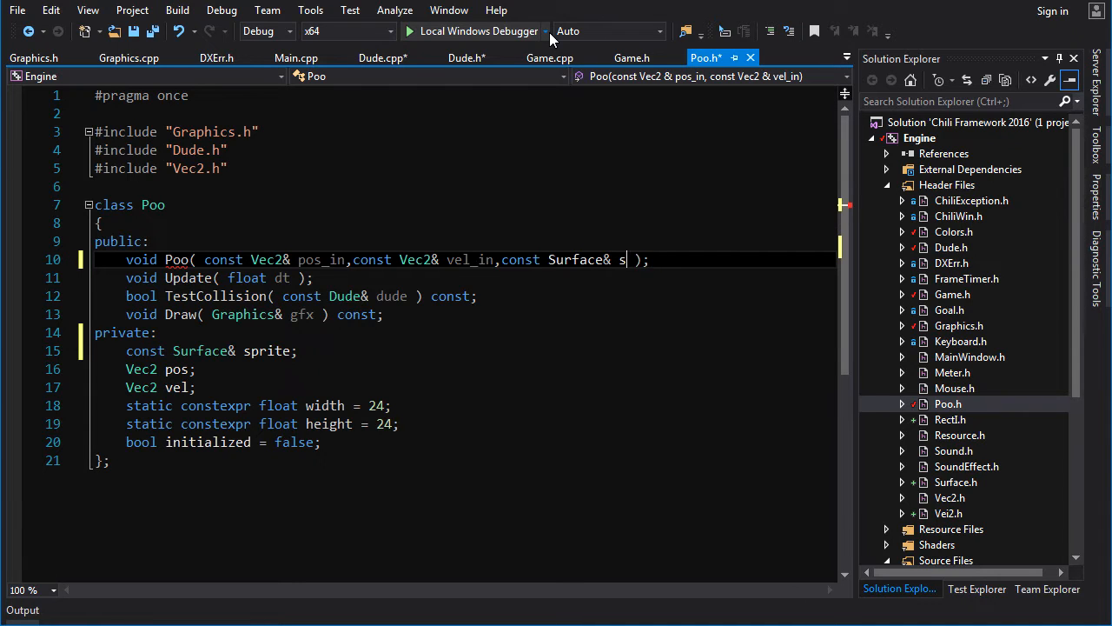
text(prite)
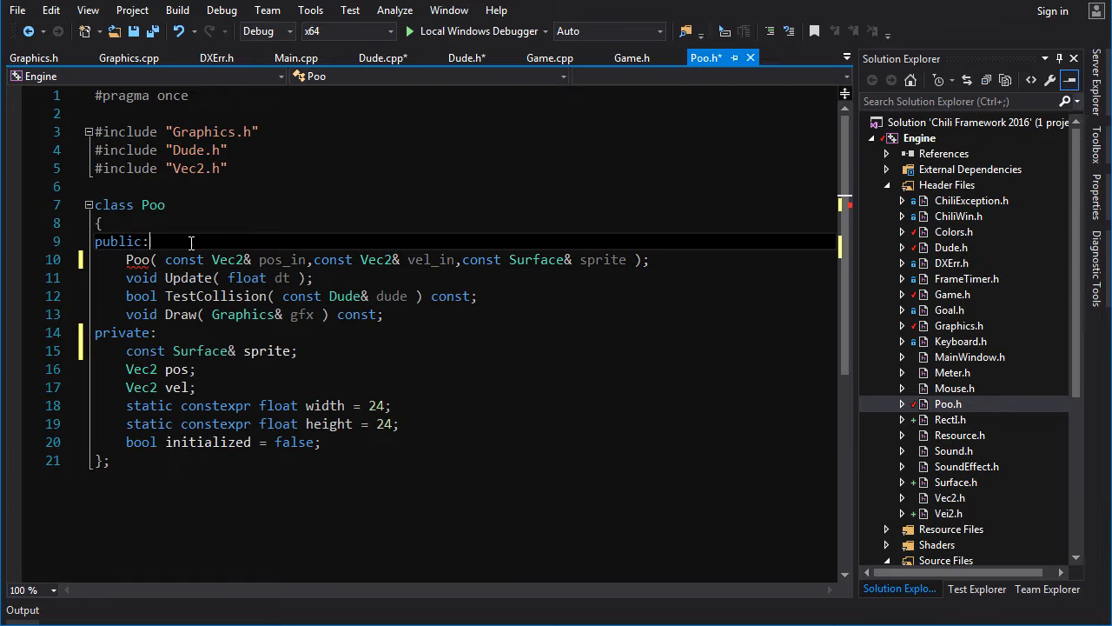
click(379, 278)
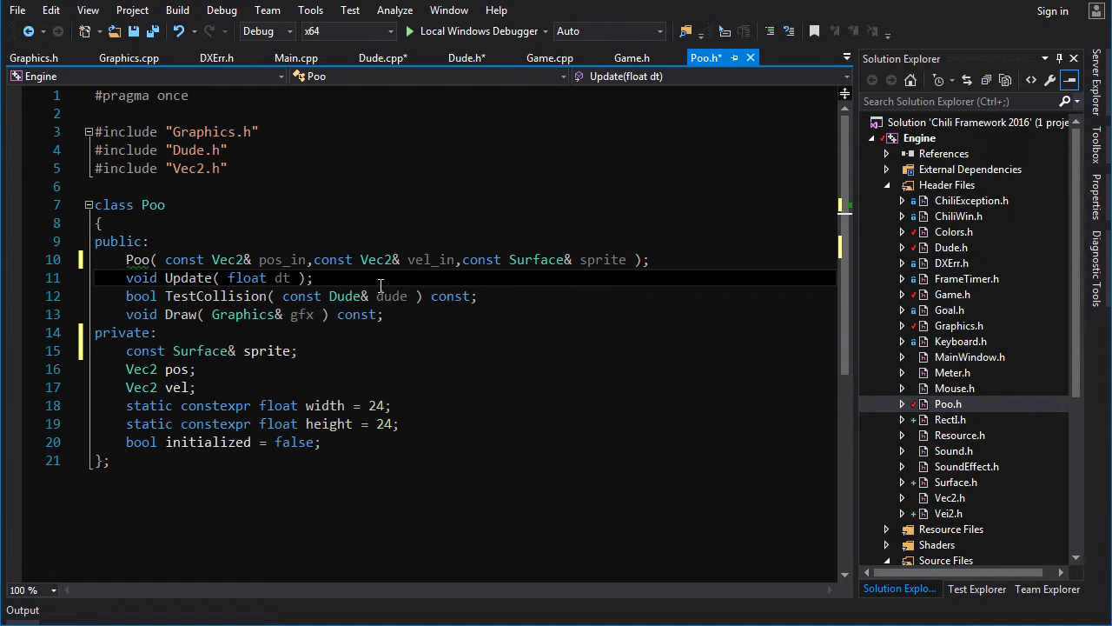
right_click(379, 278)
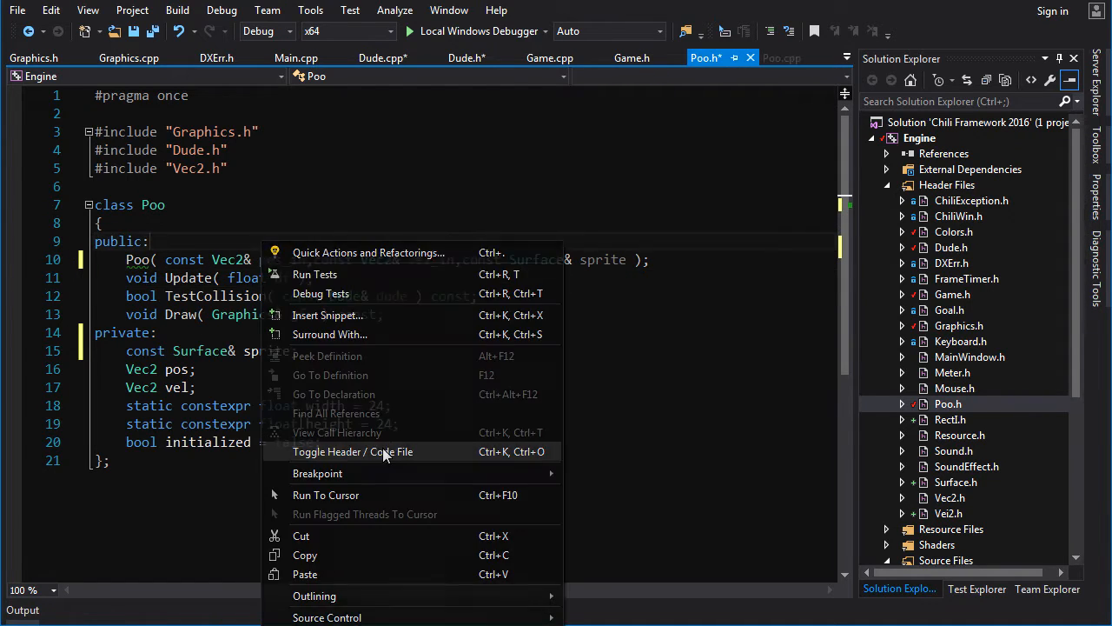
Turn Poo::Init in Poo.cpp into the Poo::Poo constructor with initializer sprite( sprite ), removing the asserts.
click(353, 452)
text(assert( initialized == true );)
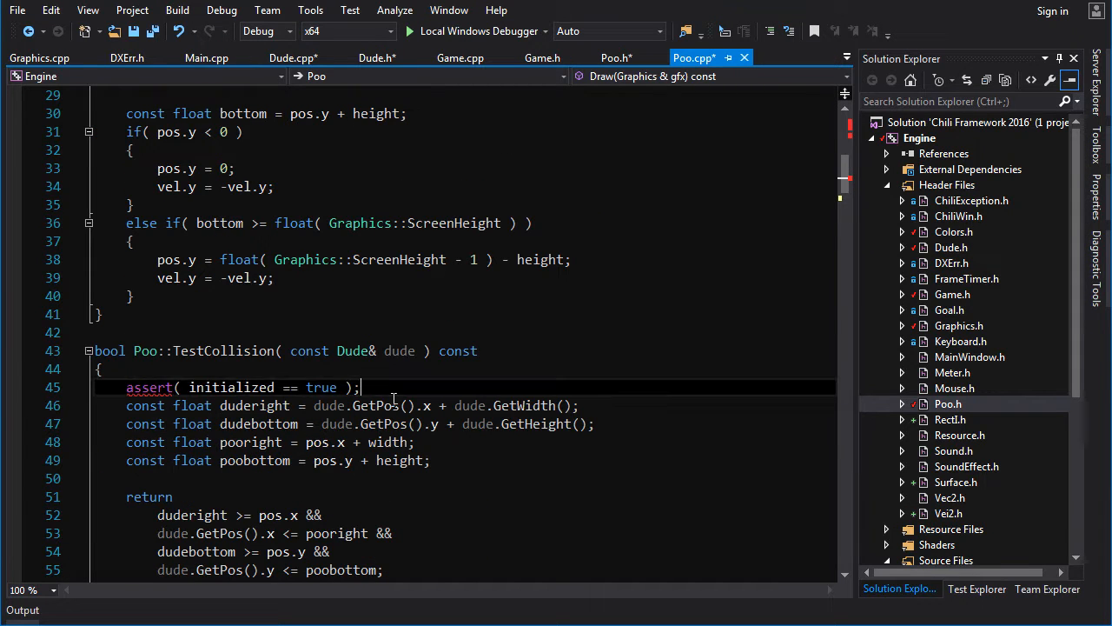
scroll(up, 3)
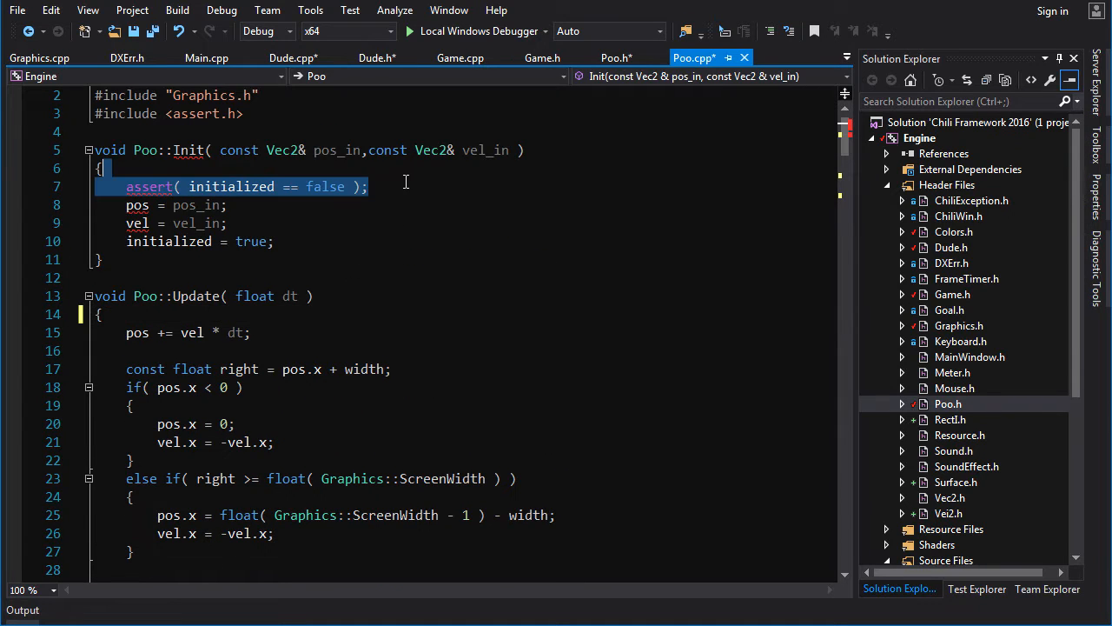
key(Delete)
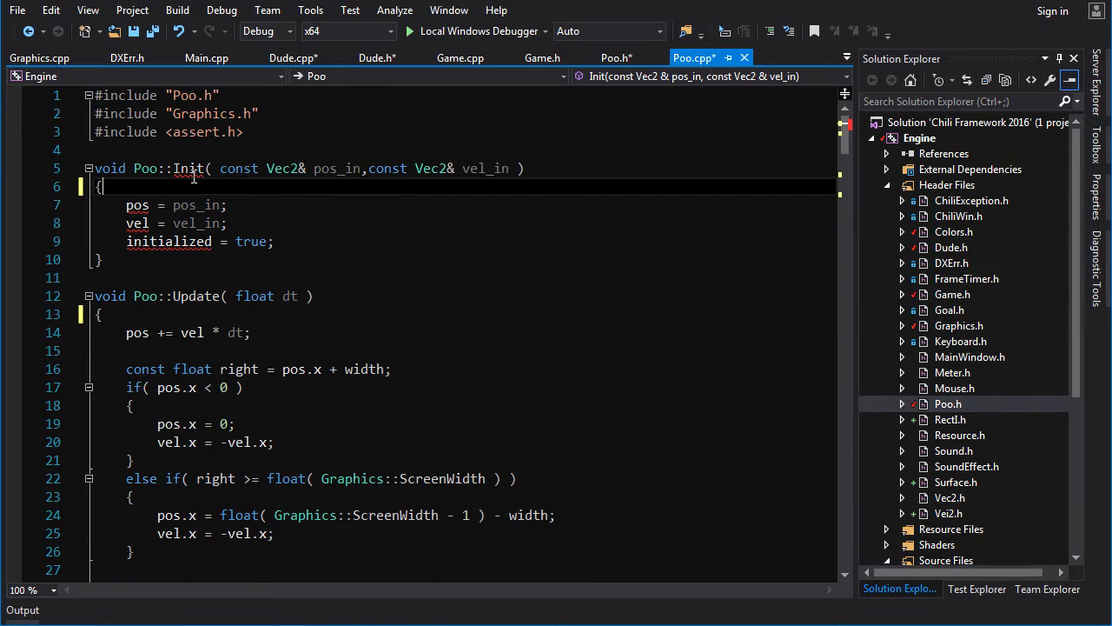
text(Poo)
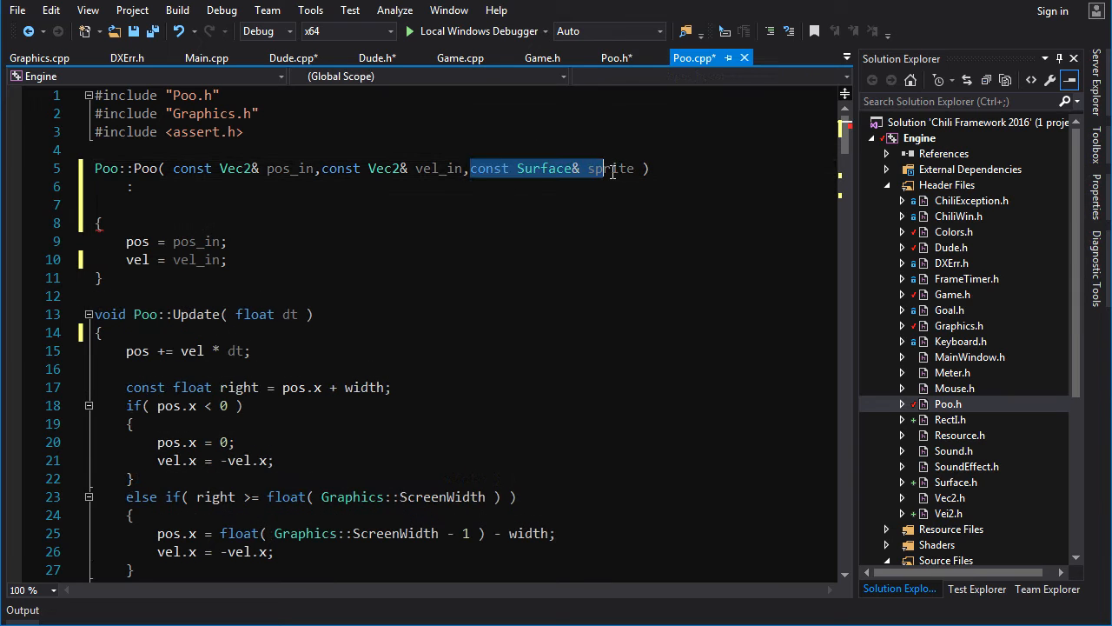
text(s)
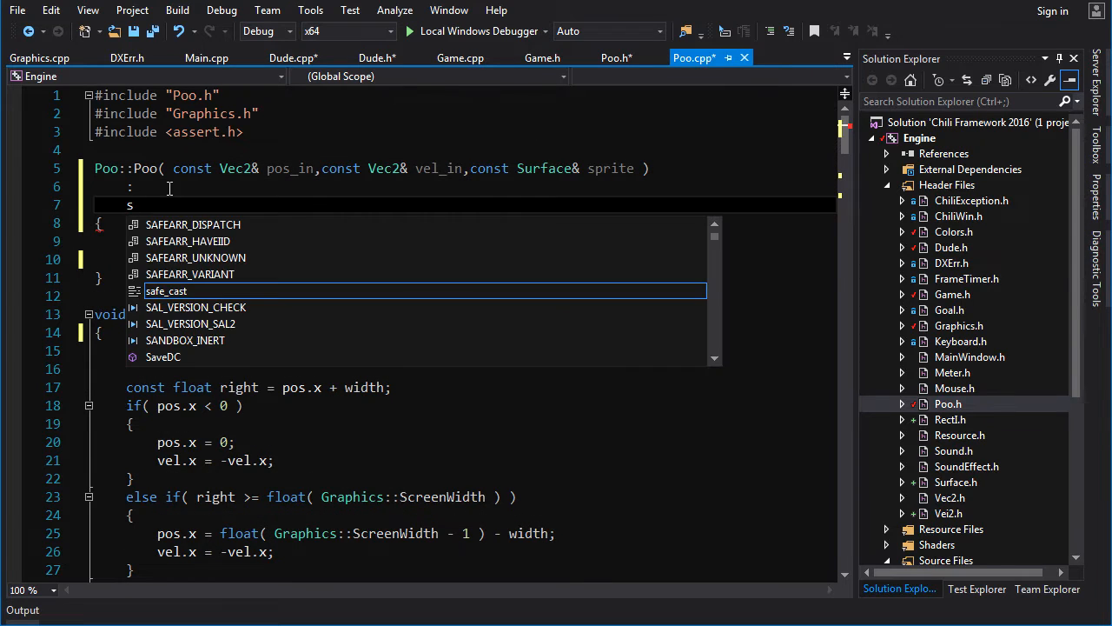
text(prite()
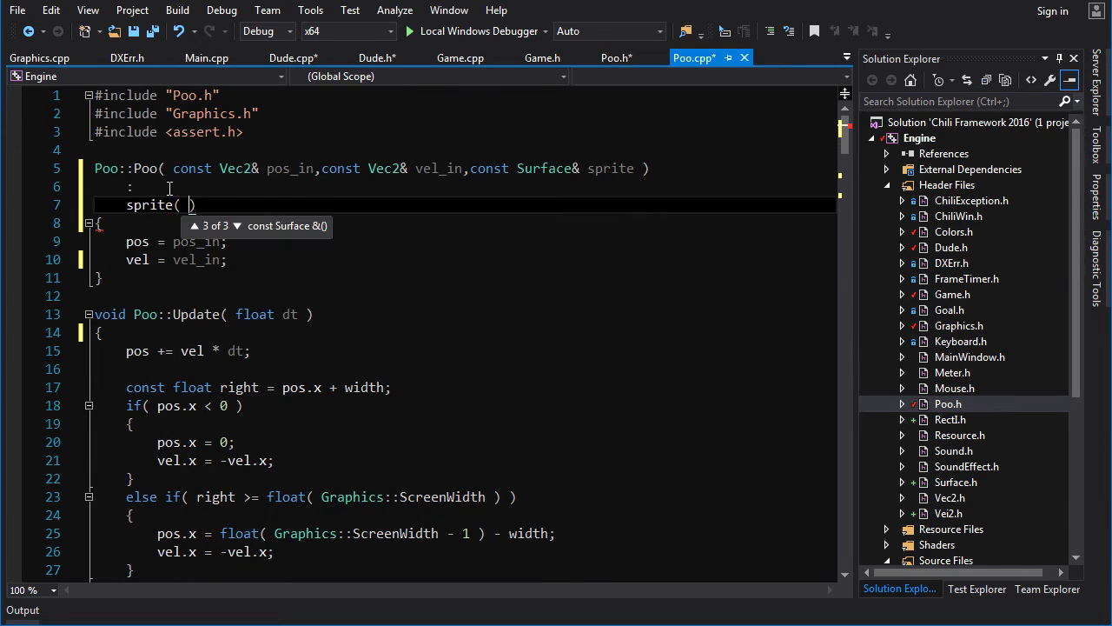
text(sprite)
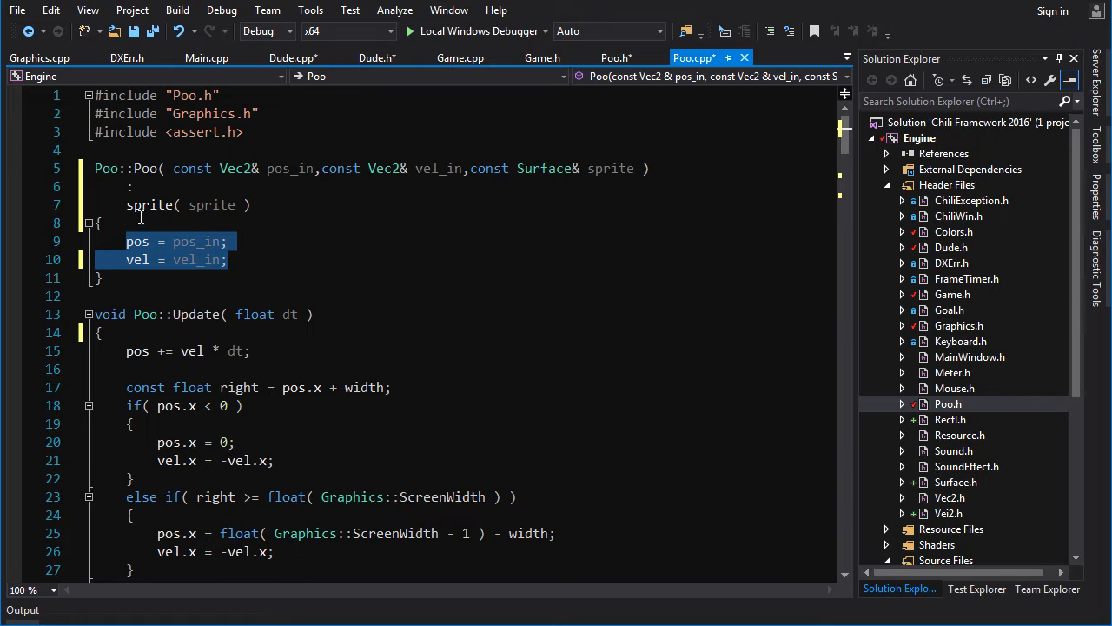
click(87, 222)
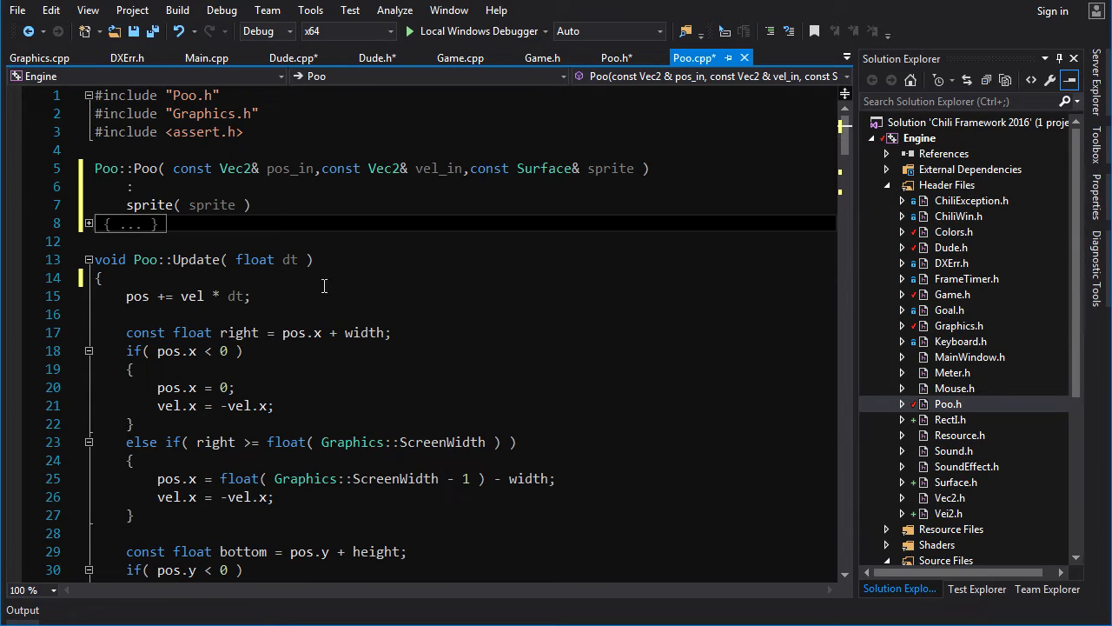
Replace Poo::Draw's body with gfx.DrawSprite( pos.x,pos.y,sprite,Colors::White ).
scroll(down, 3)
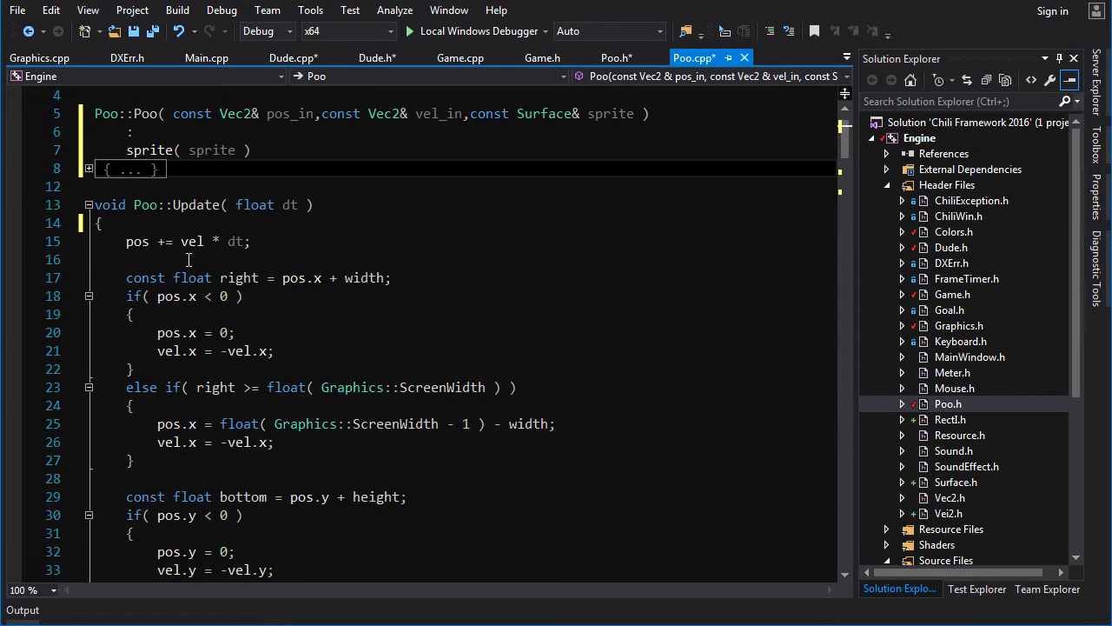
scroll(down, 3)
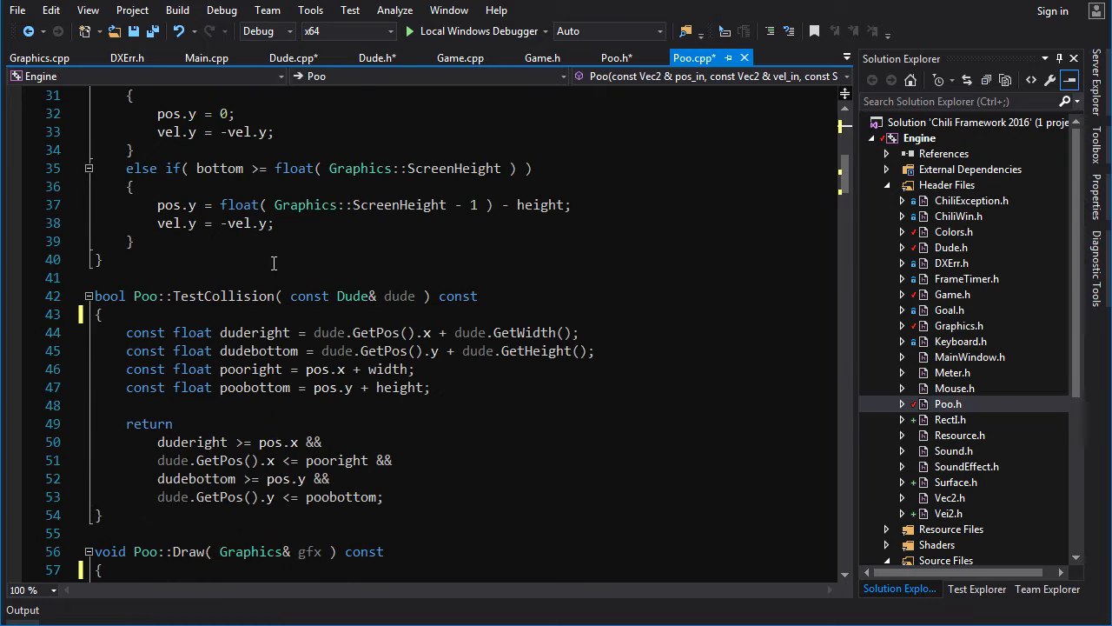
scroll(down, 3)
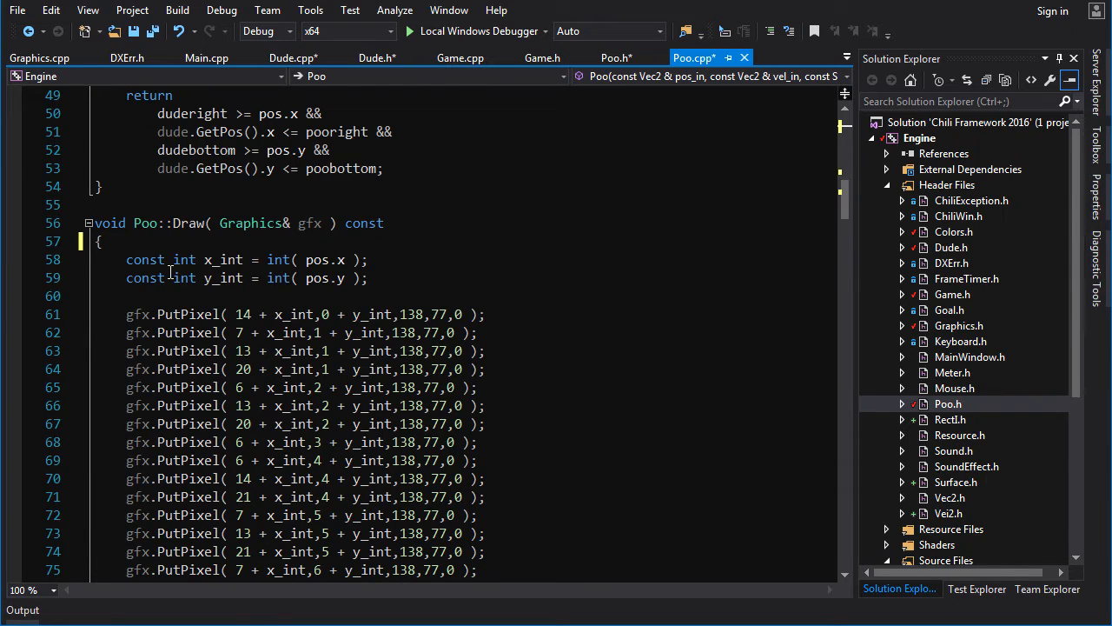
scroll(down, 3)
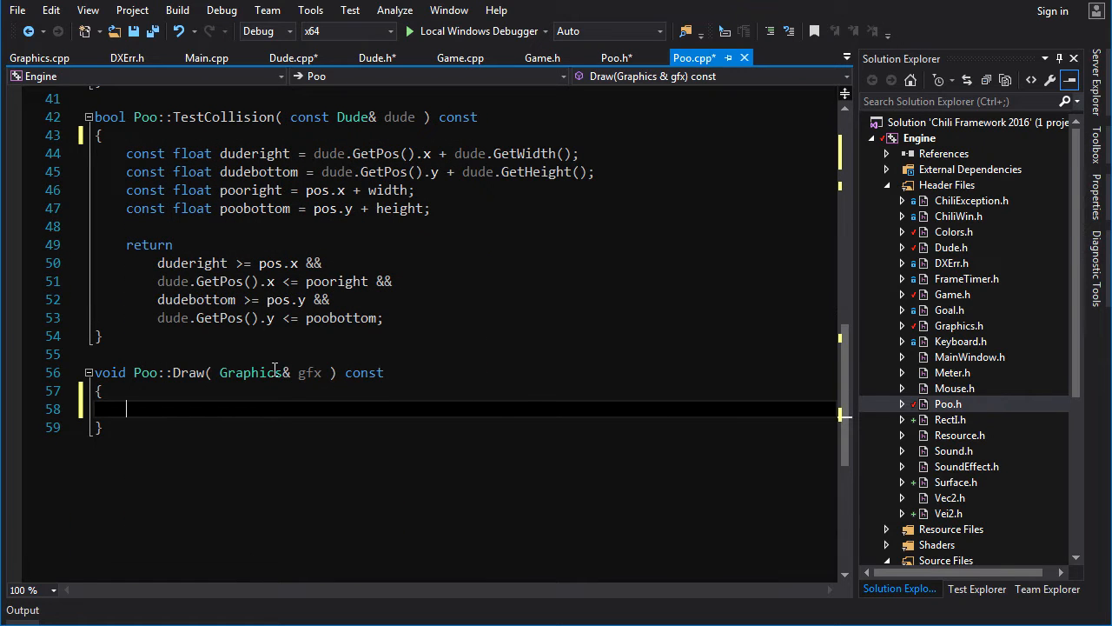
text(gfx)
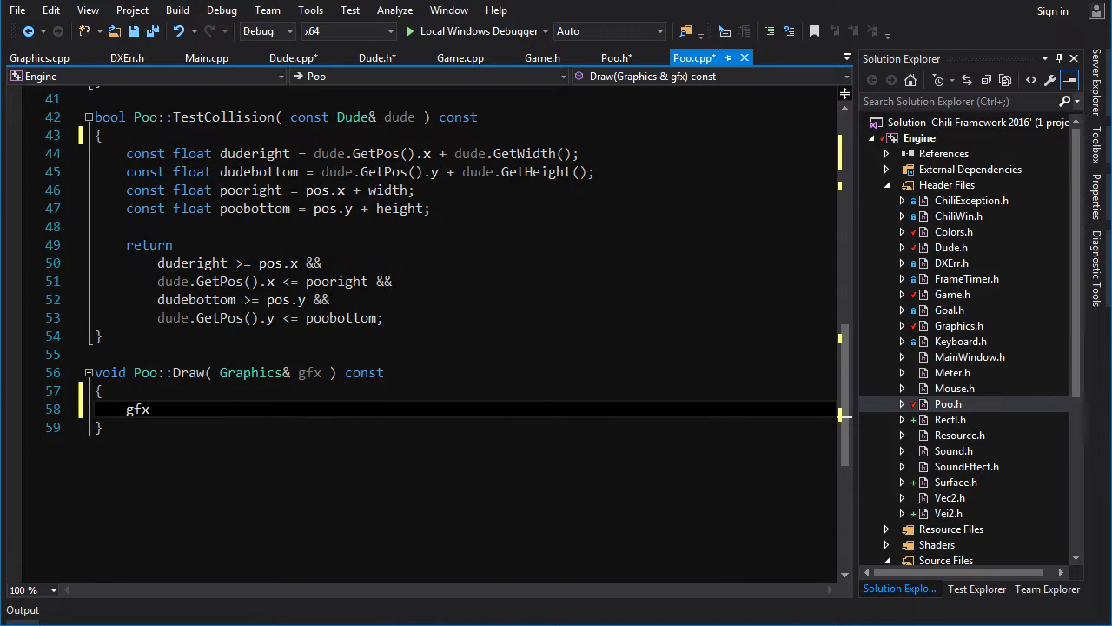
text(.DrawSprite( pos.x,pos.y,sprite,)
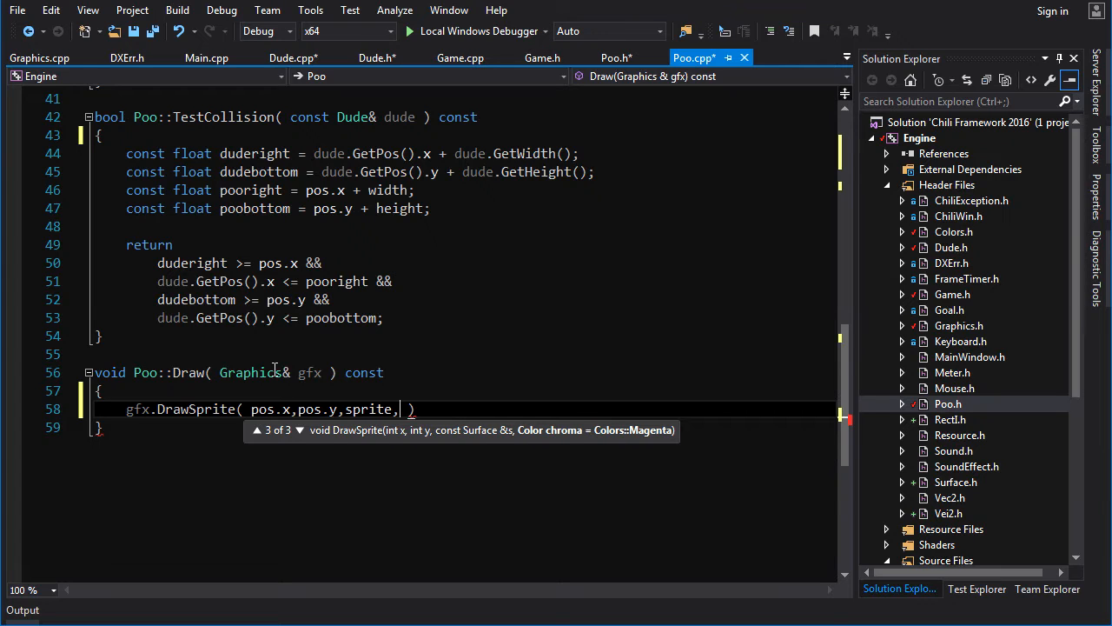
text(Colors::White)
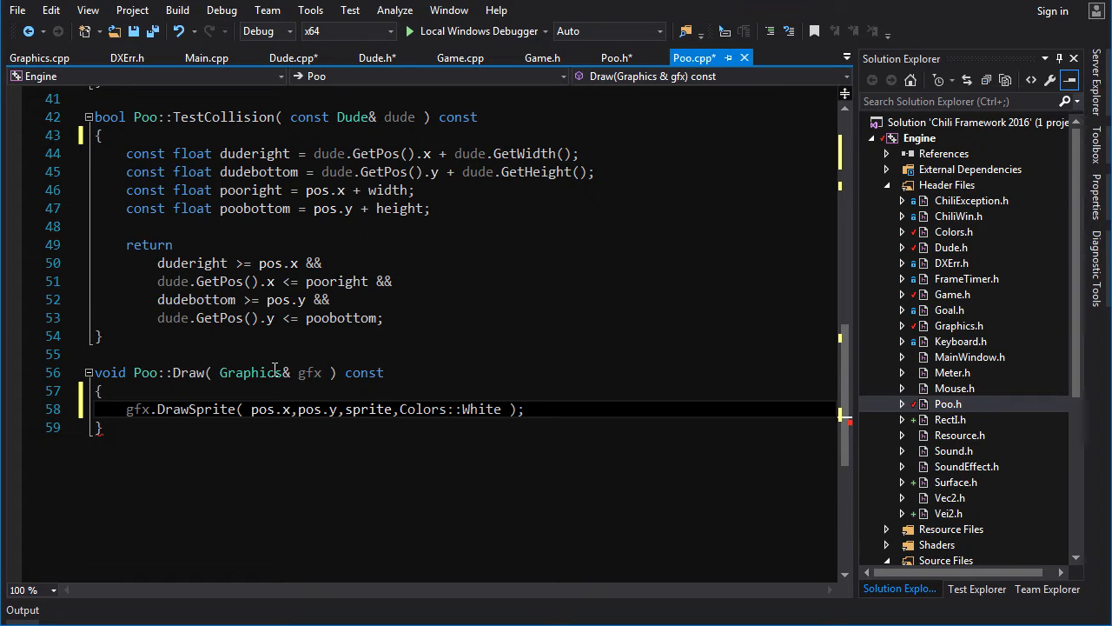
scroll(up, 3)
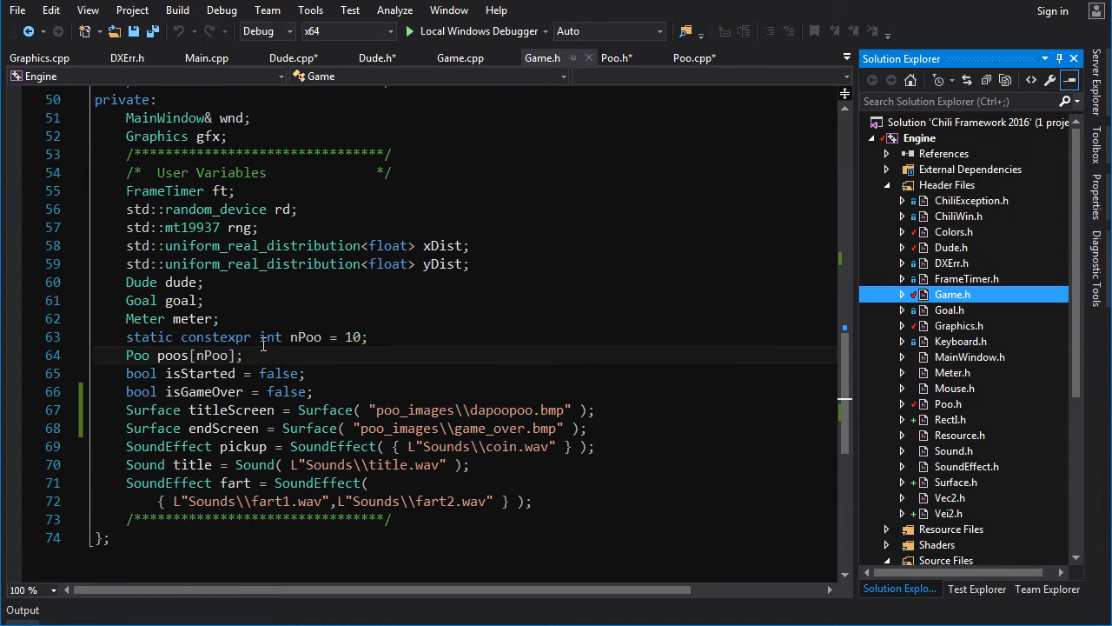
Include <vector> in Game.h and change Poo poos[nPoo] to std::vector<Poo> poos.
double_click(211, 354)
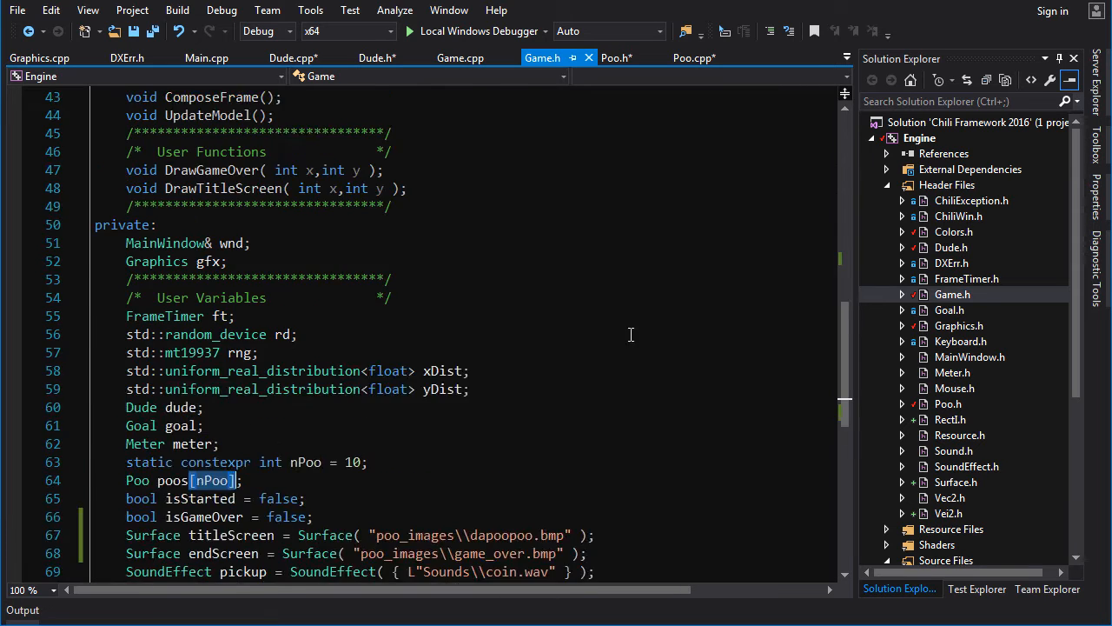
scroll(up, 3)
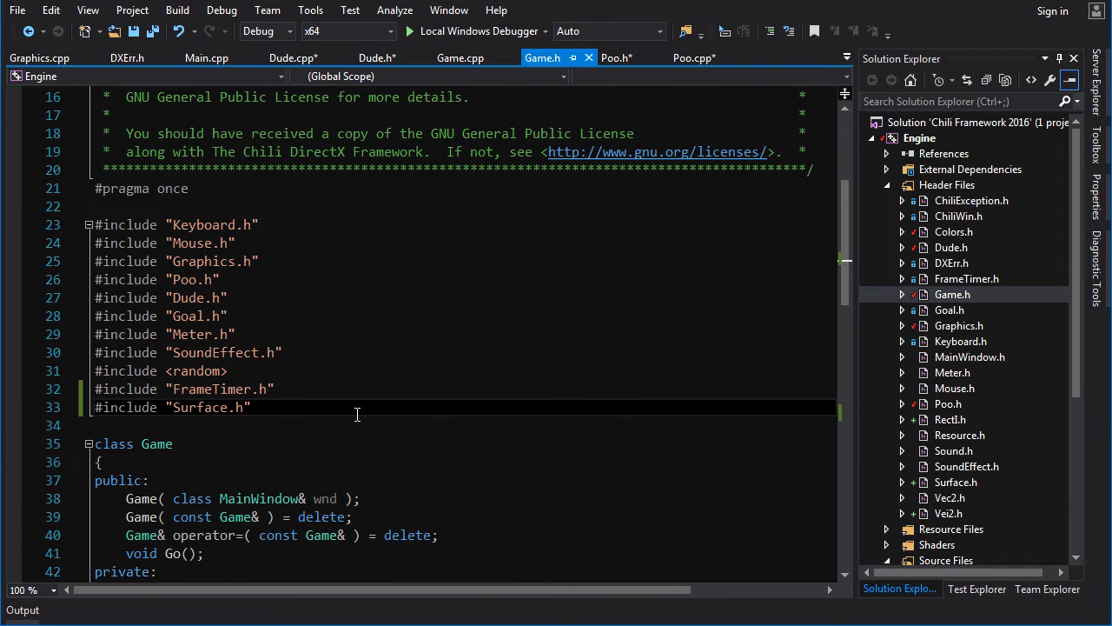
text(#inluc)
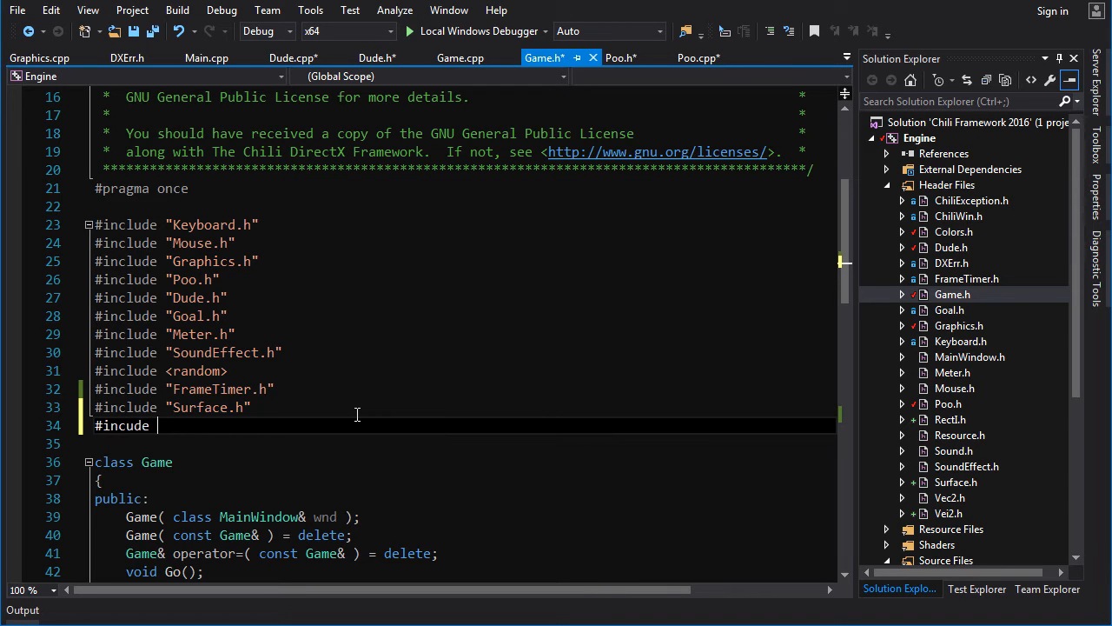
text(<>)
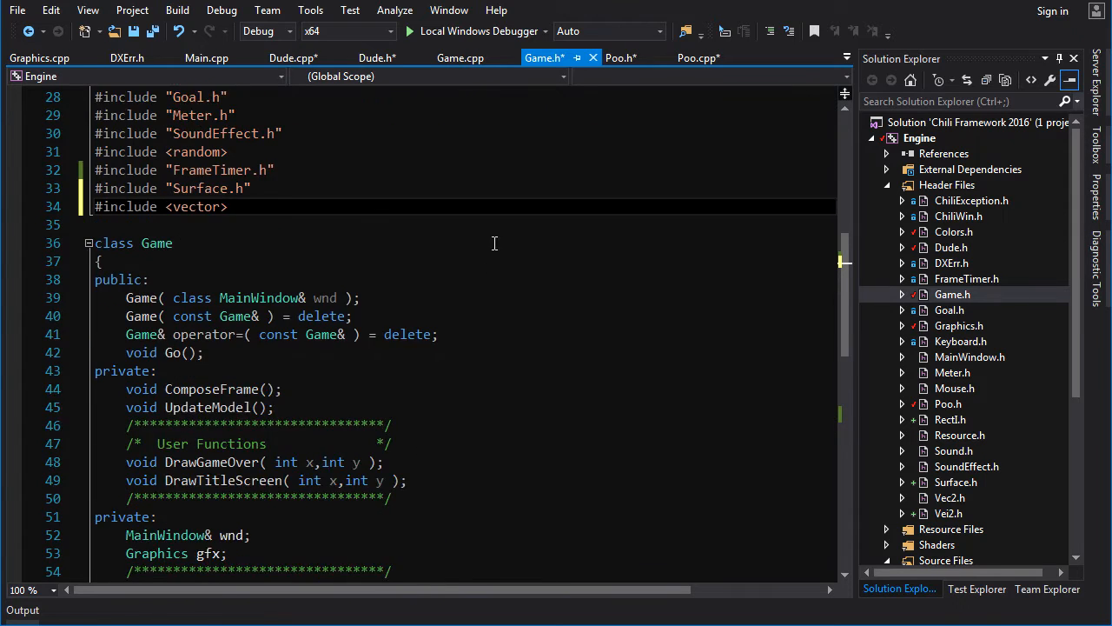
scroll(down, 3)
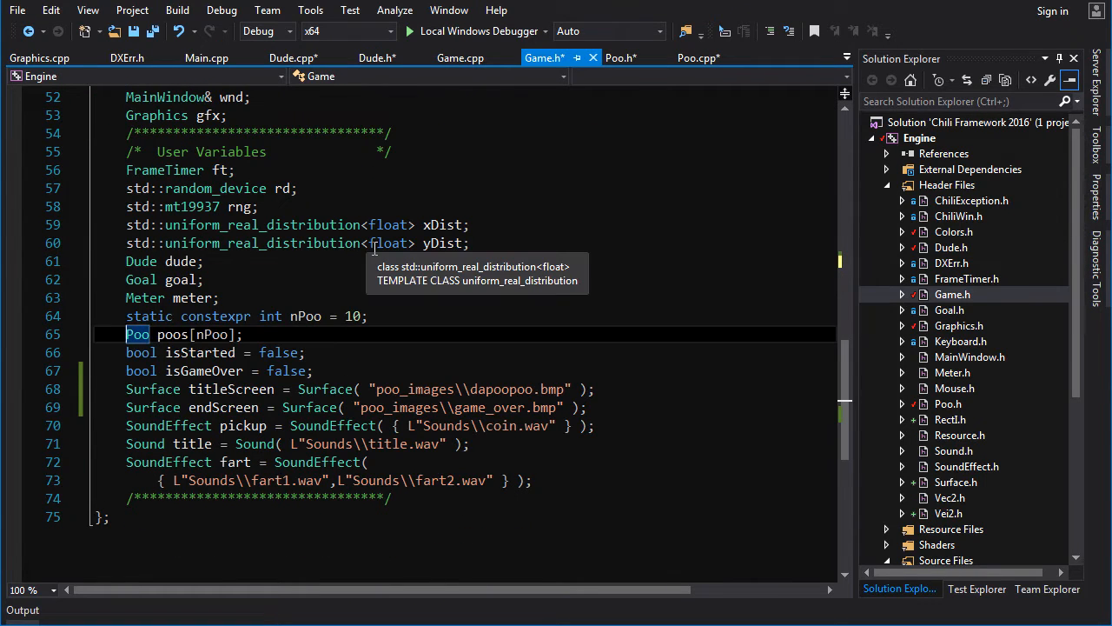
text(std::vector<)
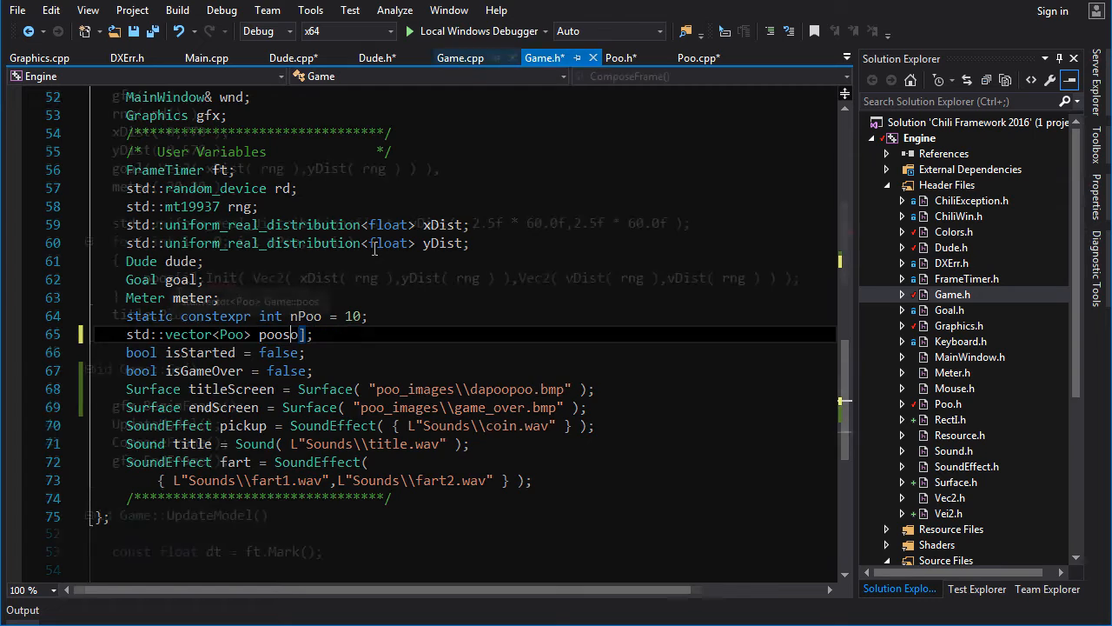
click(460, 57)
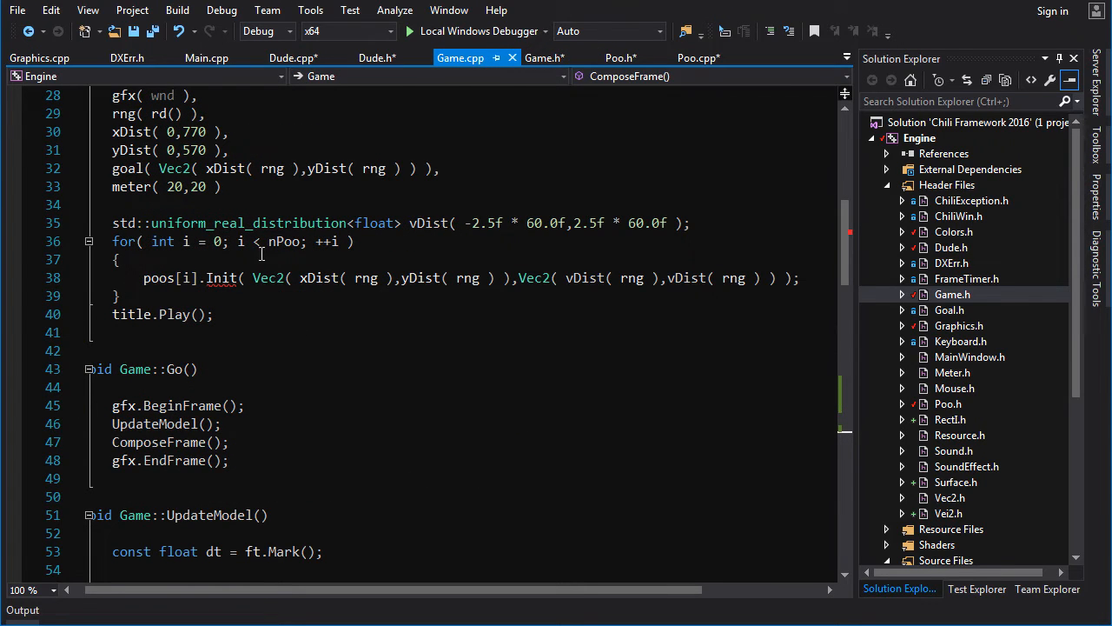
Add poos.reserve( nPoo ) in Game.cpp and replace poos[i].Init with poos.emplace_back in the loop.
click(240, 278)
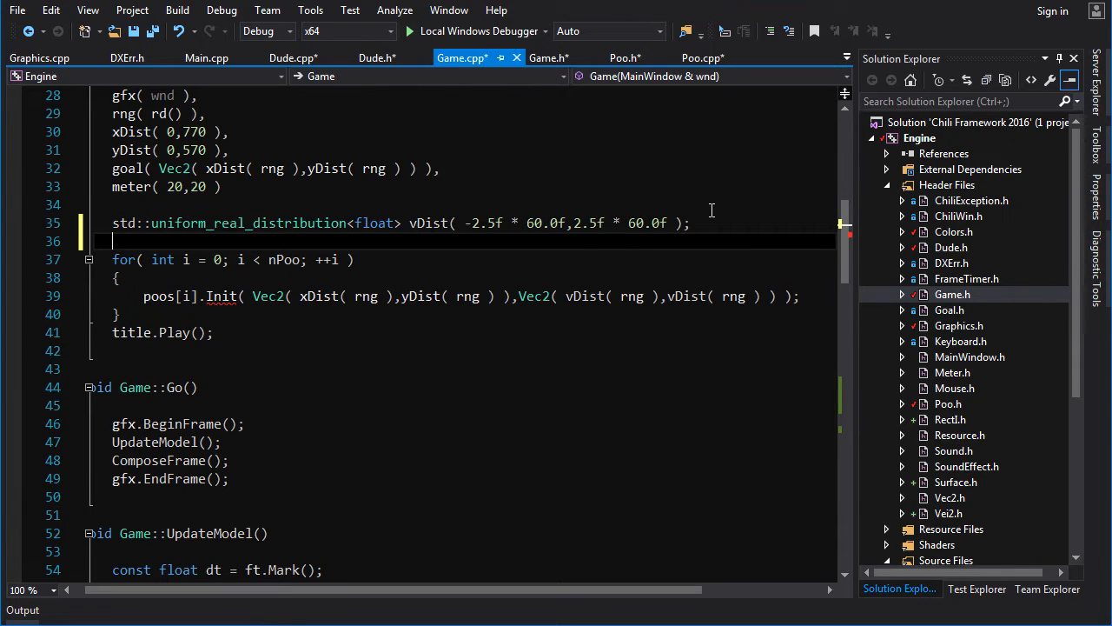
text(p)
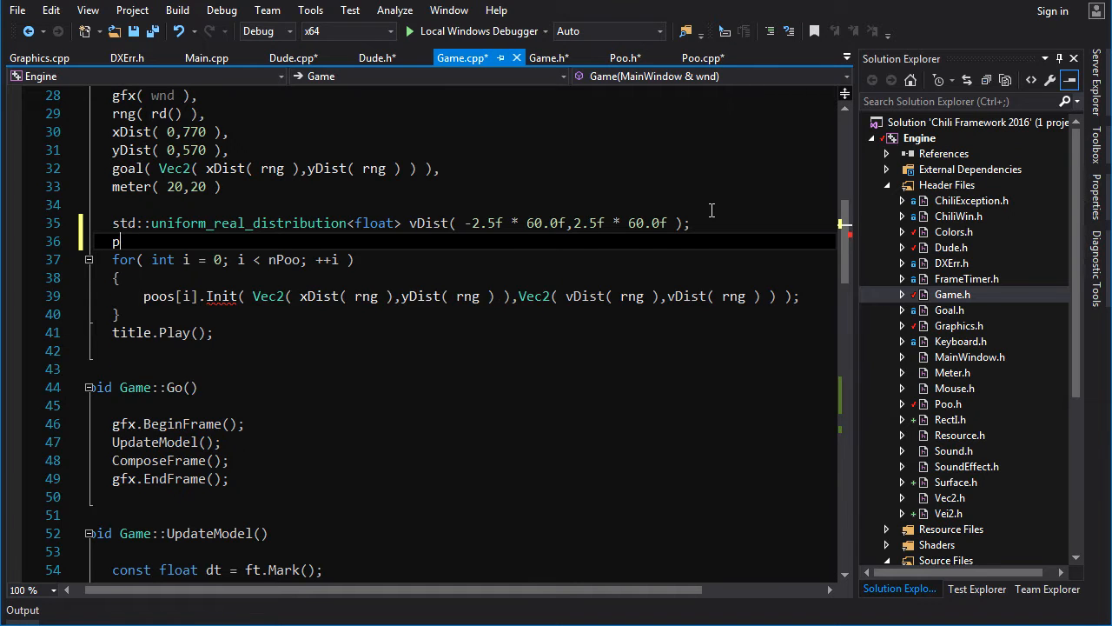
text(oos.reserve()
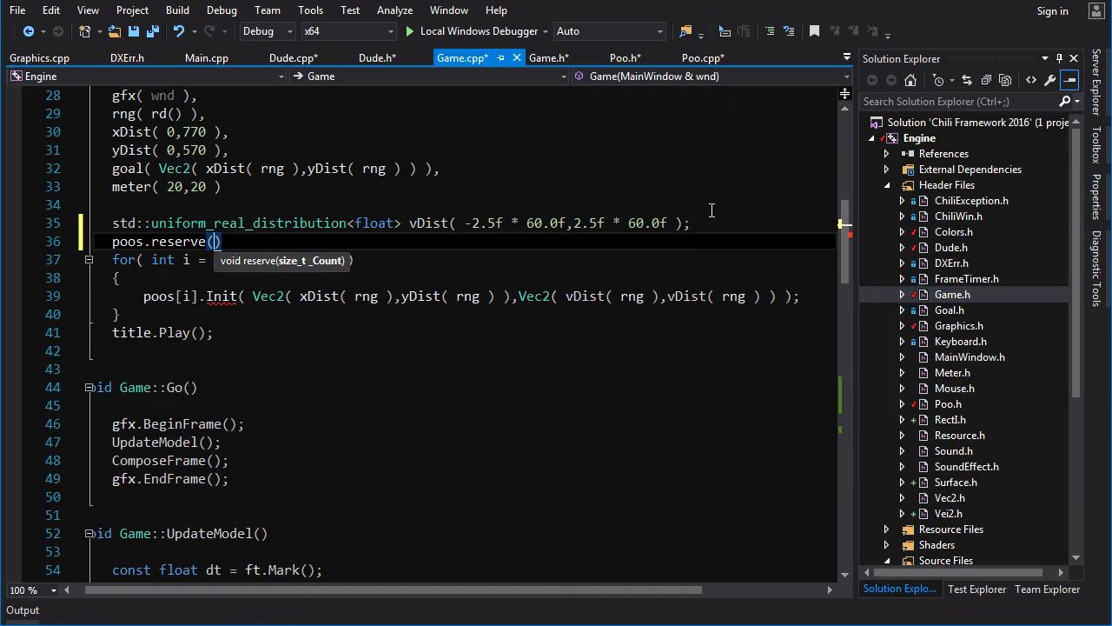
text(nPoo)
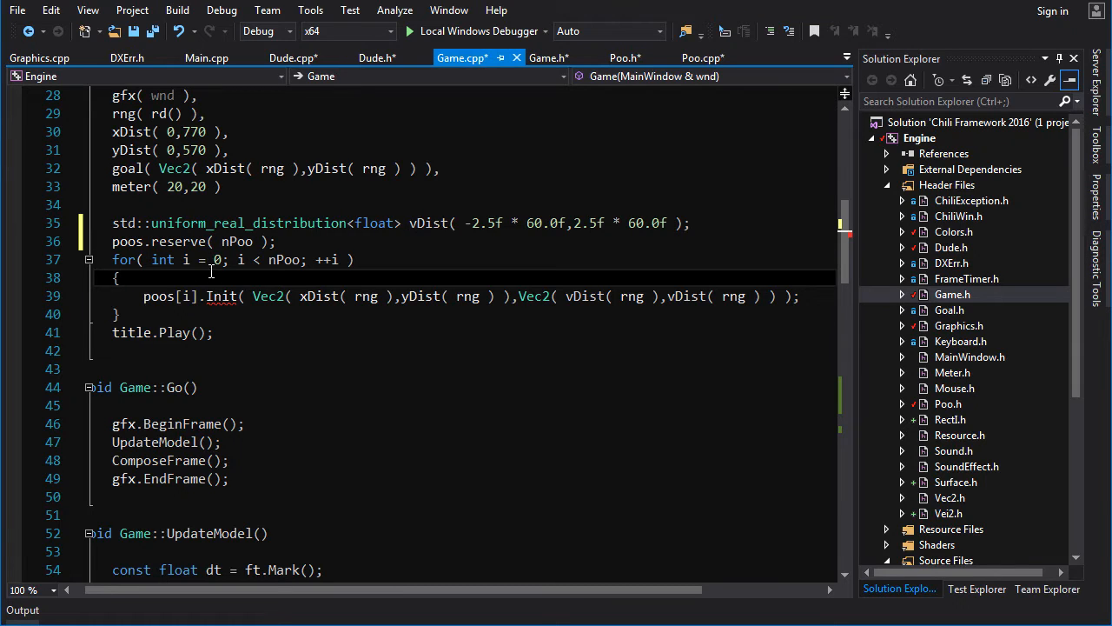
mouse_move(223, 295)
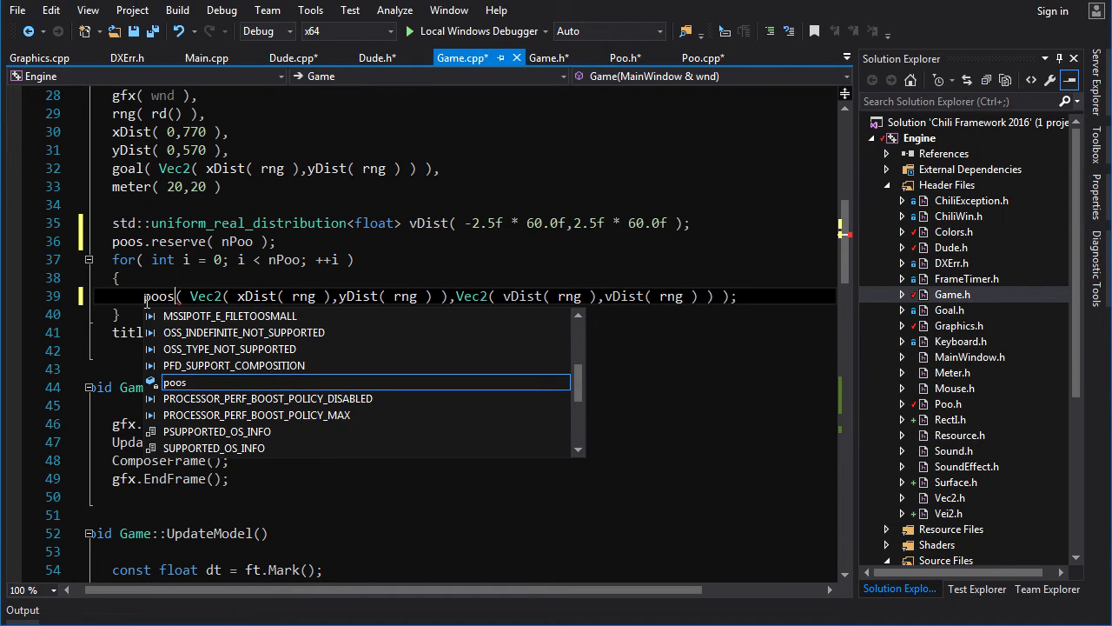
text(.emplace_back)
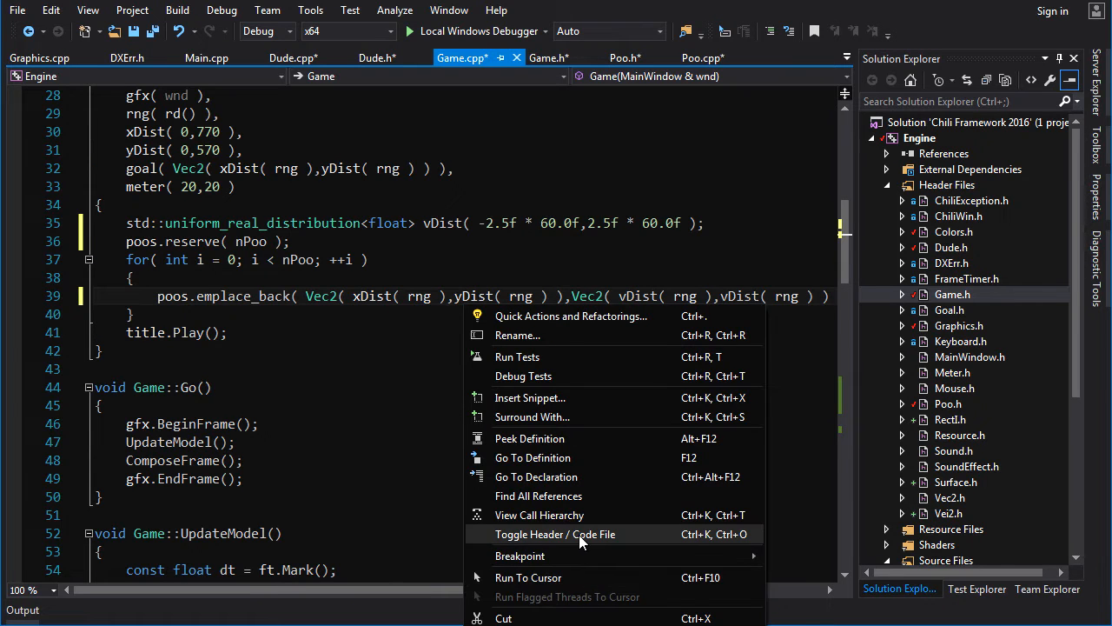
click(554, 534)
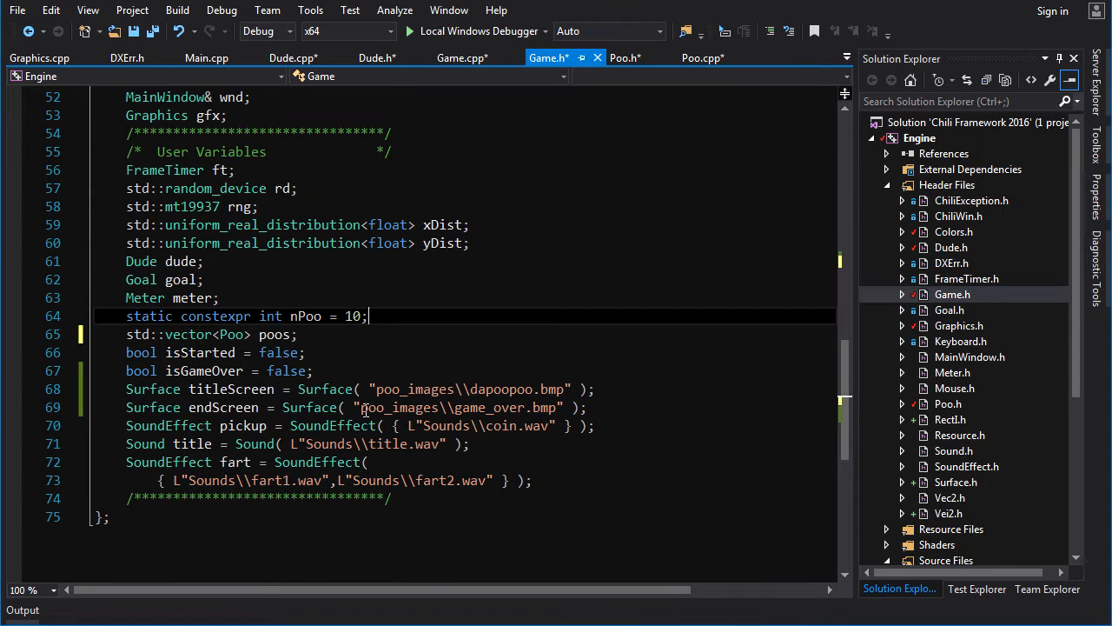
Add Surface pooSprite = Surface( "poo_images\\poo.bmp" ) to Game.h and pass pooSprite into emplace_back.
key(enter)
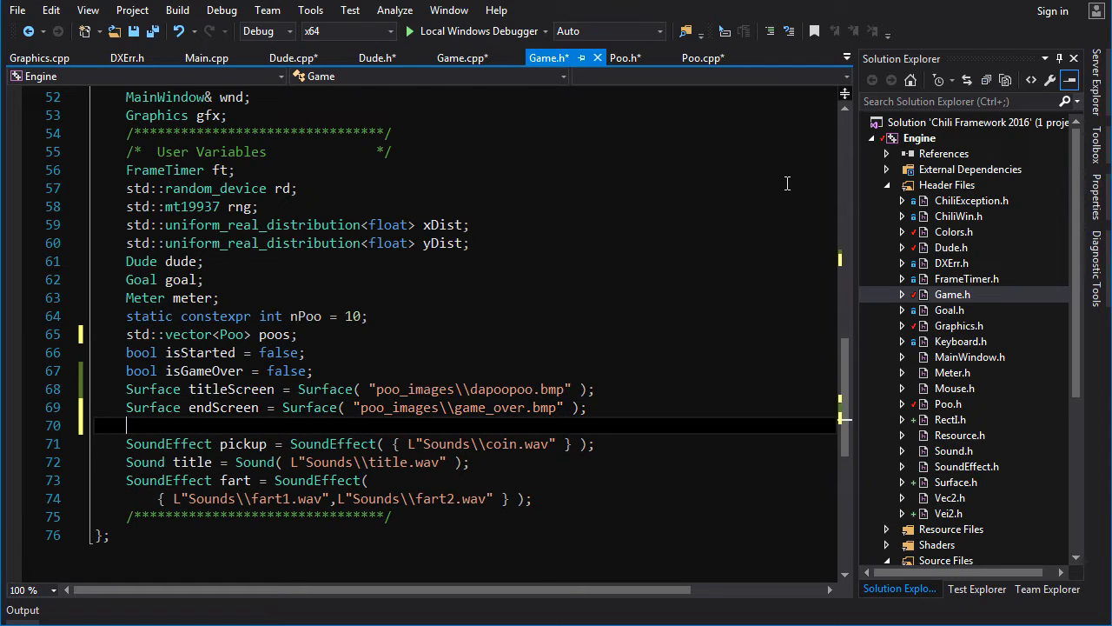
text(Surface p)
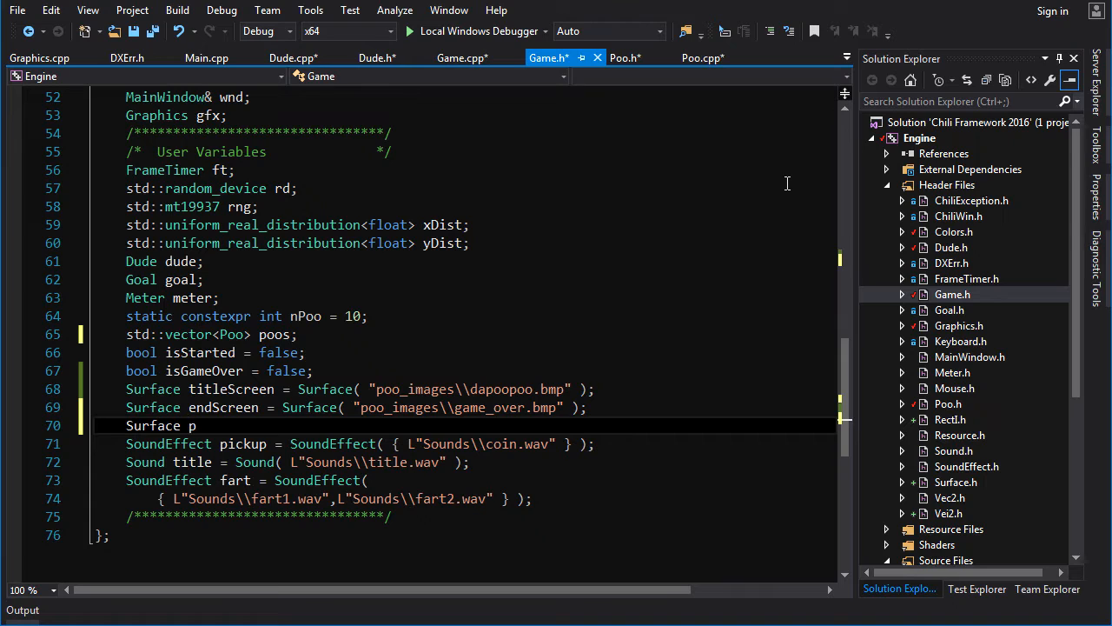
text(ooSp)
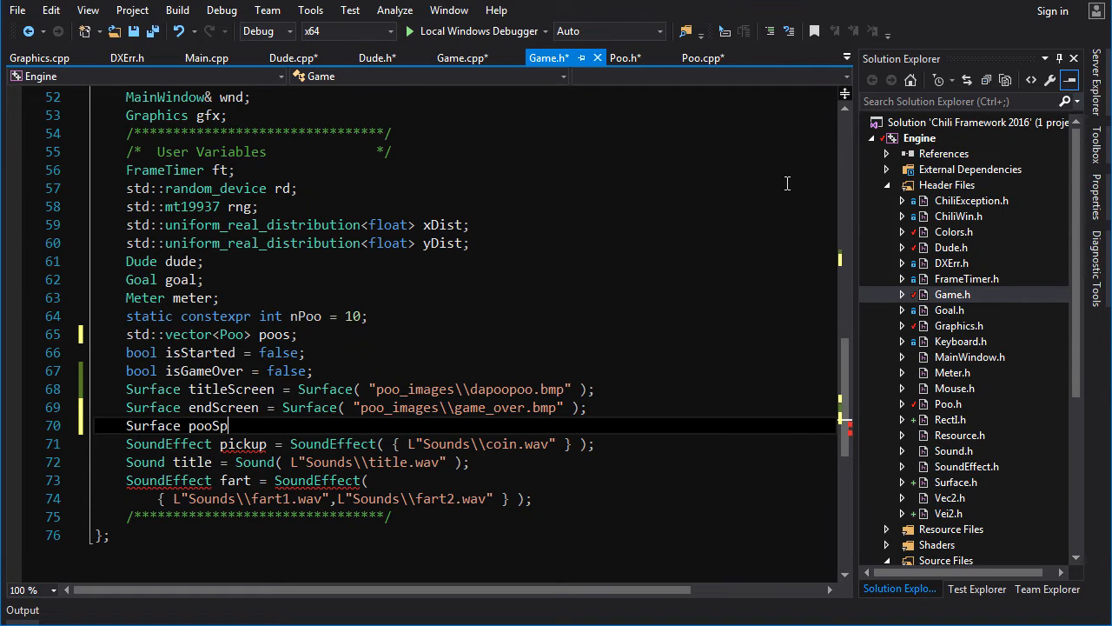
text(rite =)
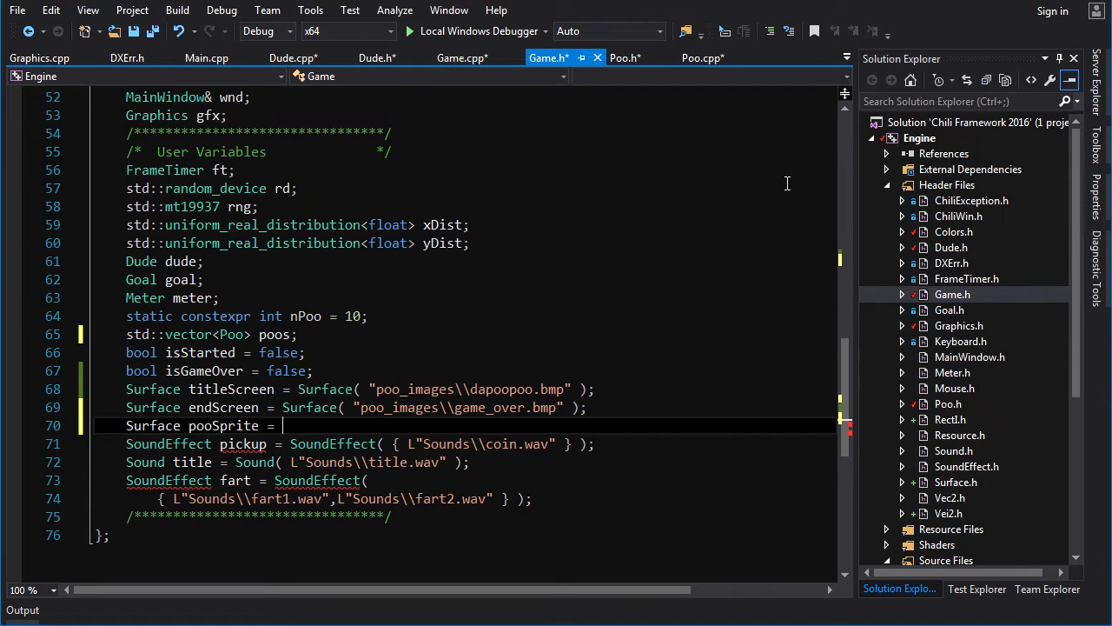
text(Surface( "poo_images\\poo.bmp" );)
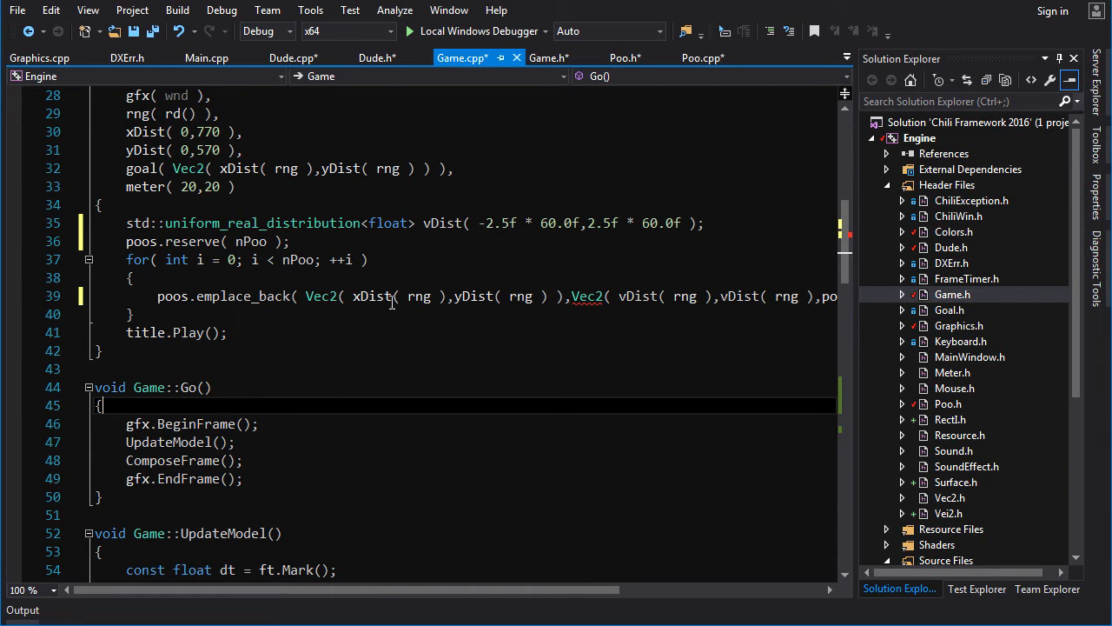
scroll(down, 3)
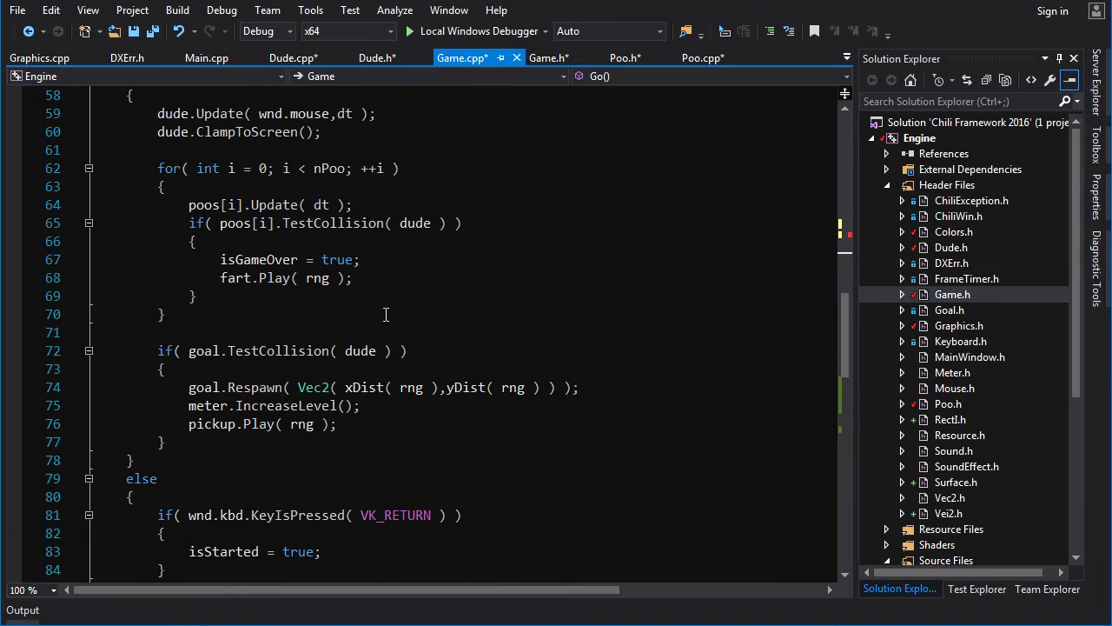
scroll(up, 3)
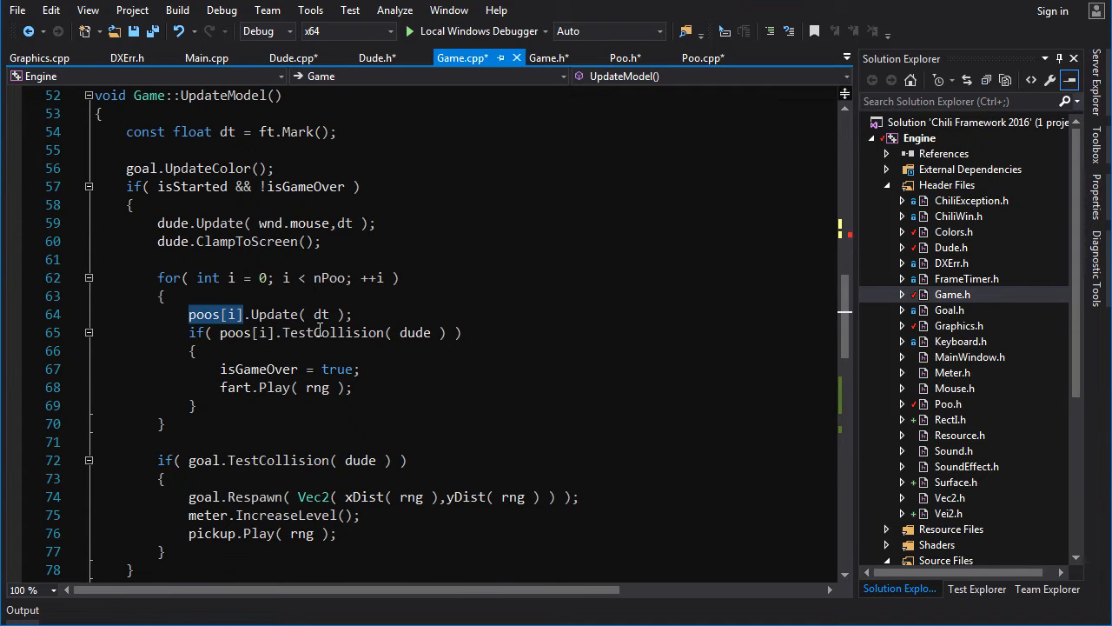
scroll(up, 3)
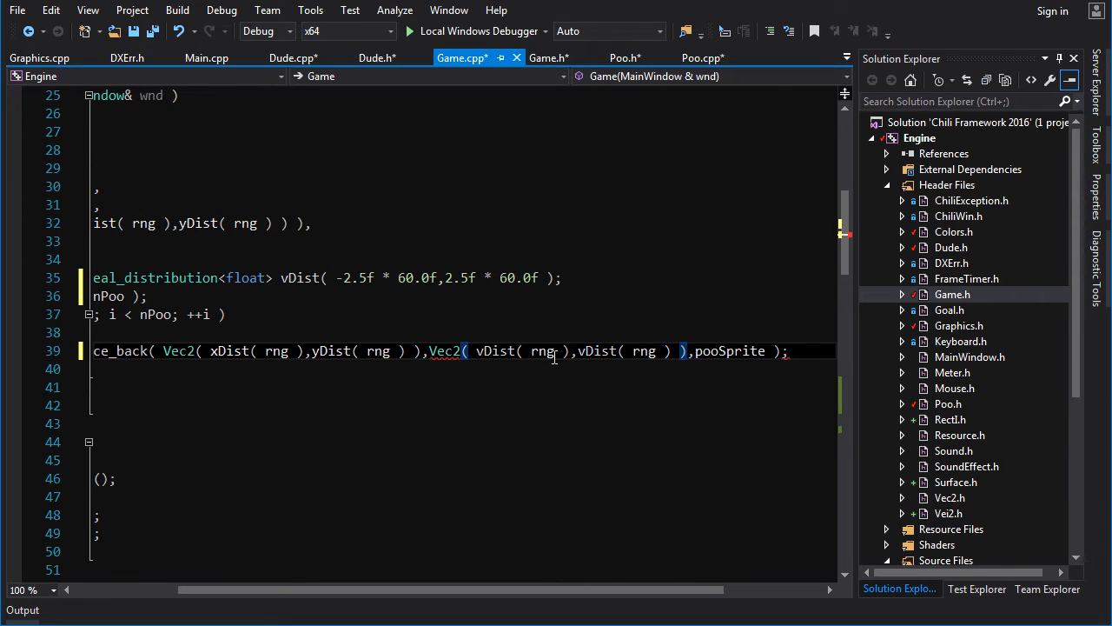
Build the solution, start it with Local Windows Debugger and abort on the Surface file assertion.
click(177, 10)
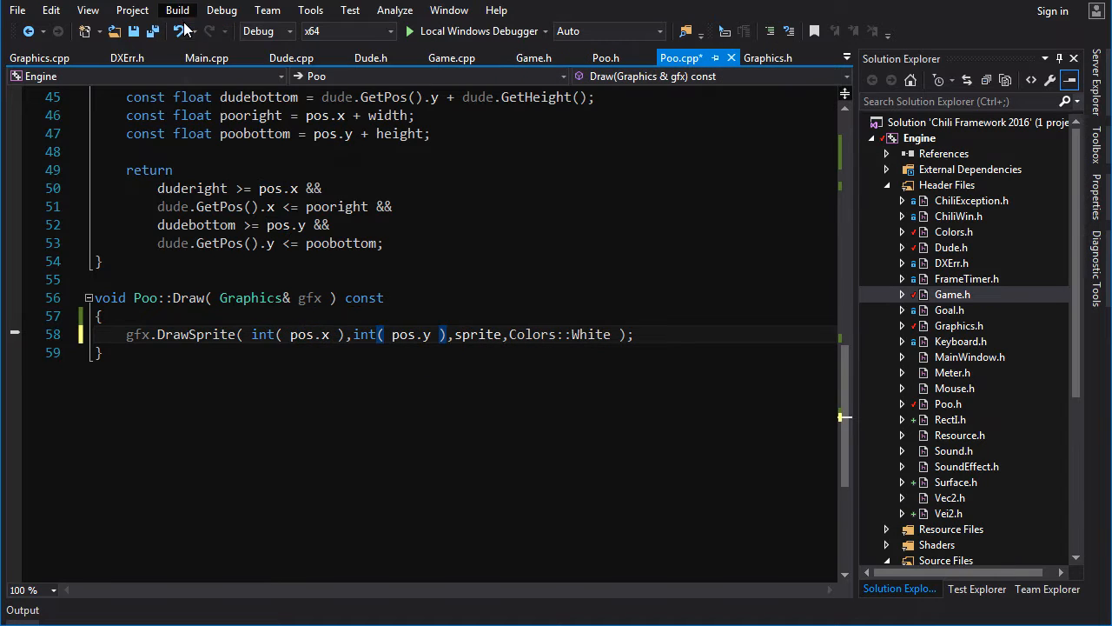
click(177, 10)
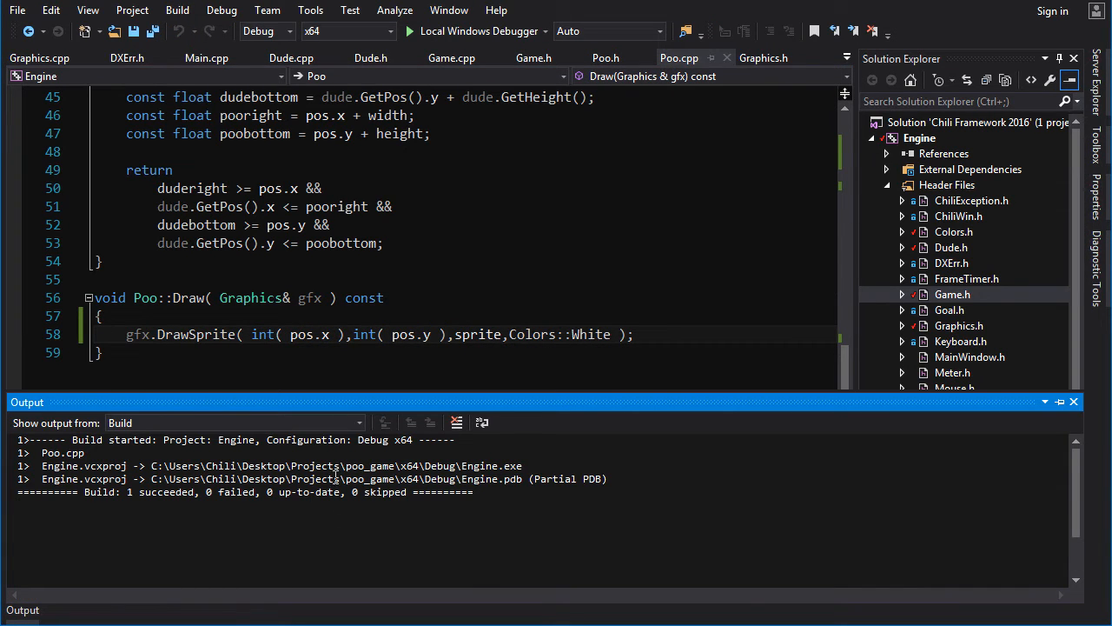
mouse_move(477, 32)
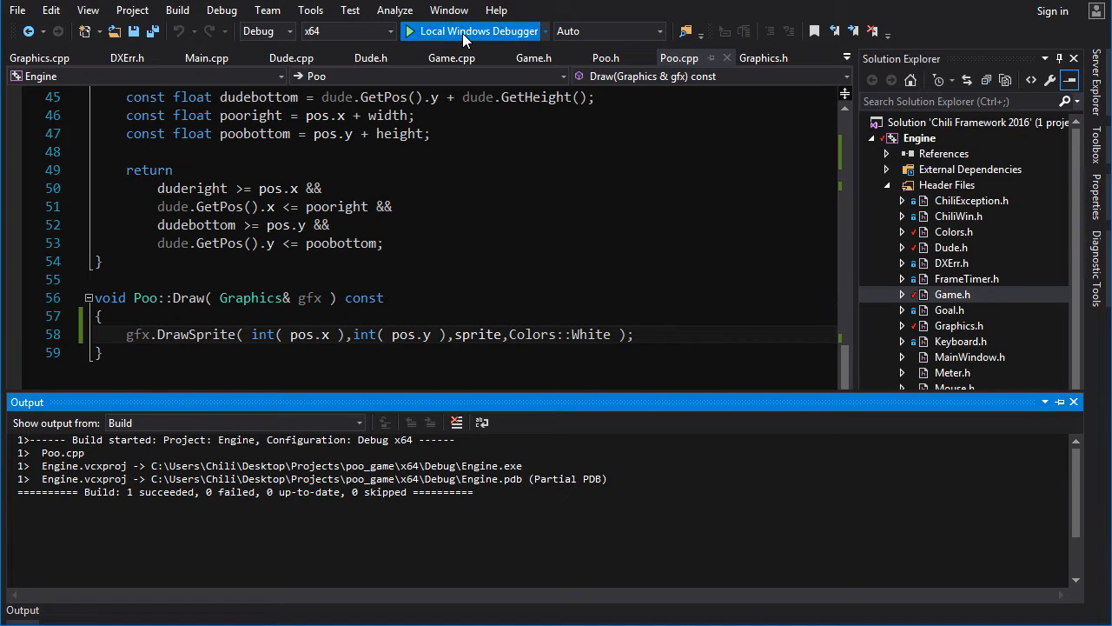
click(480, 31)
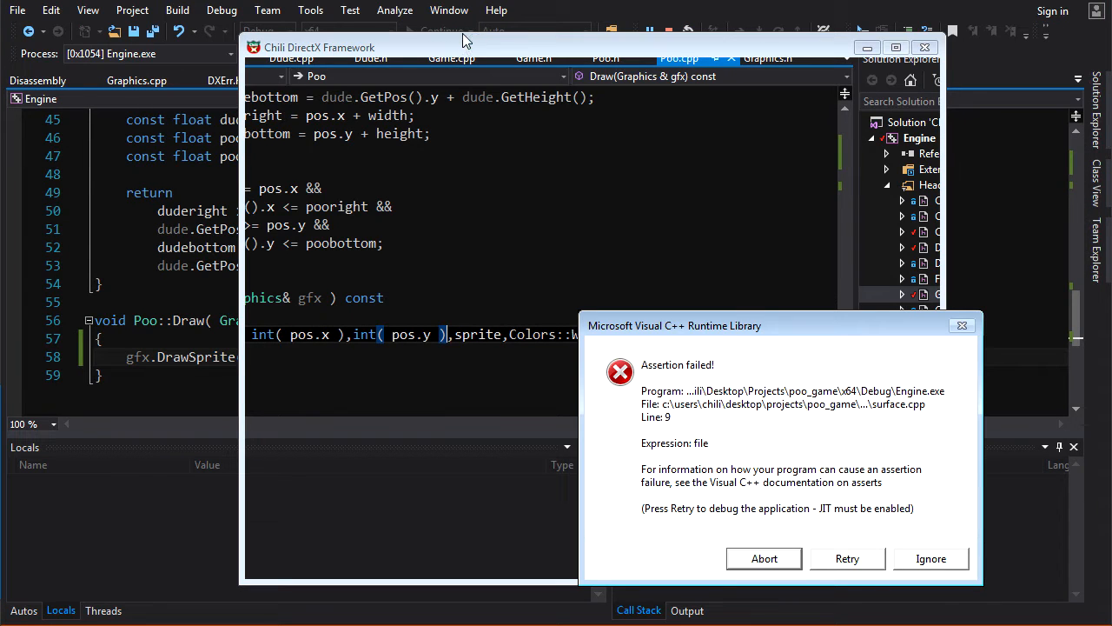
mouse_move(660, 455)
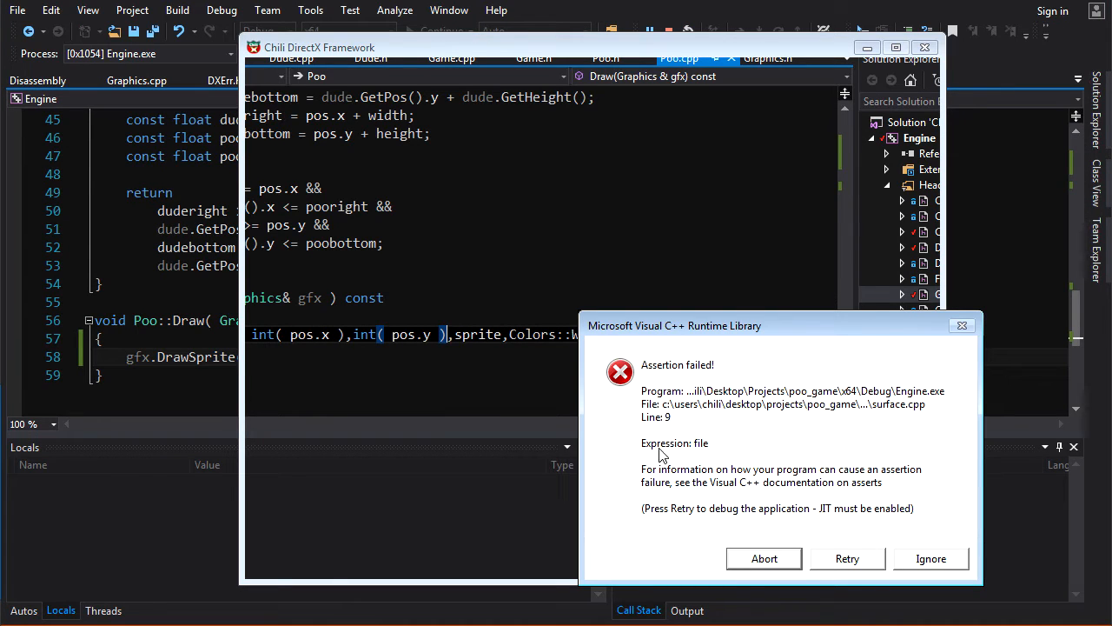
click(765, 558)
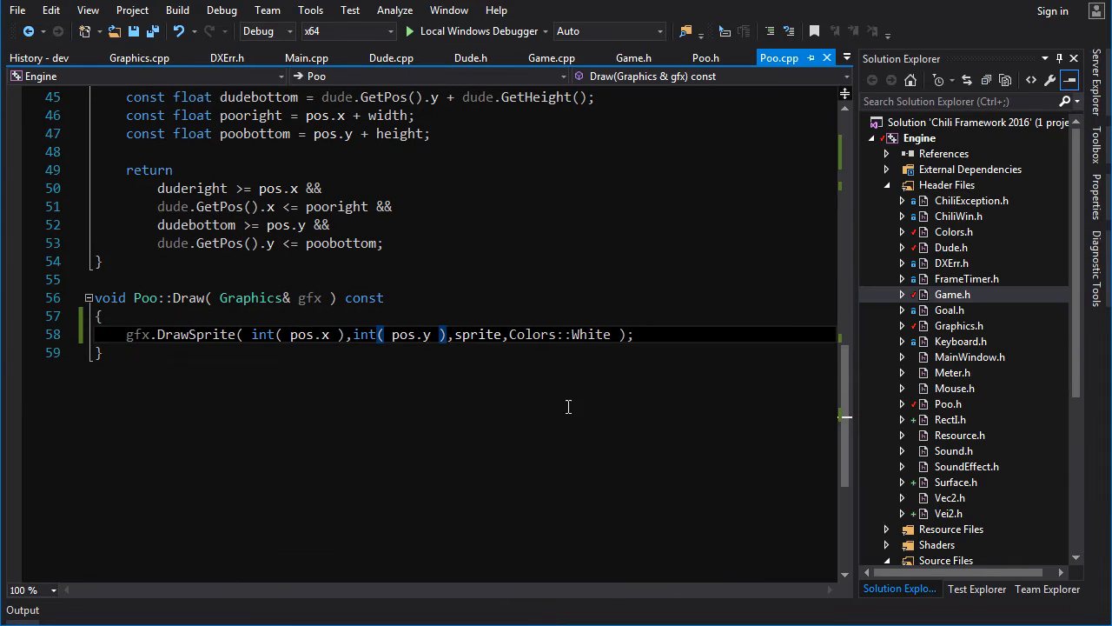
Check the poo_images folder, Rebuild Solution successfully and jump to the float-to-int warning in dude.cpp.
click(706, 57)
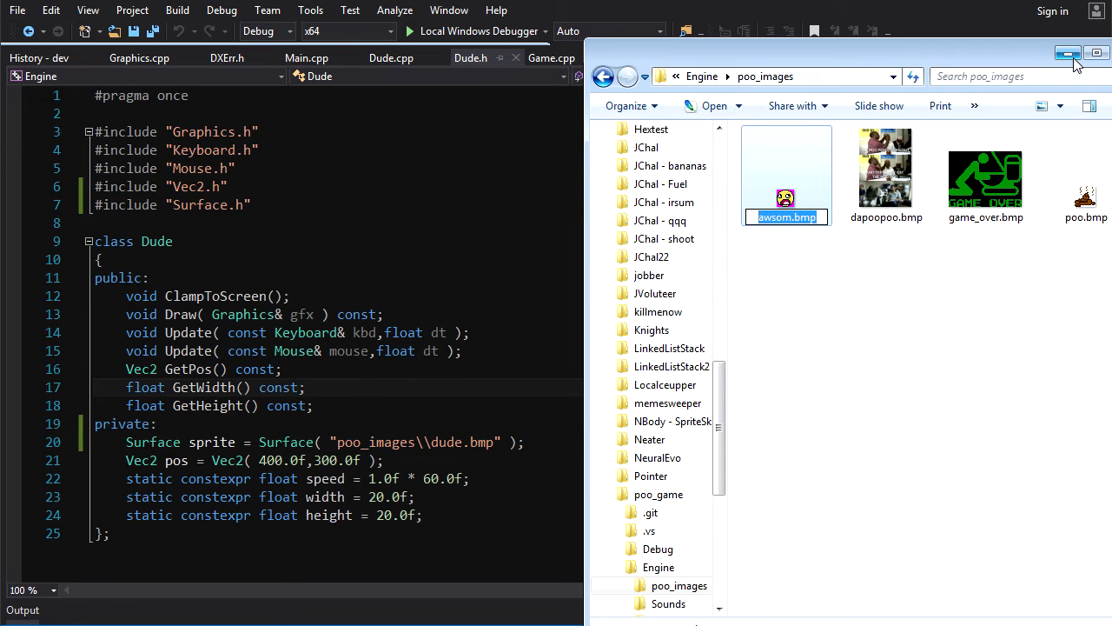
click(1068, 54)
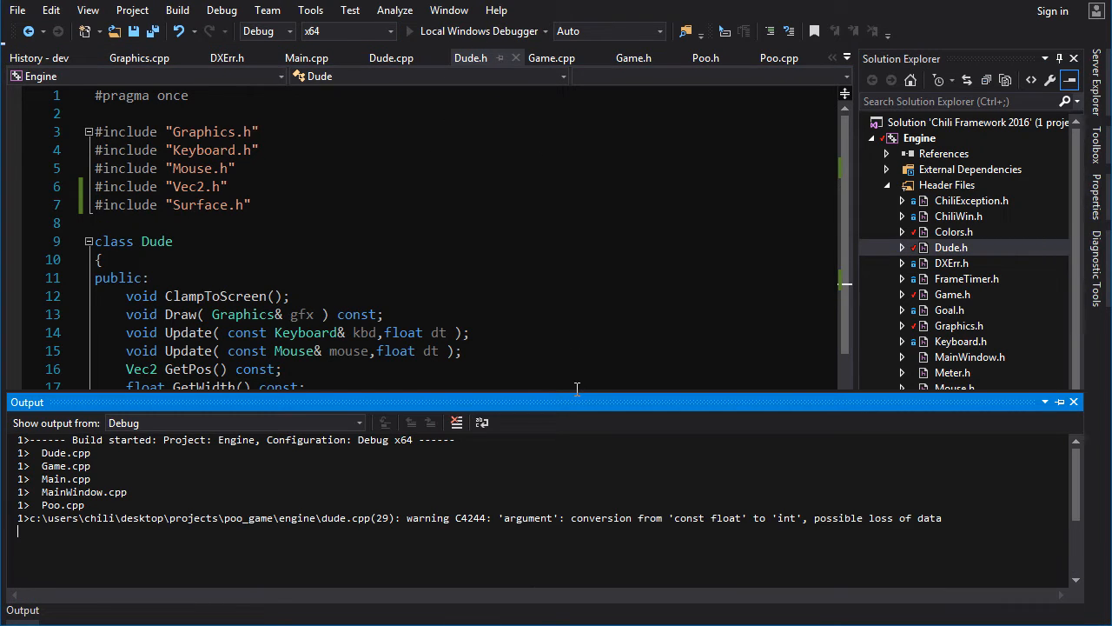
click(410, 31)
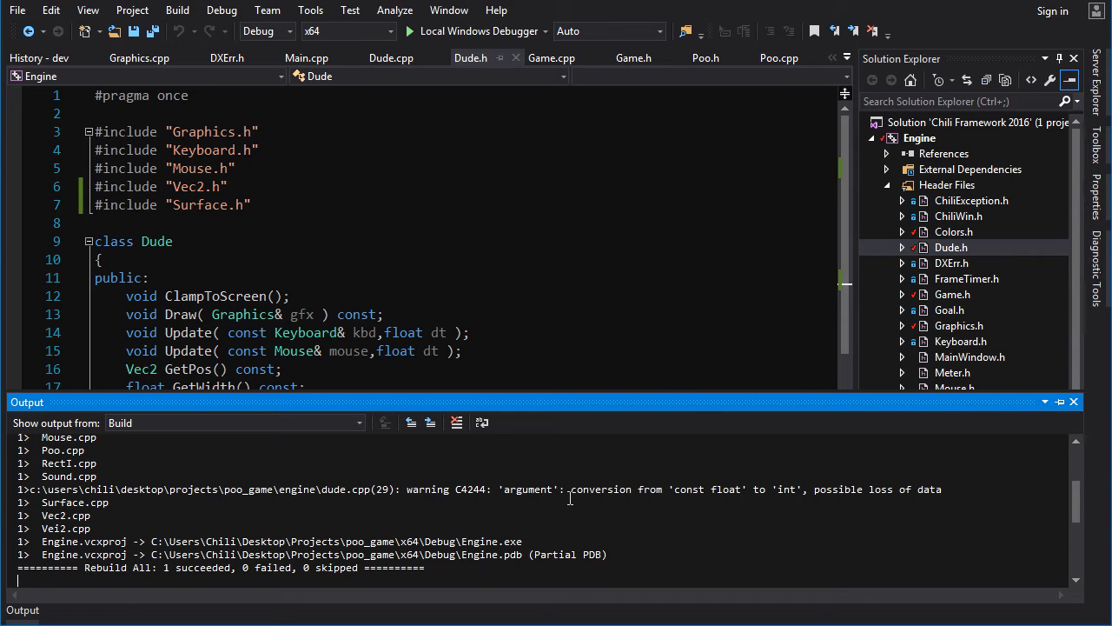
double_click(478, 488)
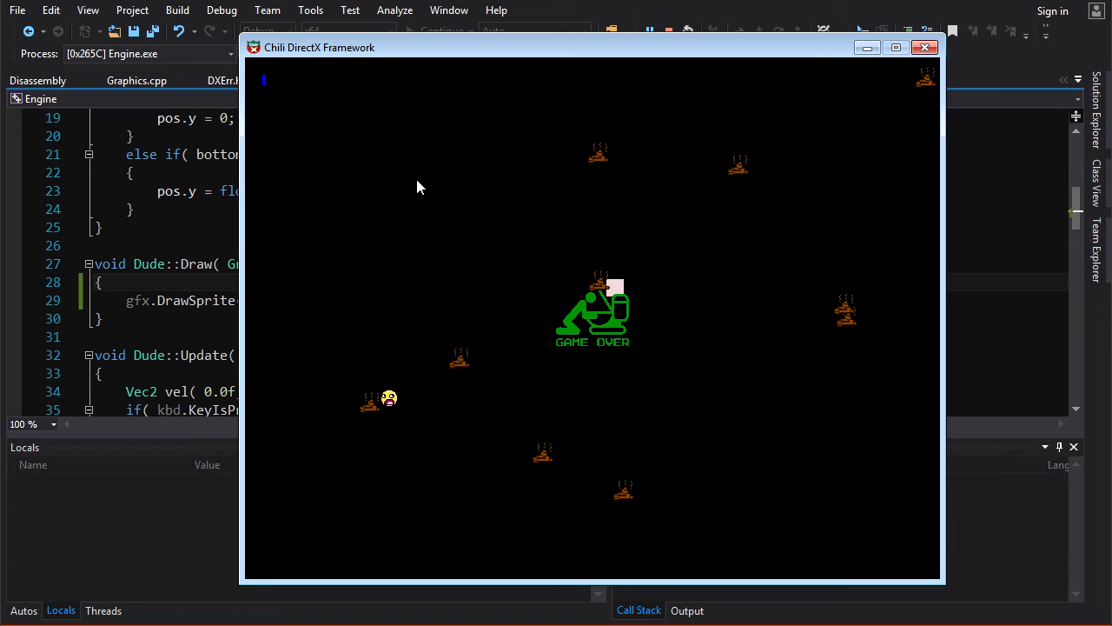
Close the running game window and look back over Dude.cpp's Draw code rendering the dude sprite.
click(925, 47)
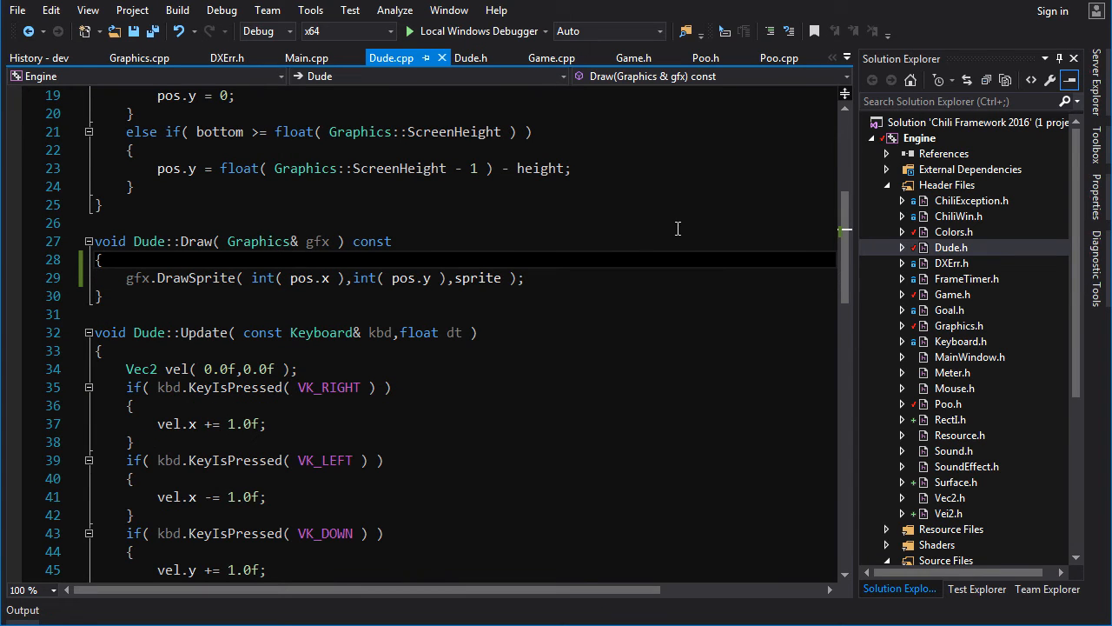
scroll(up, 3)
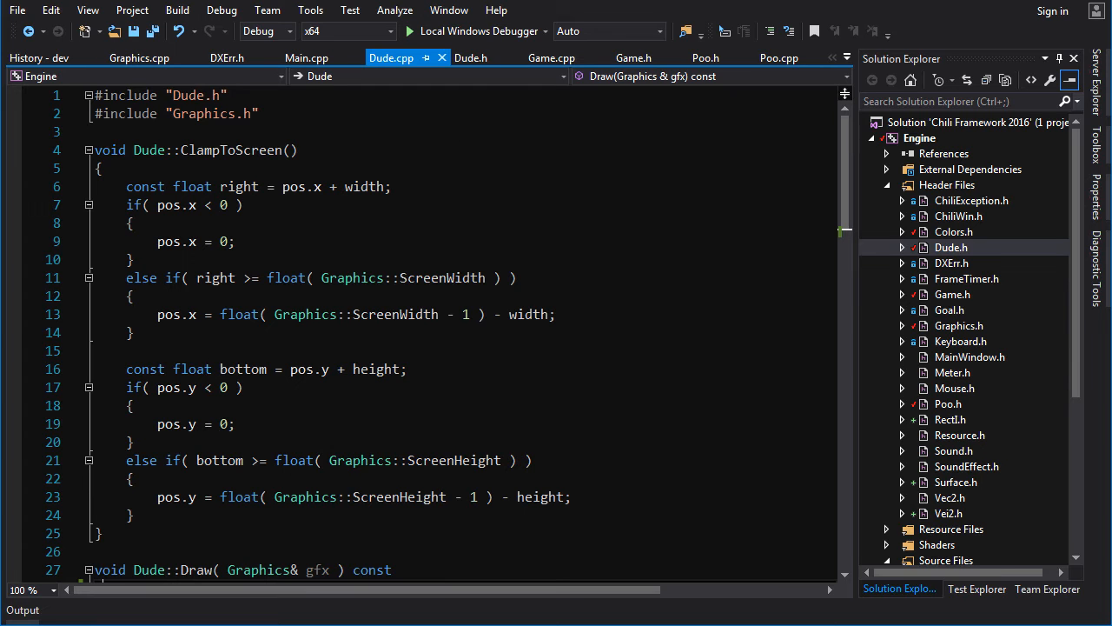
scroll(down, 3)
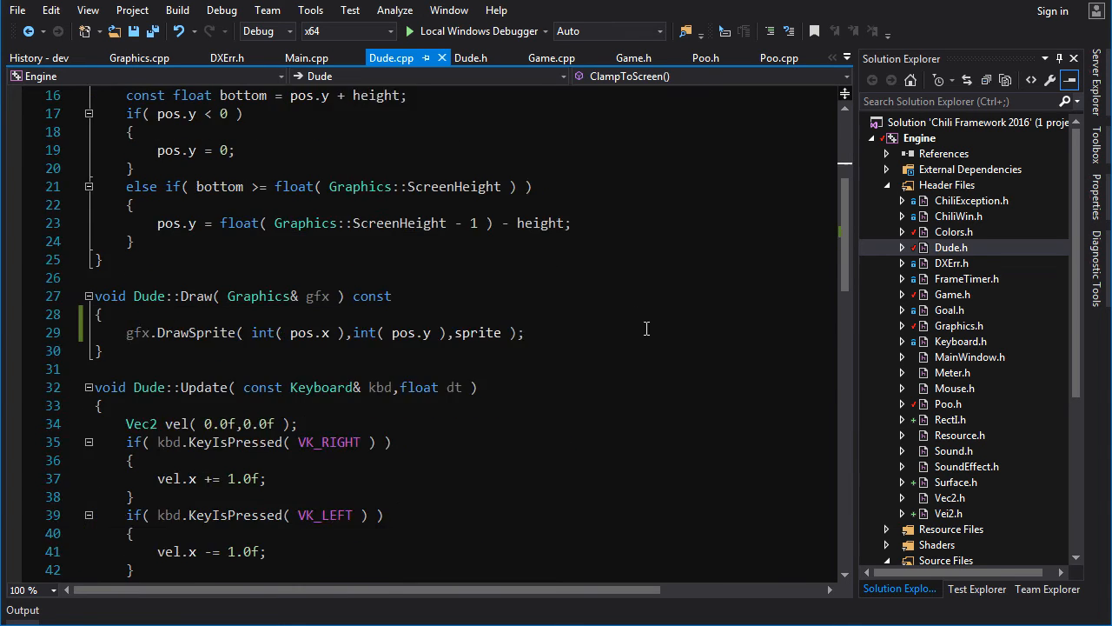
scroll(down, 3)
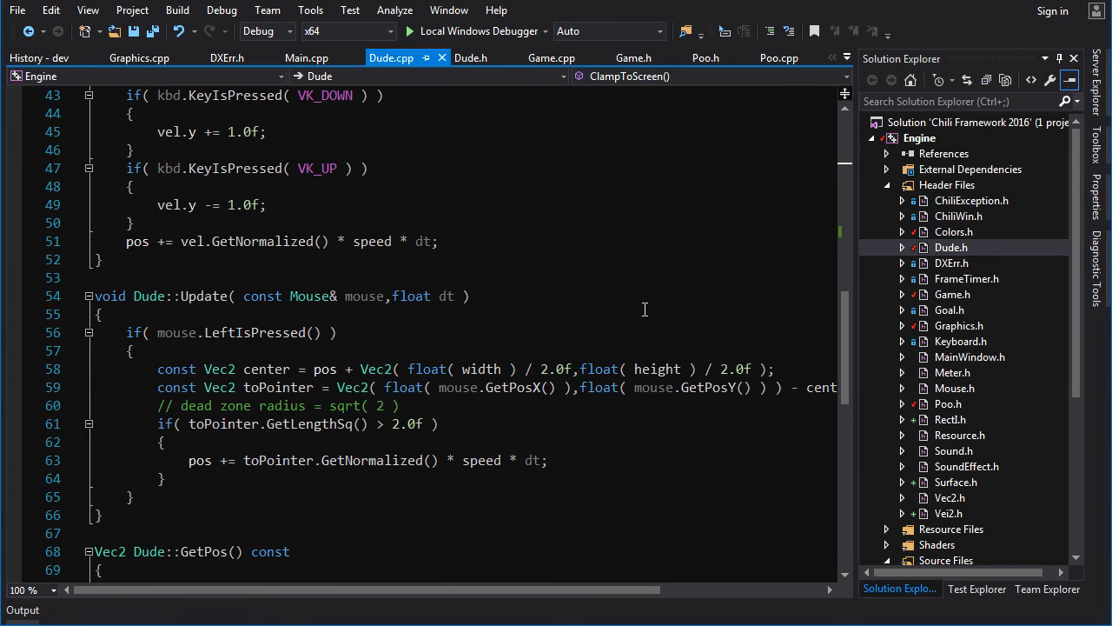